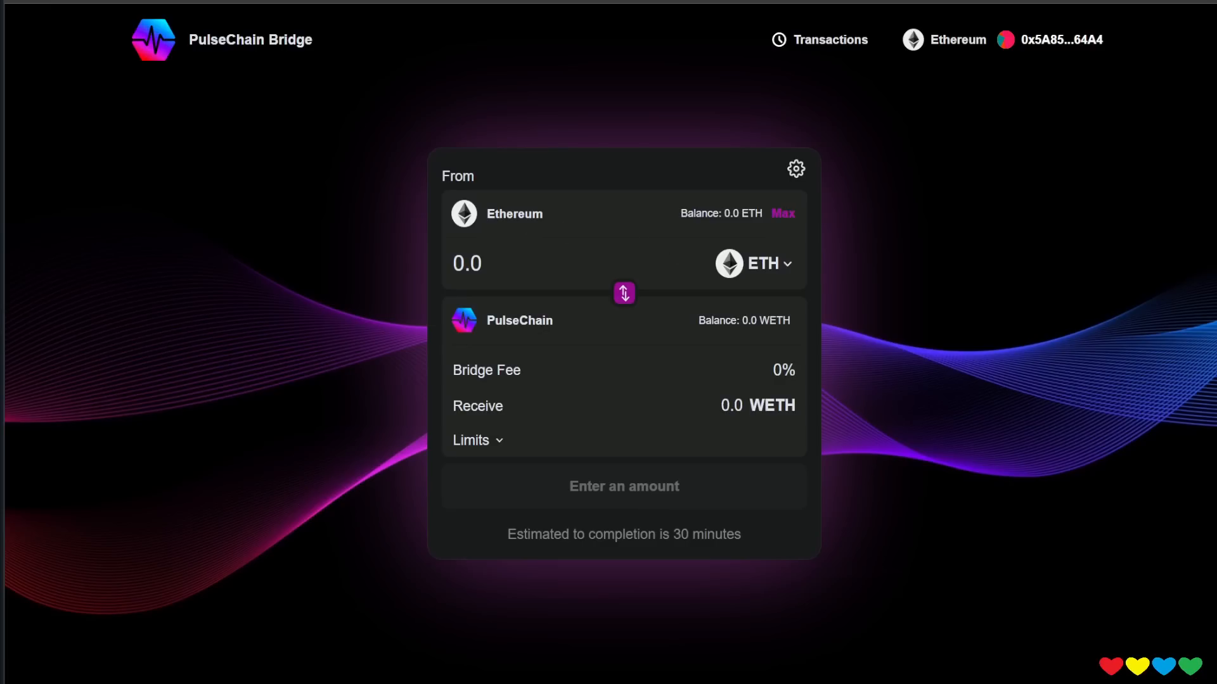
pyautogui.moveTo(464, 291)
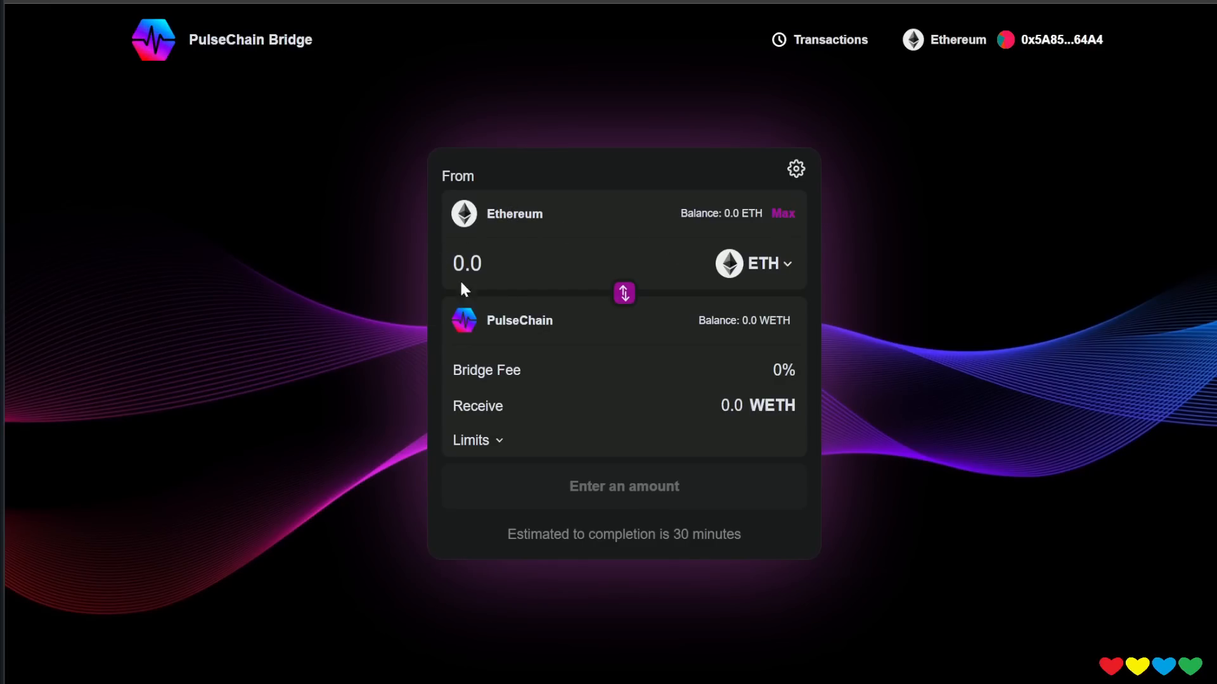
pyautogui.moveTo(632, 228)
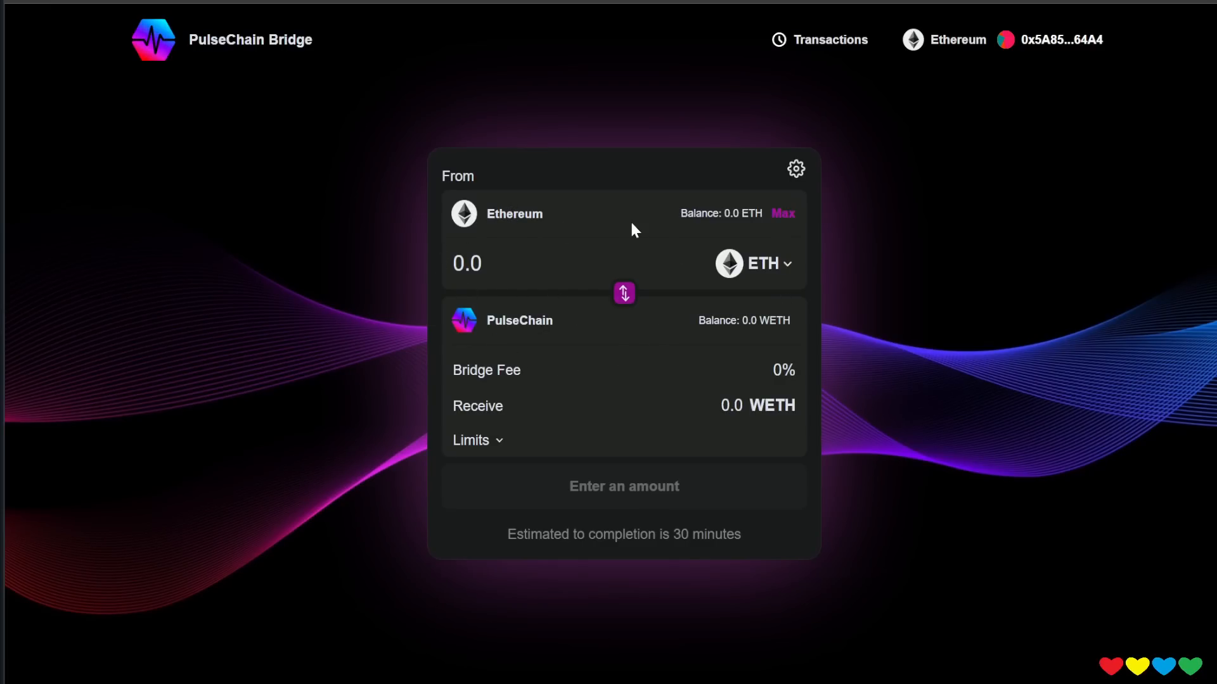
pyautogui.moveTo(834, 290)
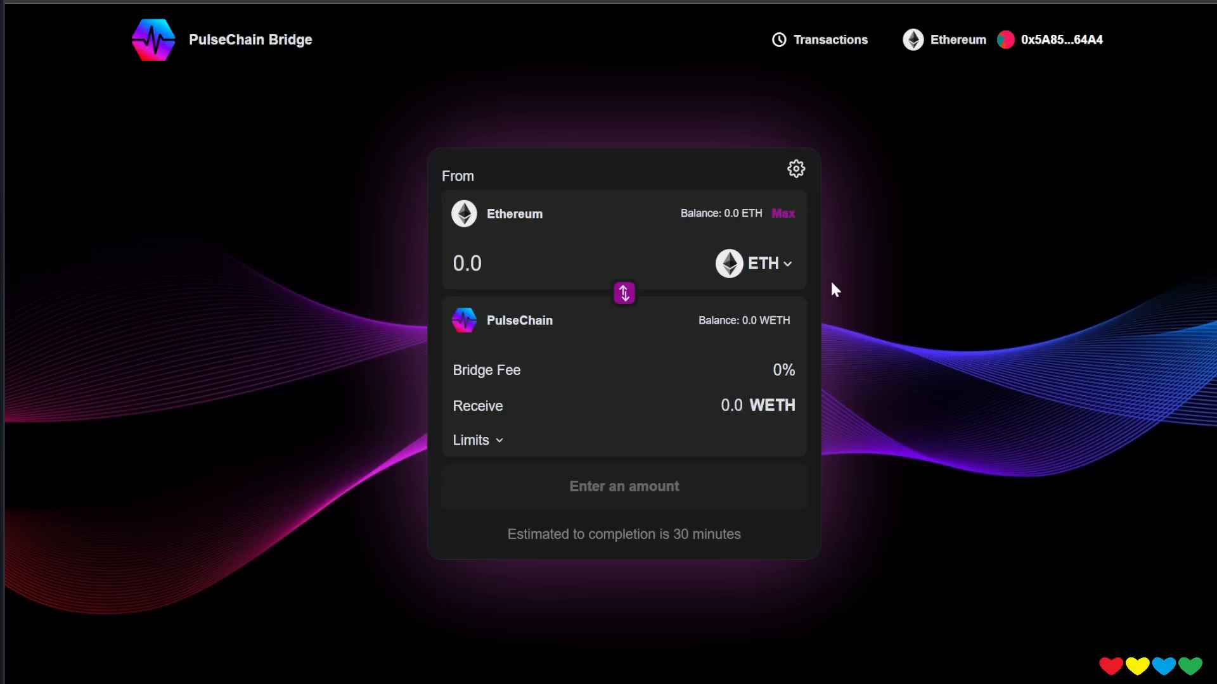
pyautogui.moveTo(872, 272)
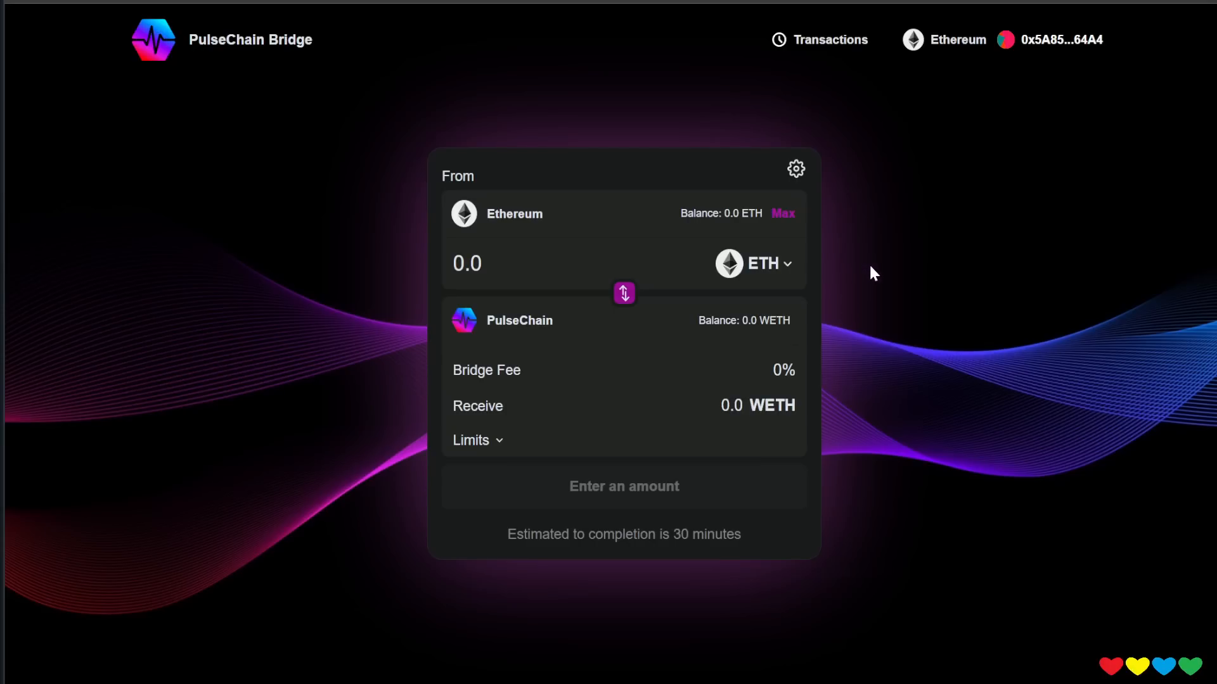
pyautogui.moveTo(890, 273)
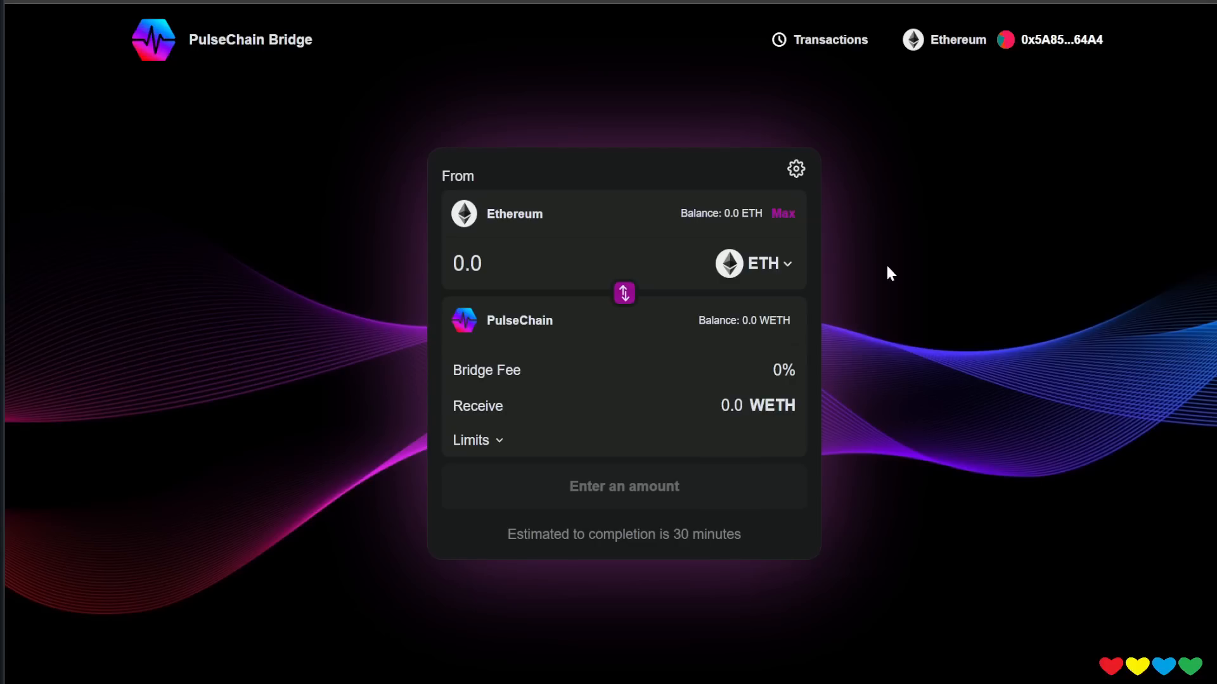
pyautogui.moveTo(897, 213)
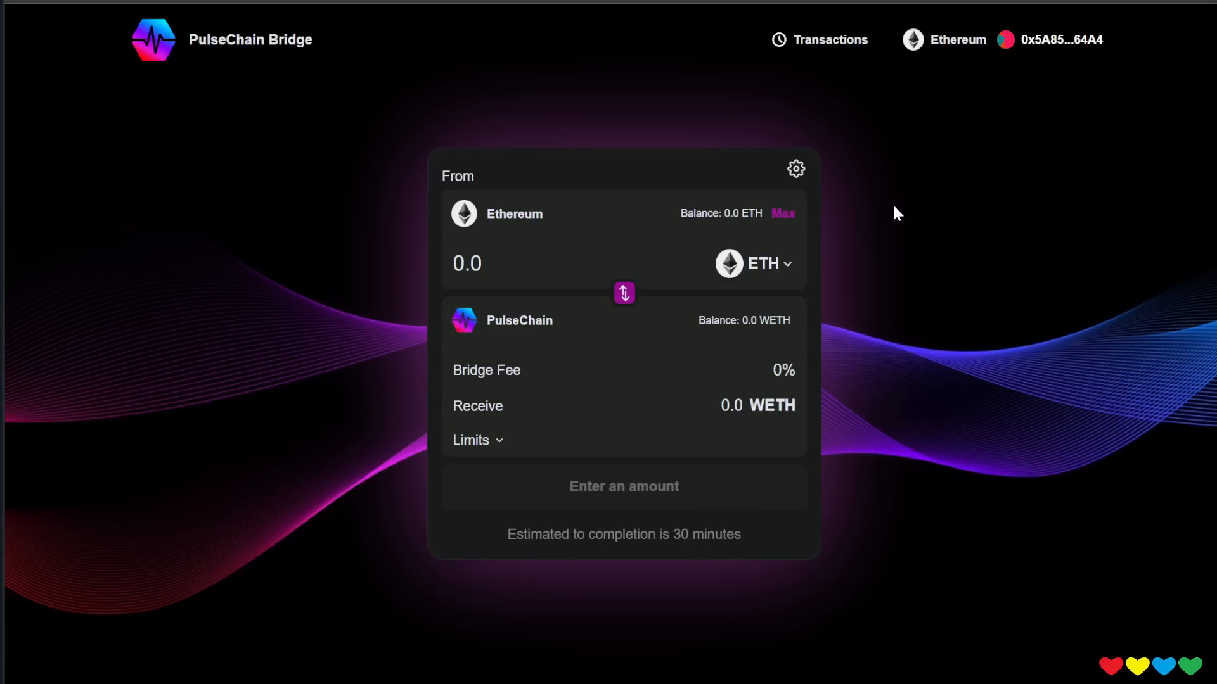
pyautogui.moveTo(867, 228)
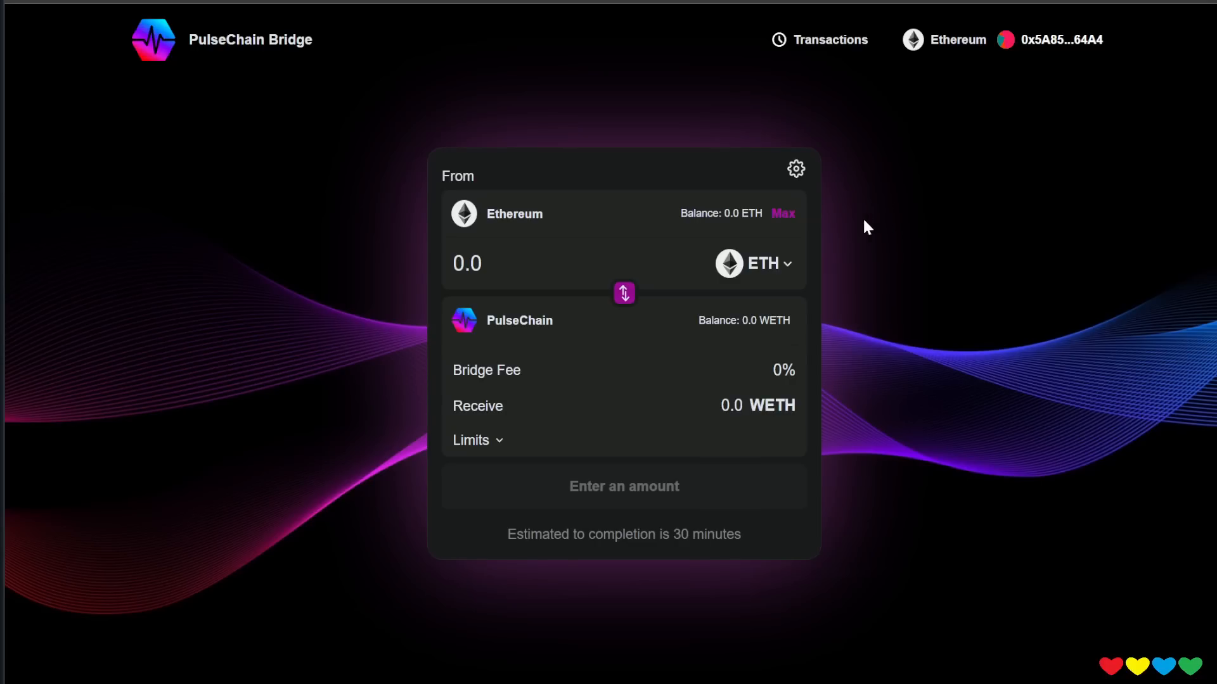
pyautogui.moveTo(814, 233)
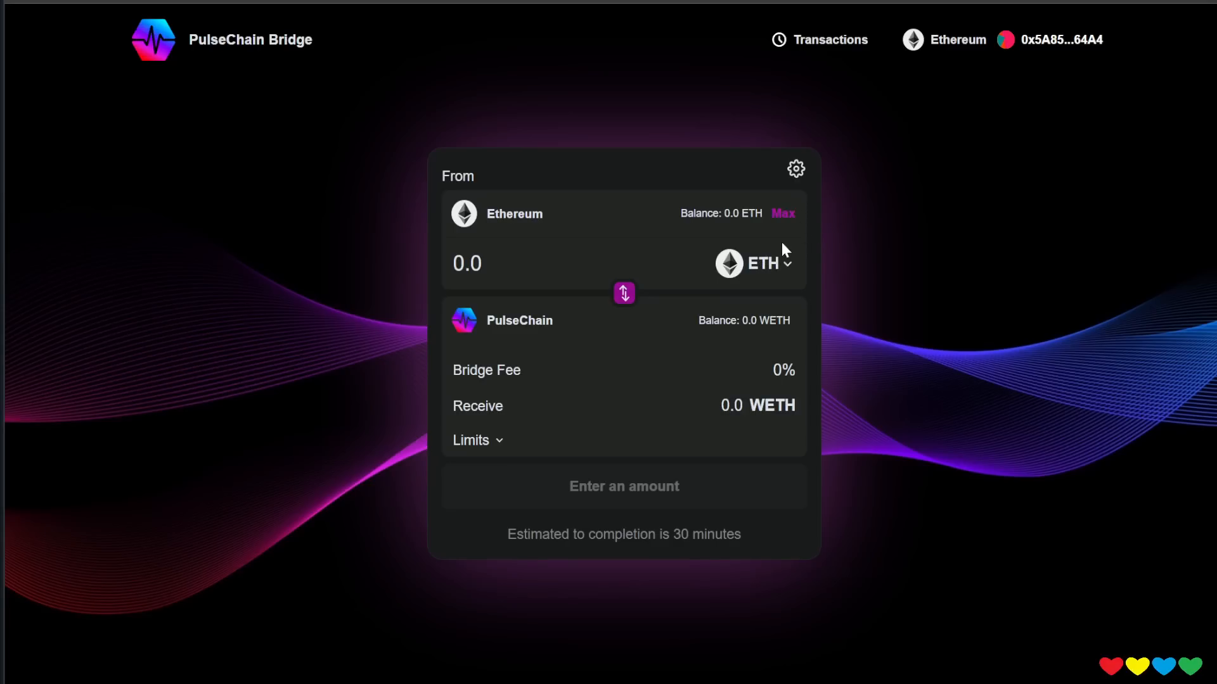
pyautogui.moveTo(818, 281)
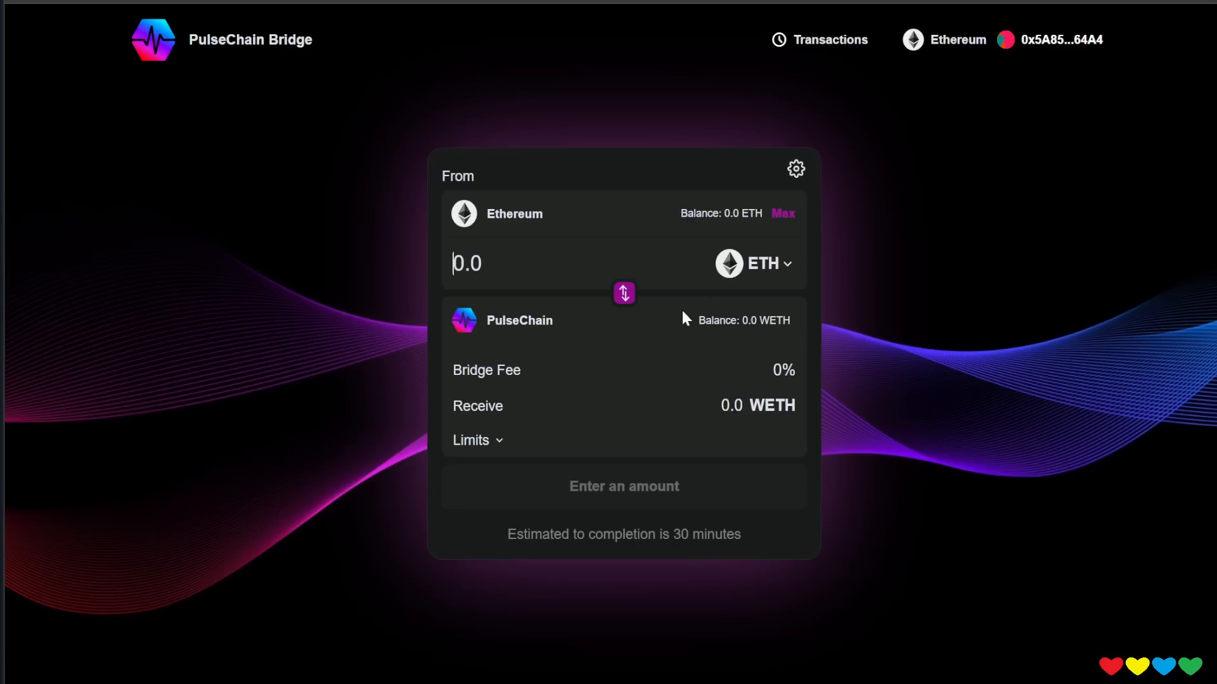
# Review the empty transaction history, then head to the OKX exchange homepage.
pyautogui.write('4')
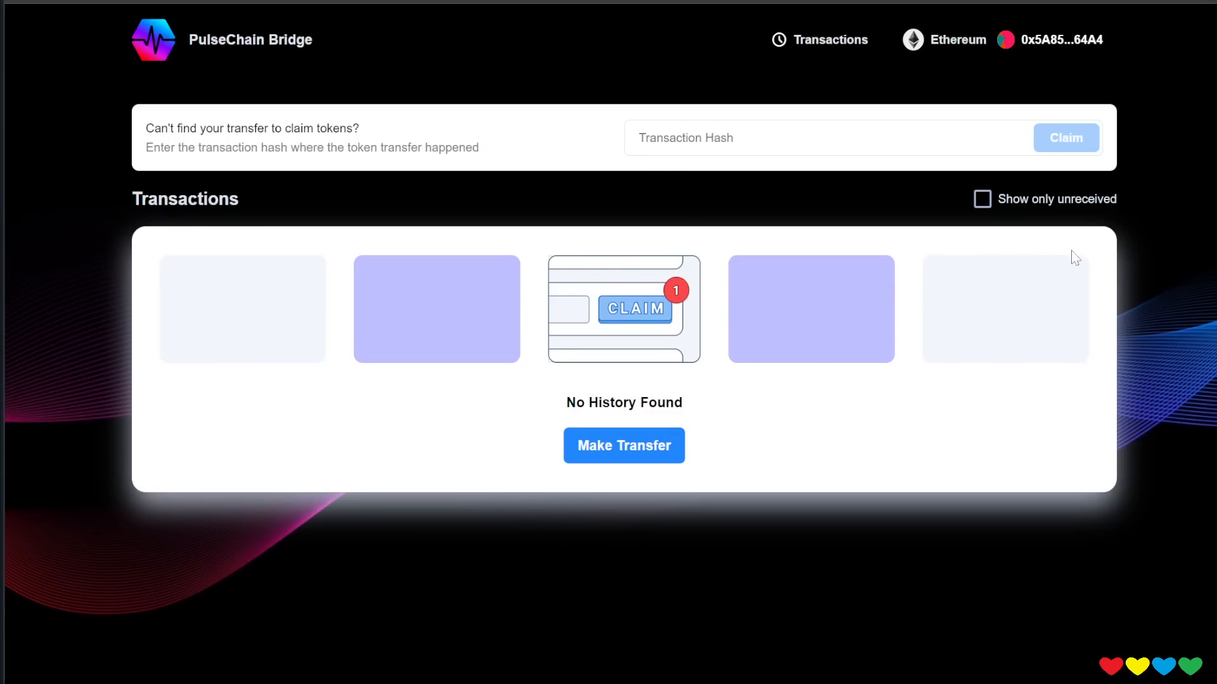
pyautogui.moveTo(269, 58)
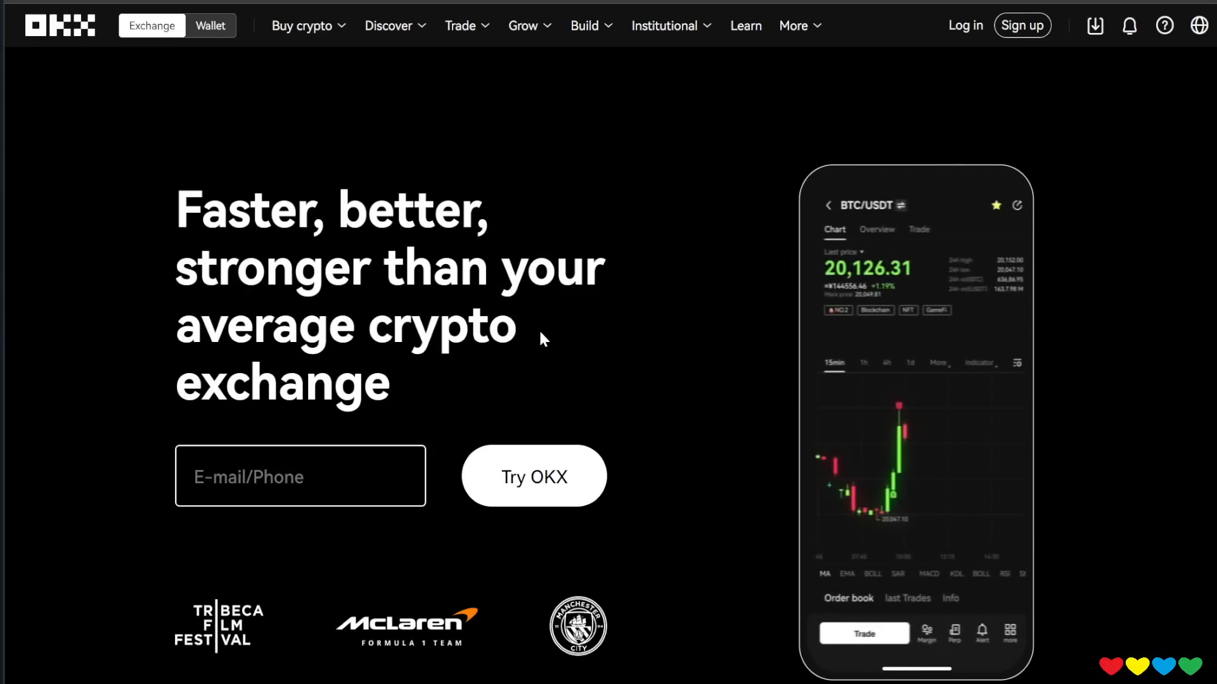
pyautogui.moveTo(743, 70)
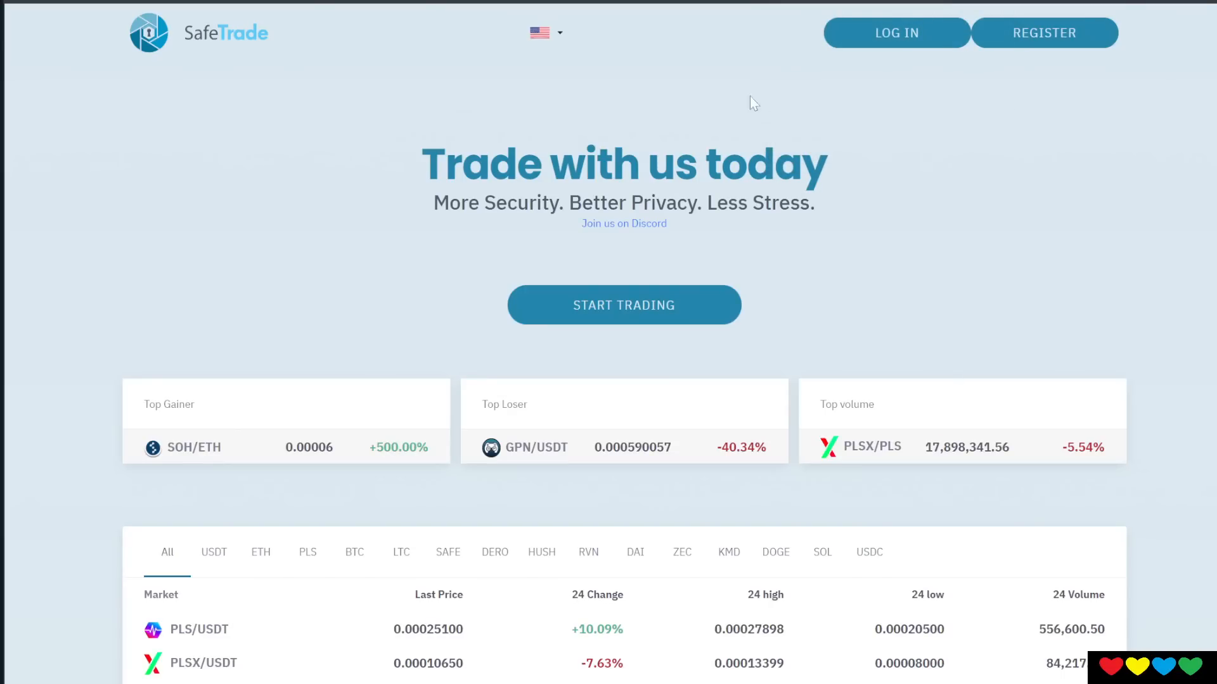
pyautogui.moveTo(375, 141)
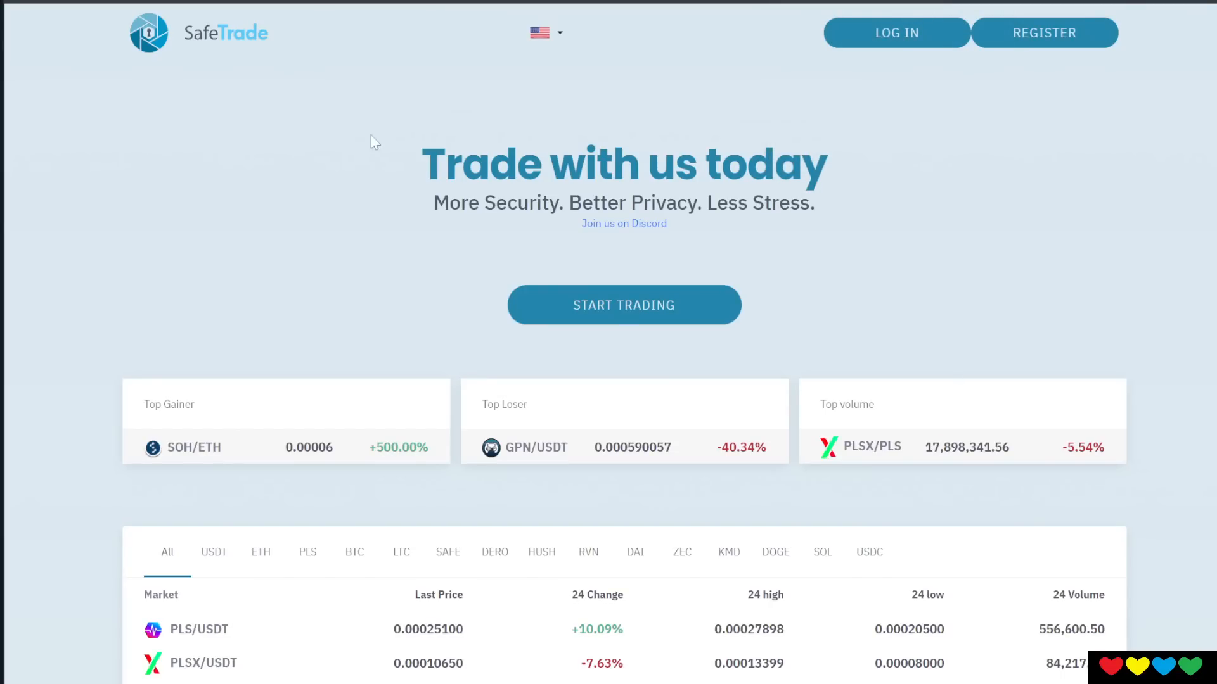
pyautogui.moveTo(917, 147)
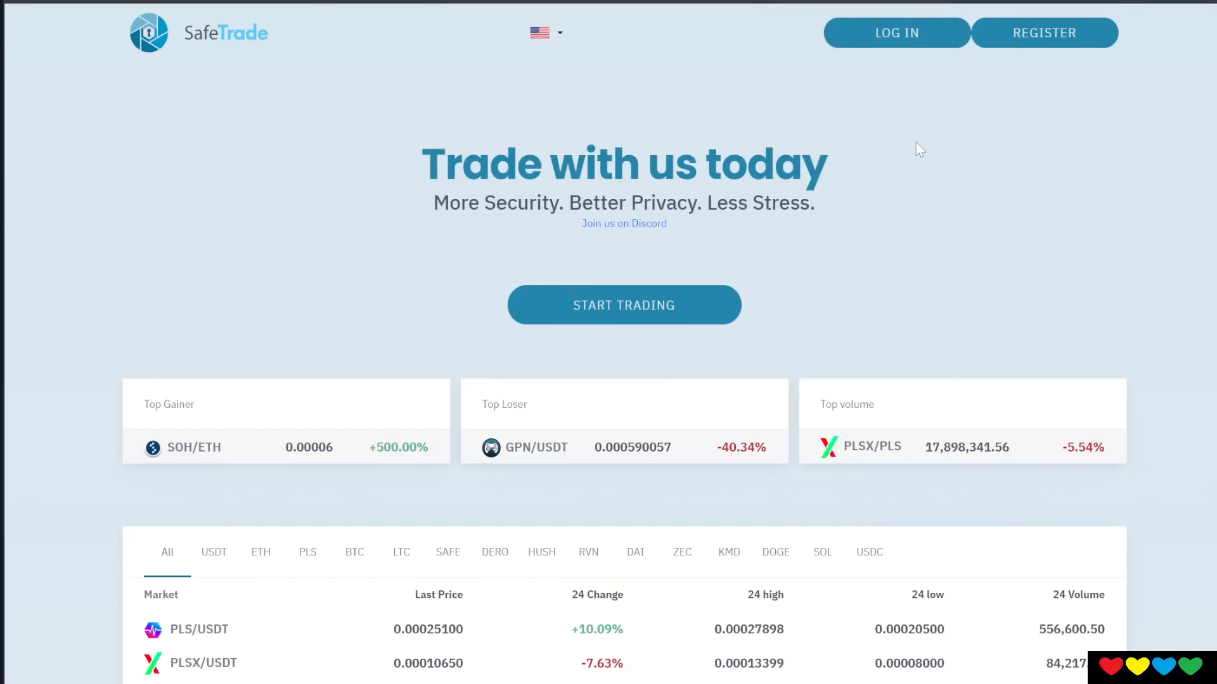
pyautogui.moveTo(984, 114)
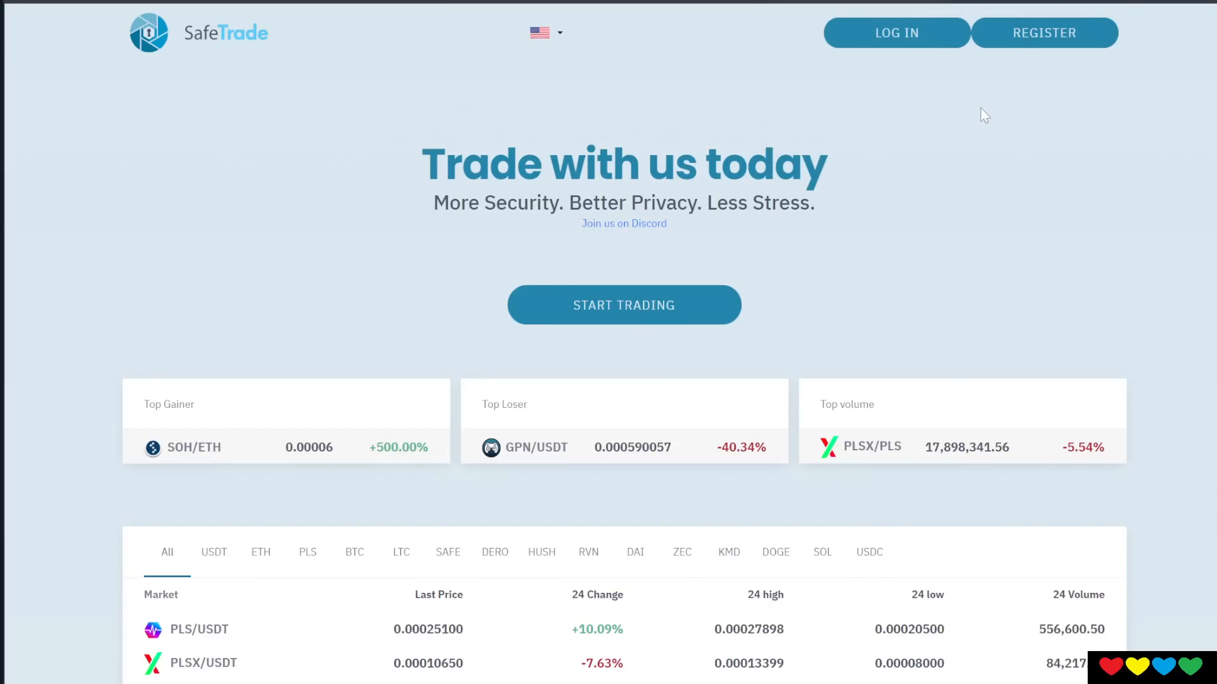
pyautogui.moveTo(892, 130)
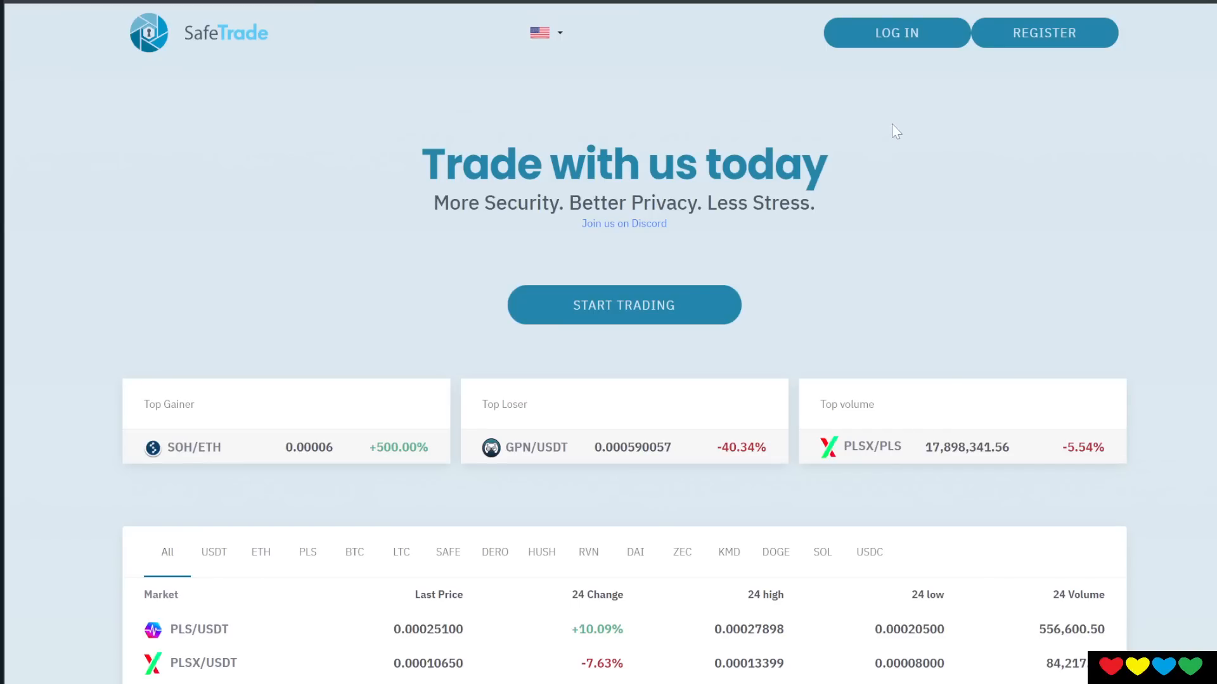
pyautogui.moveTo(269, 355)
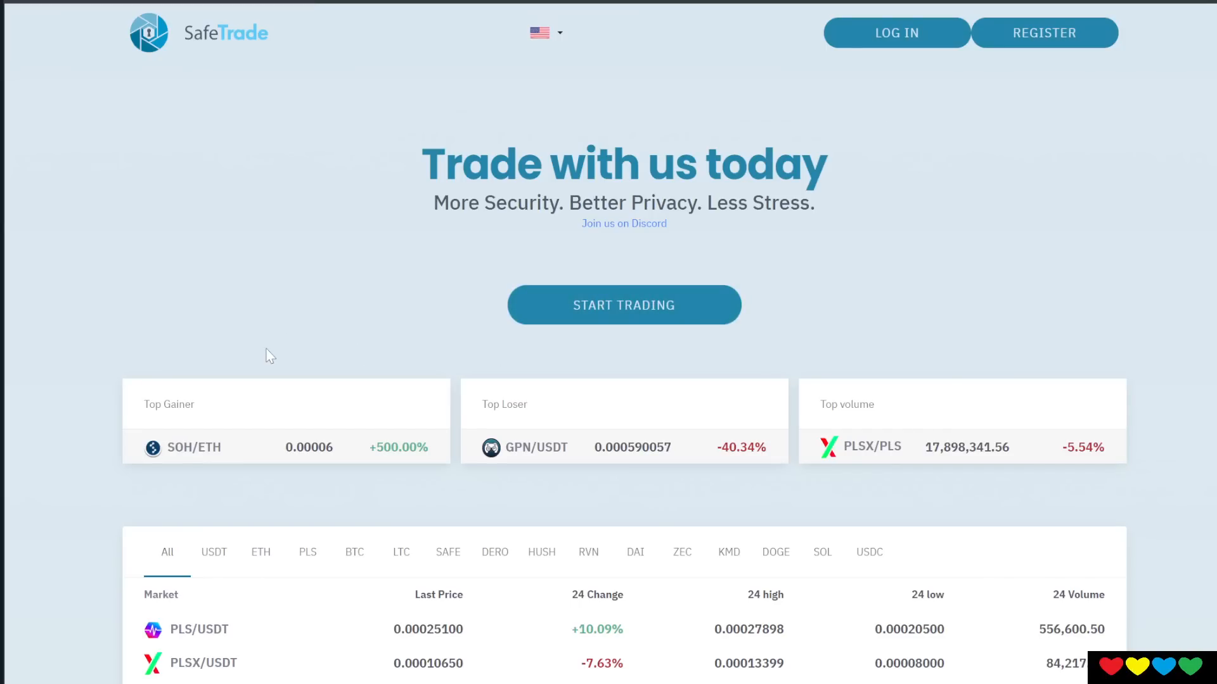
pyautogui.moveTo(264, 342)
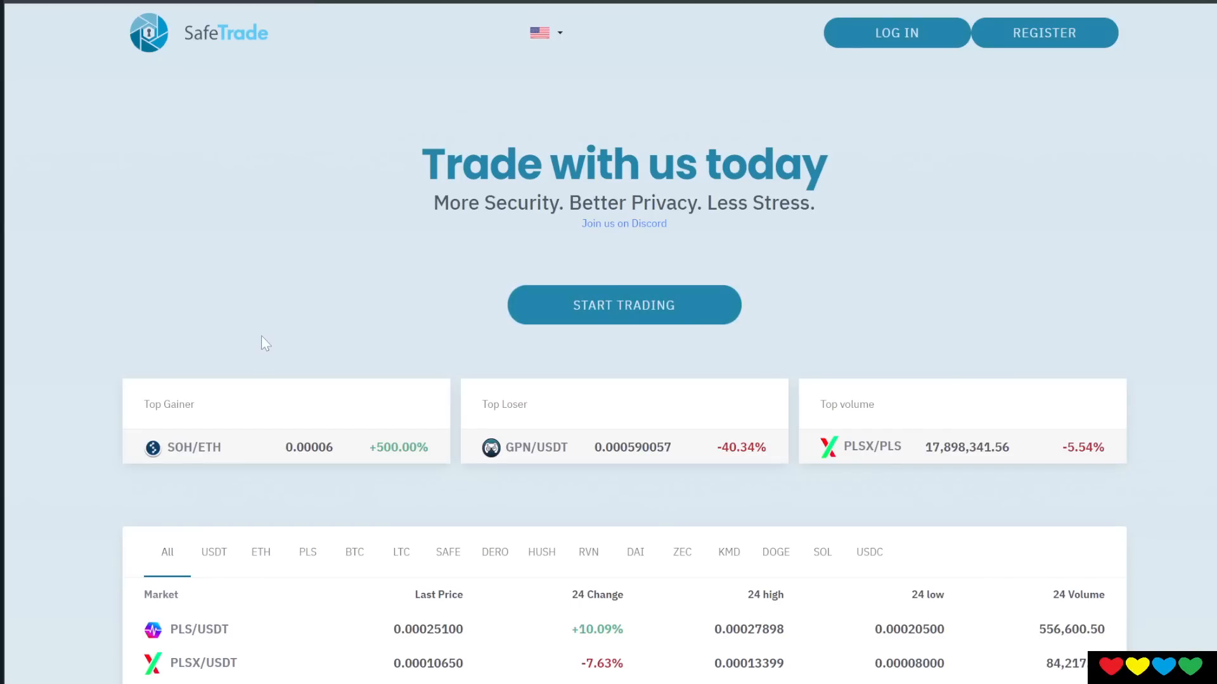
pyautogui.moveTo(198, 304)
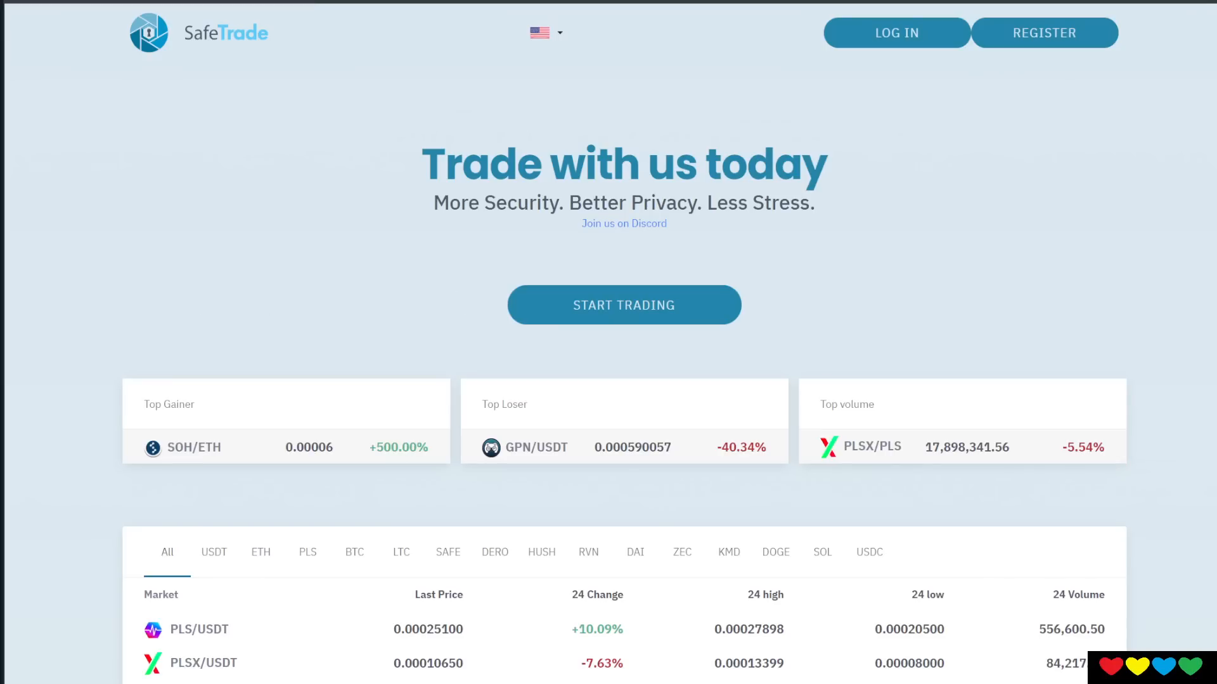
pyautogui.moveTo(271, 264)
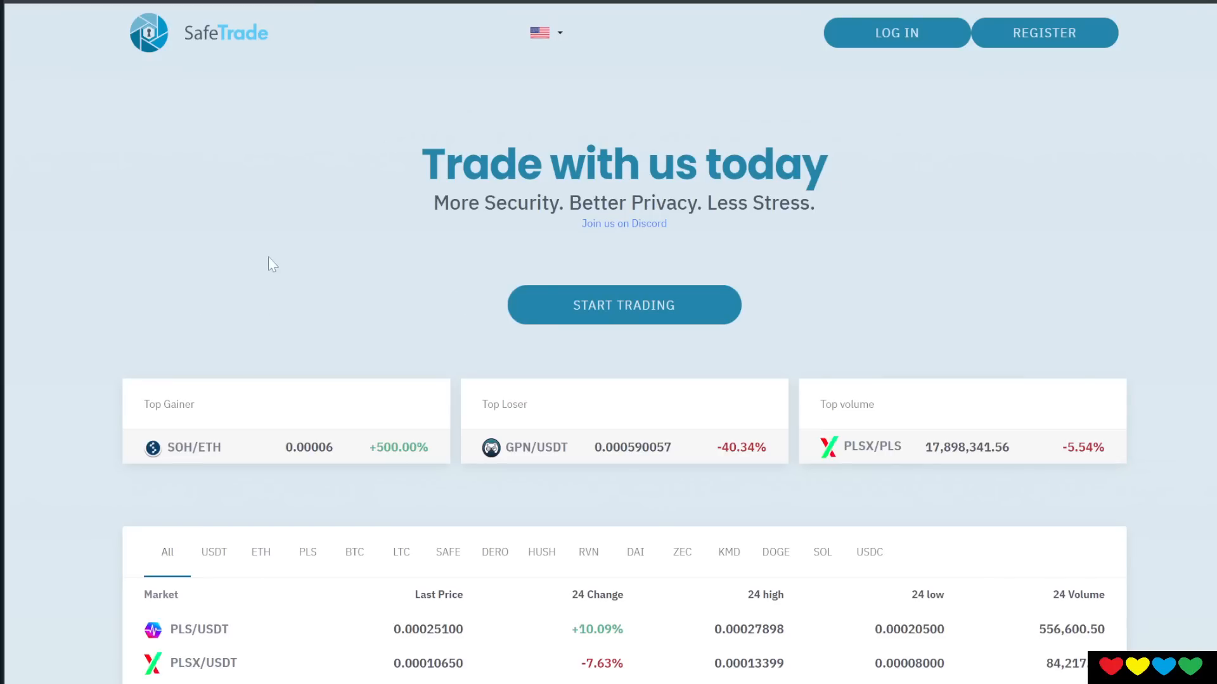
# Open the PLS/USDT market from the markets table further down the homepage.
pyautogui.scroll(-3)
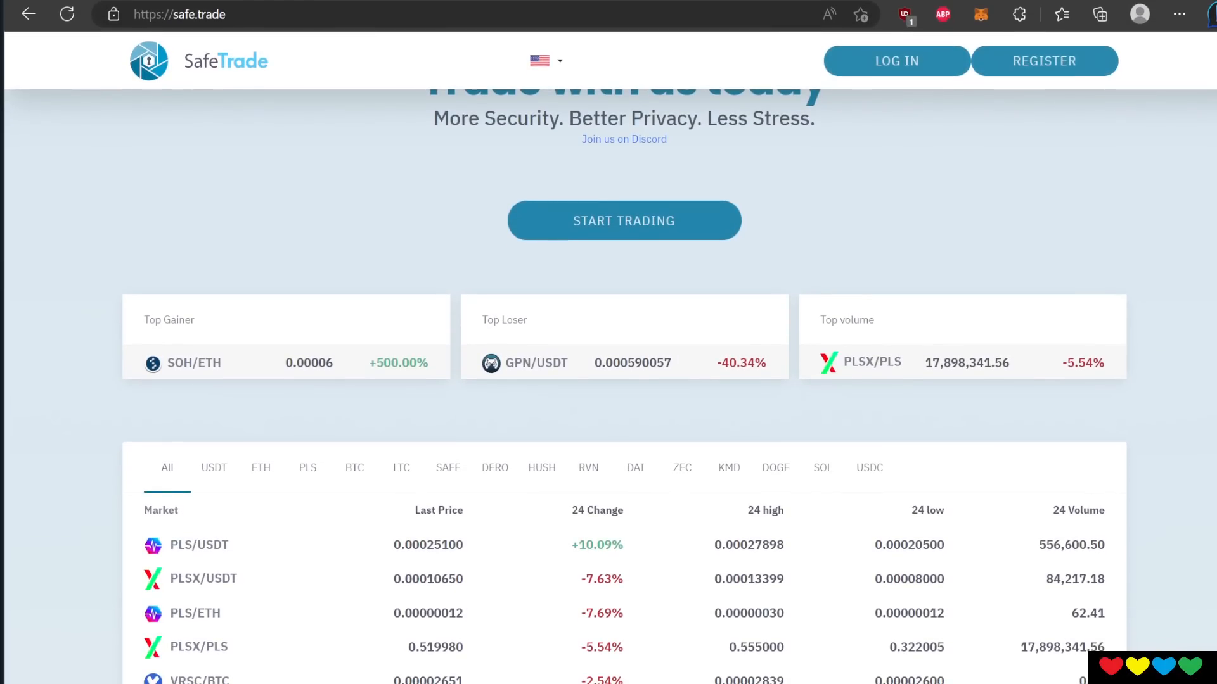
pyautogui.scroll(-3)
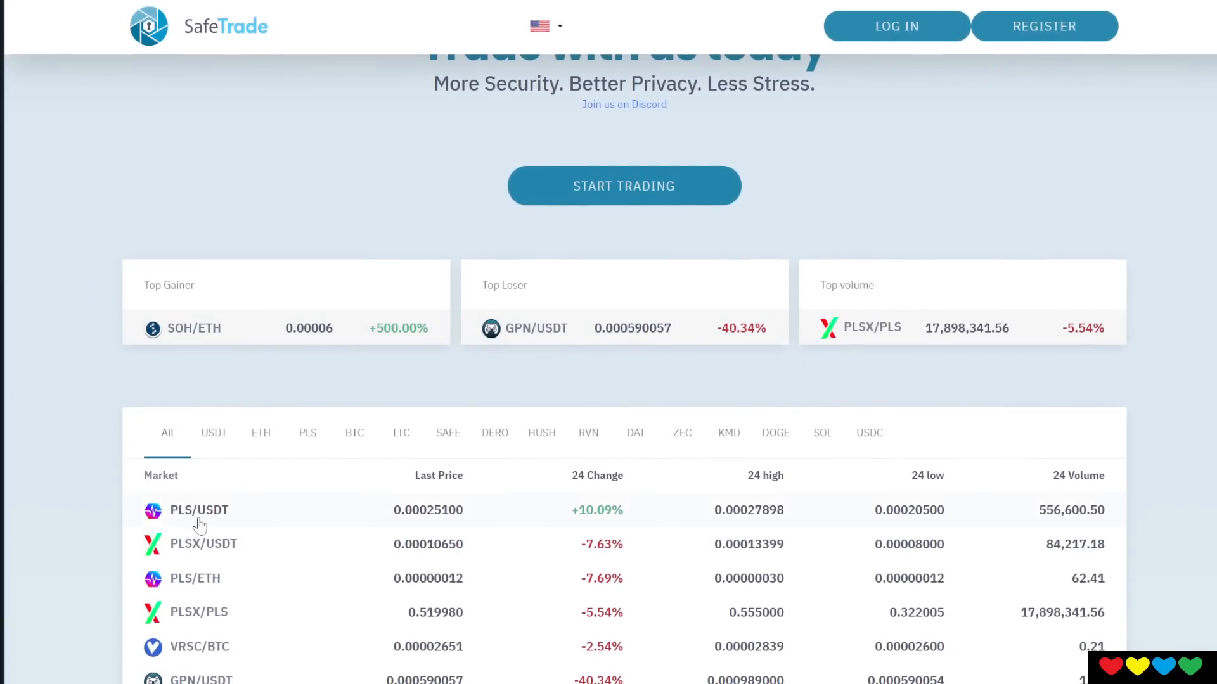
pyautogui.click(199, 510)
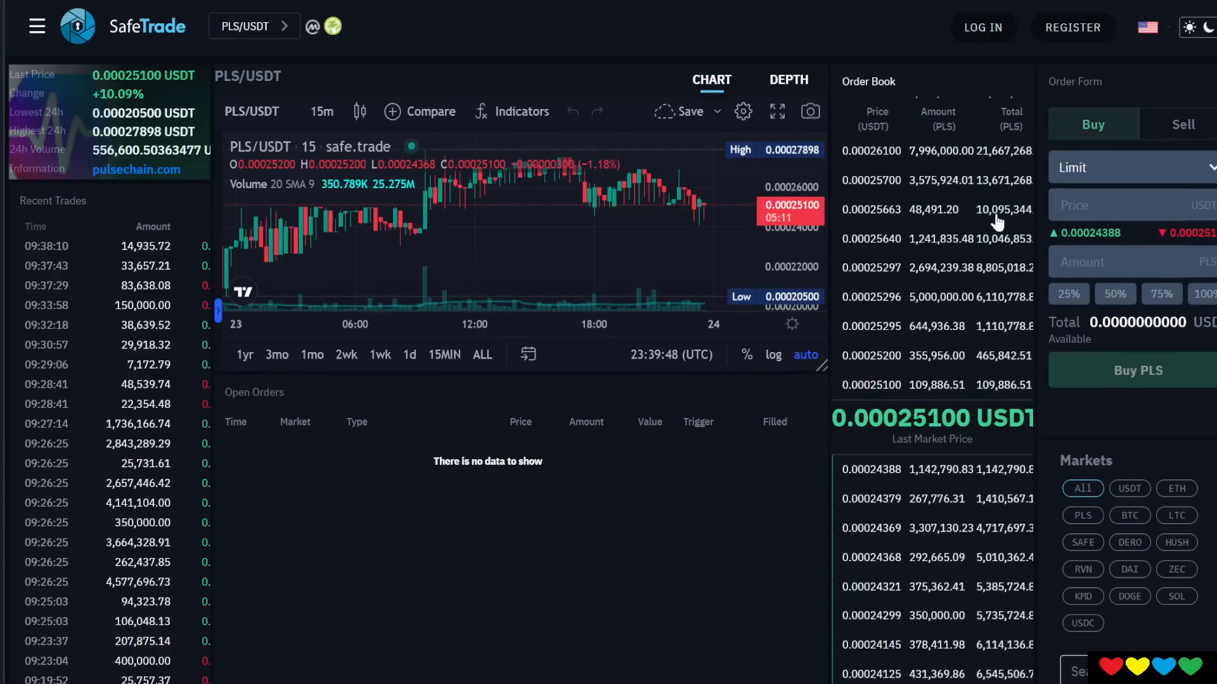
pyautogui.moveTo(851, 443)
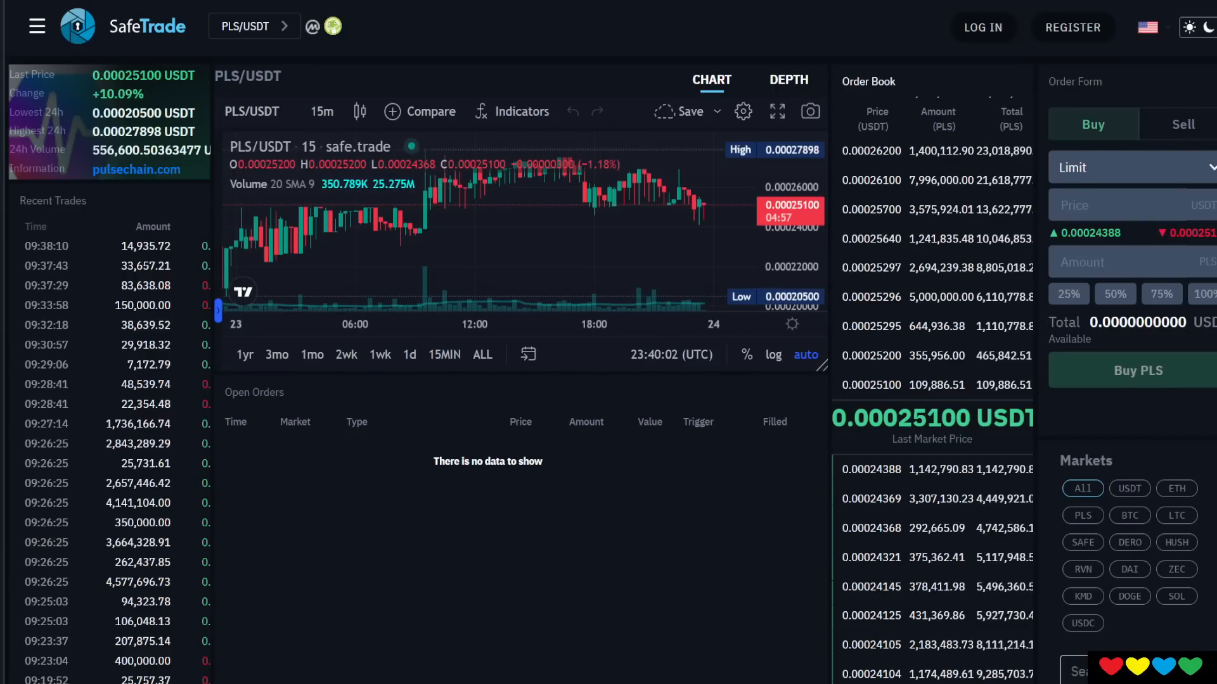
# Change the PLS buy order type from Limit to Market at about 0.00025100 USDT.
pyautogui.click(1135, 167)
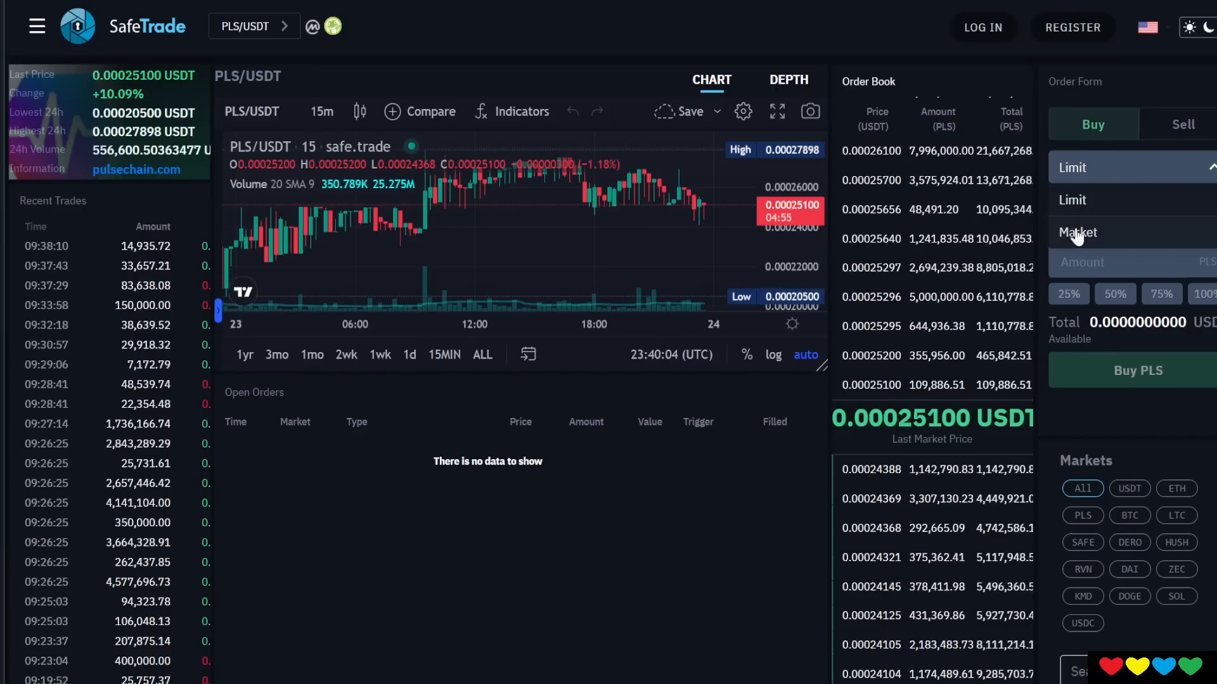
pyautogui.click(1077, 233)
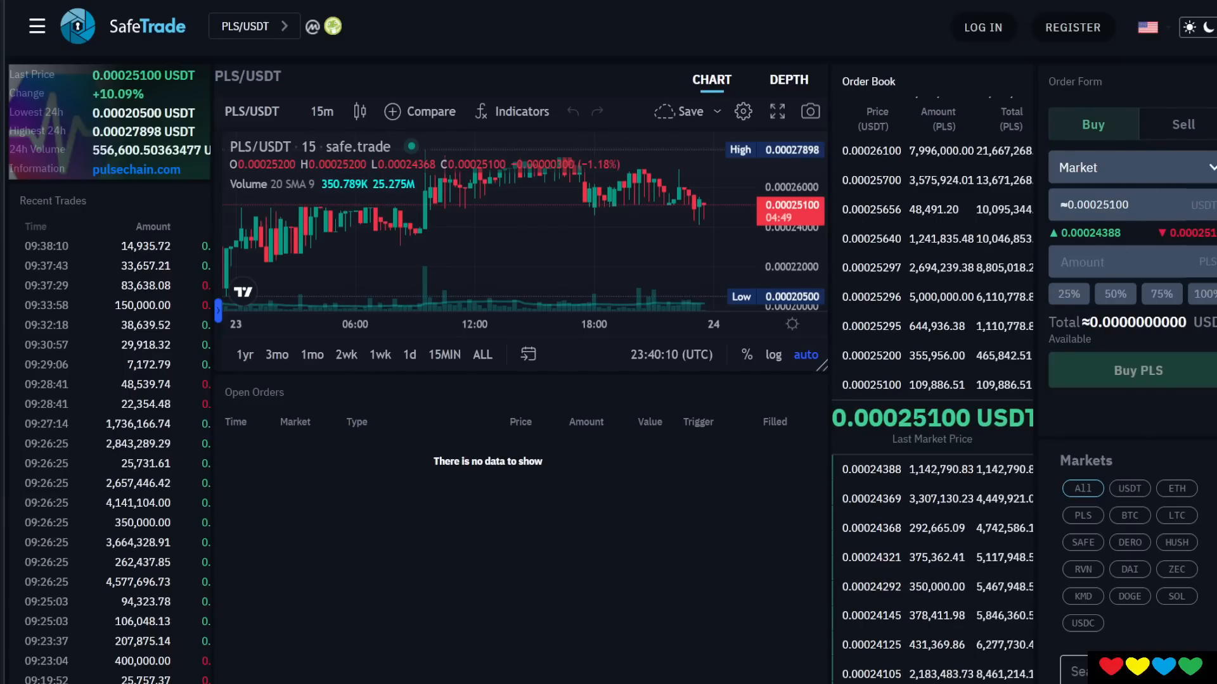
pyautogui.moveTo(1031, 195)
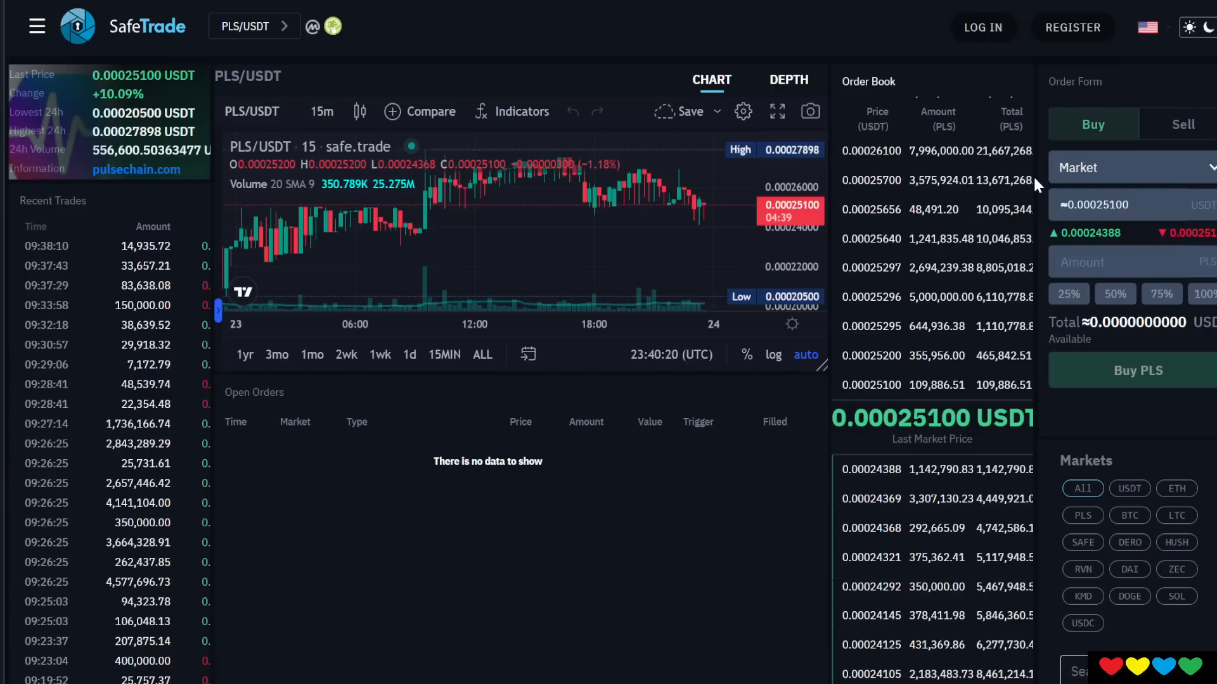
pyautogui.moveTo(1092, 192)
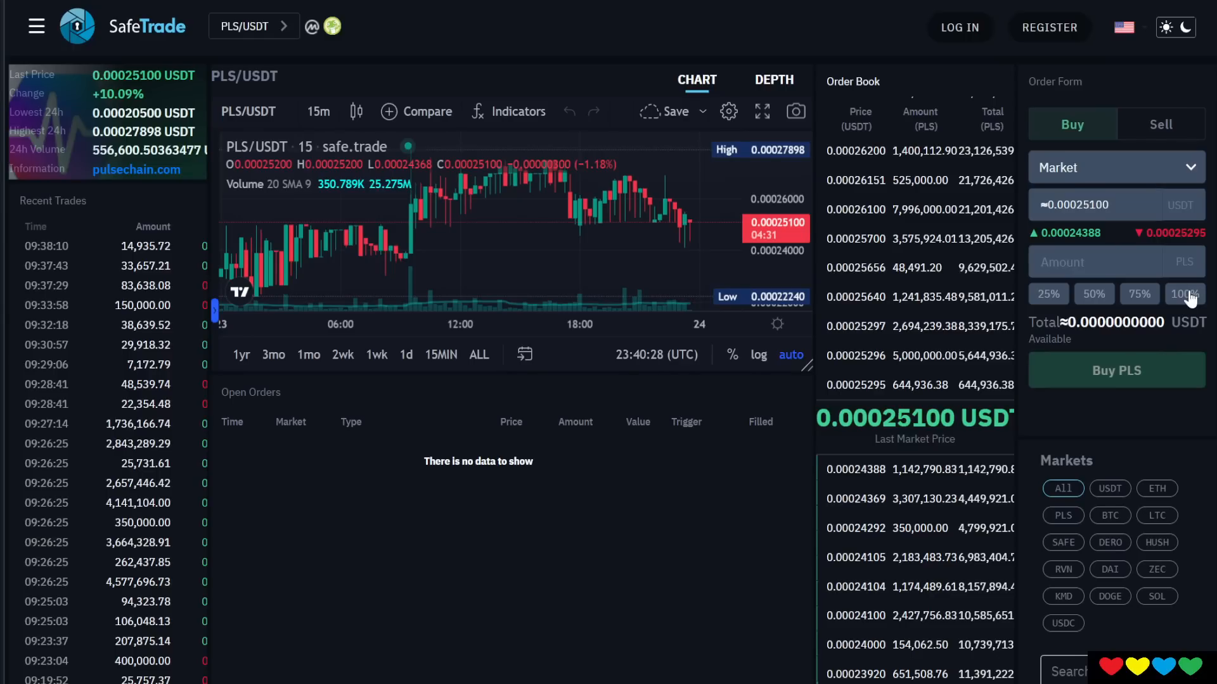
pyautogui.moveTo(672, 348)
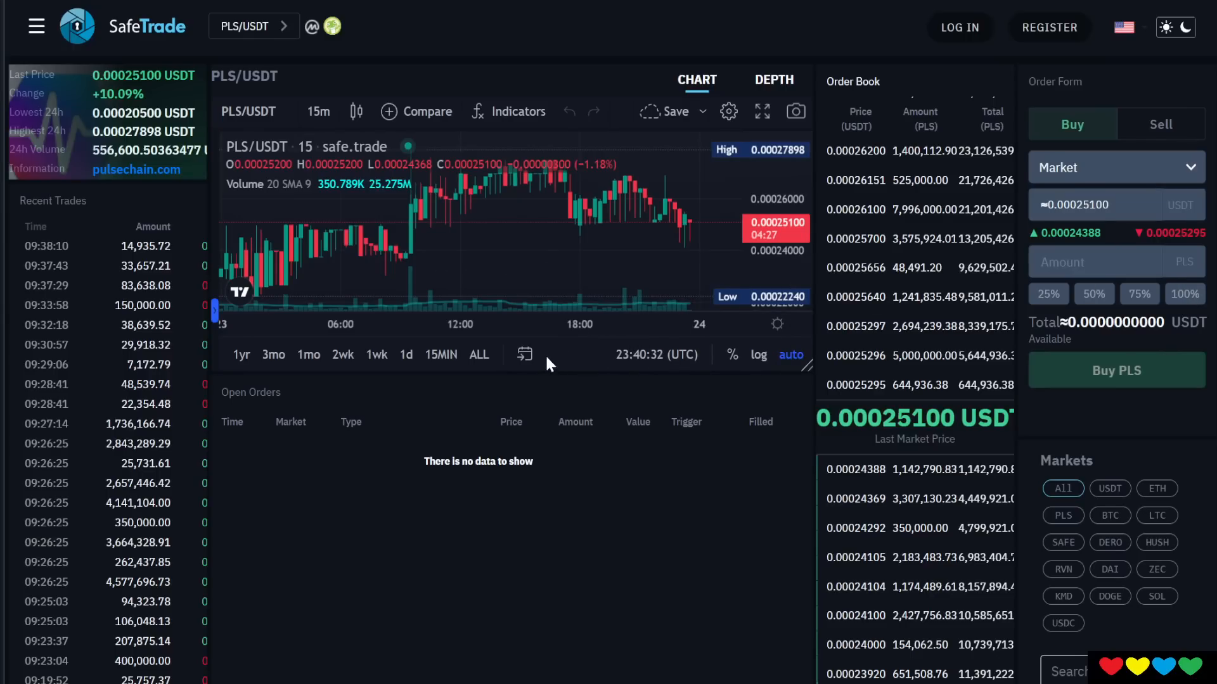
pyautogui.moveTo(618, 418)
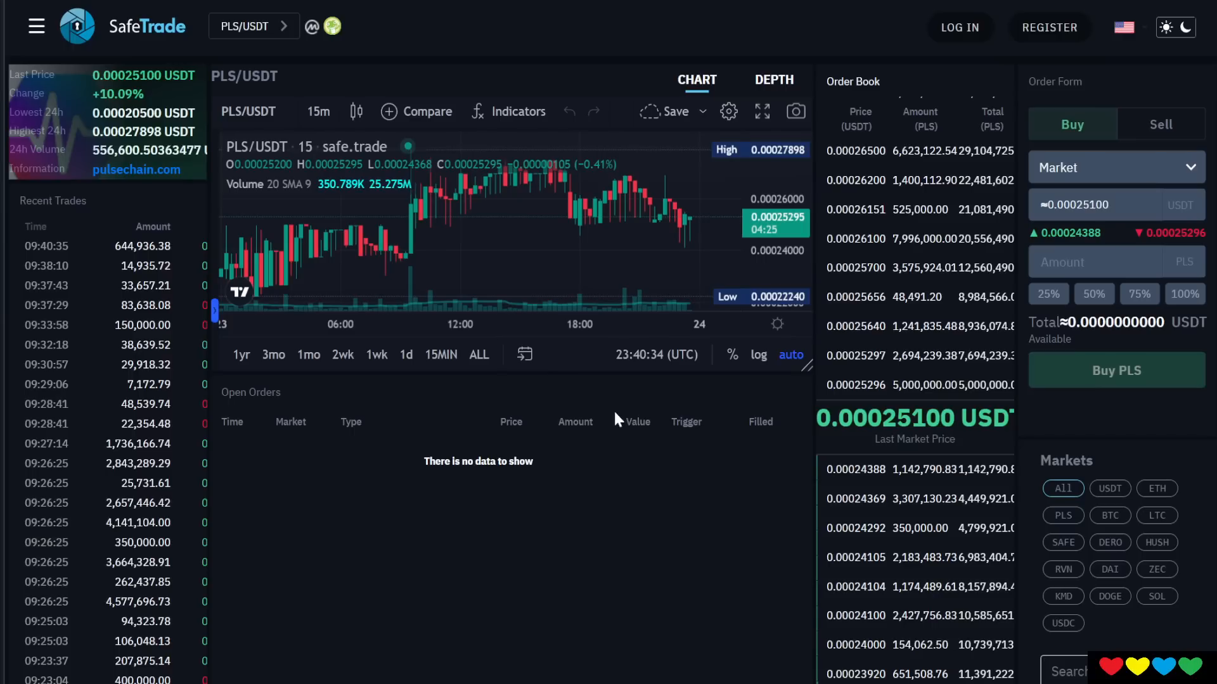
pyautogui.moveTo(650, 408)
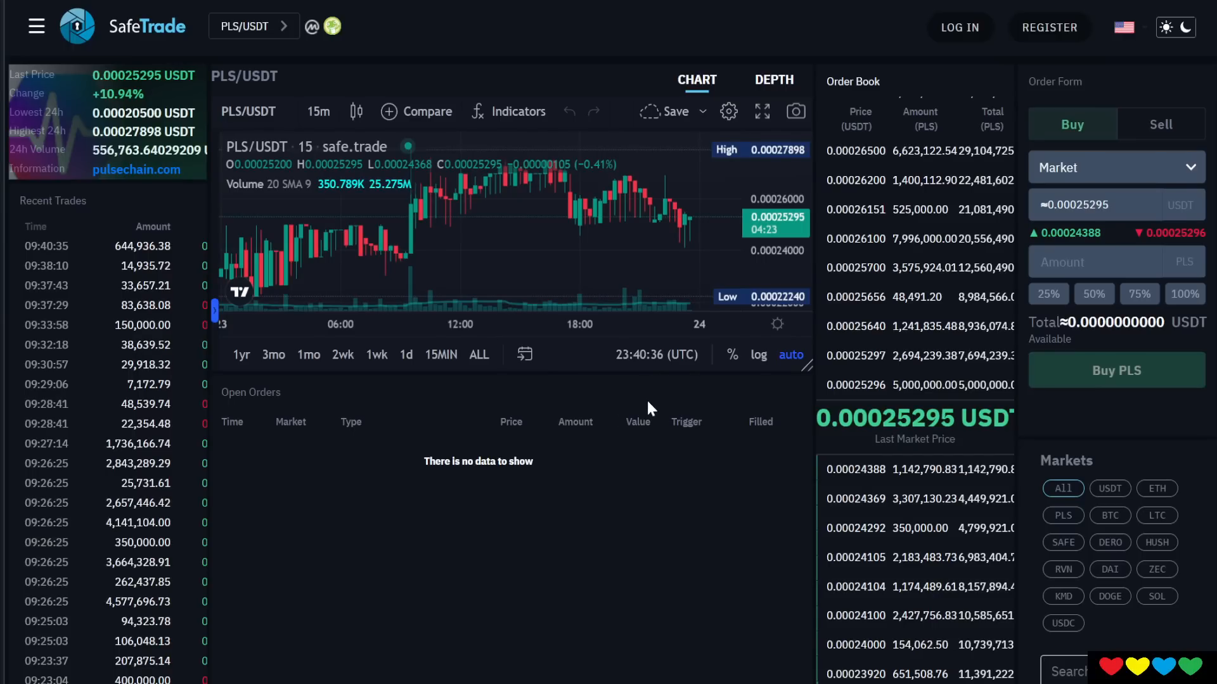
pyautogui.moveTo(675, 423)
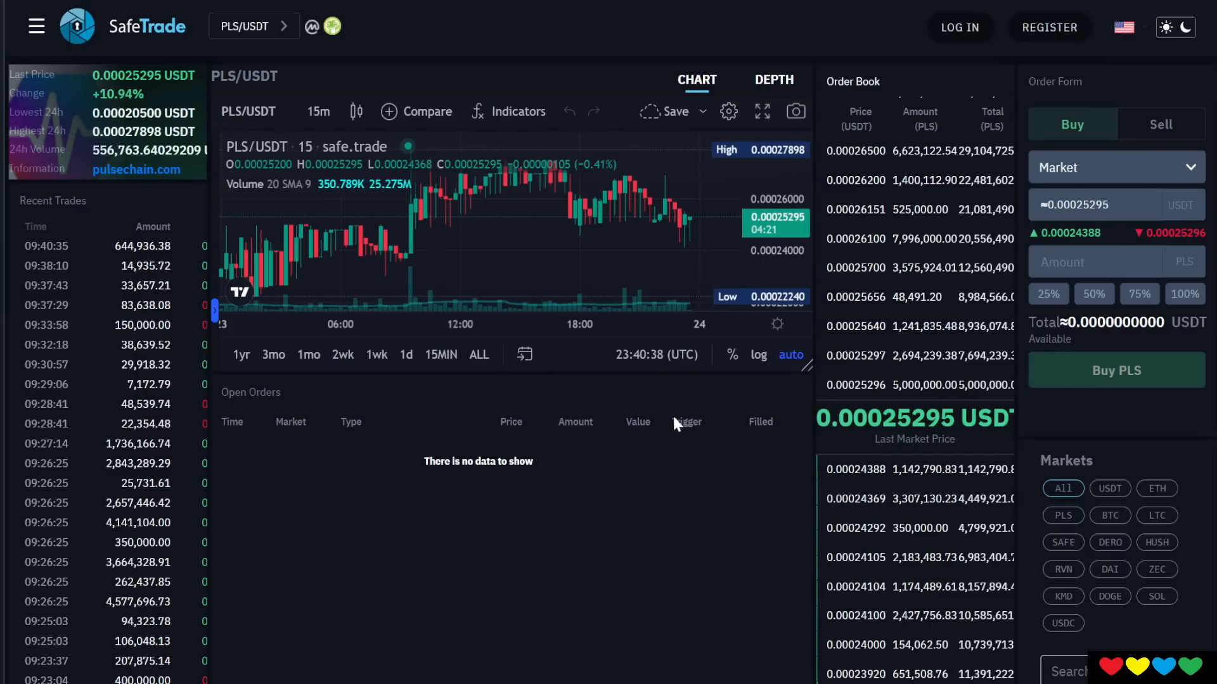
pyautogui.moveTo(835, 124)
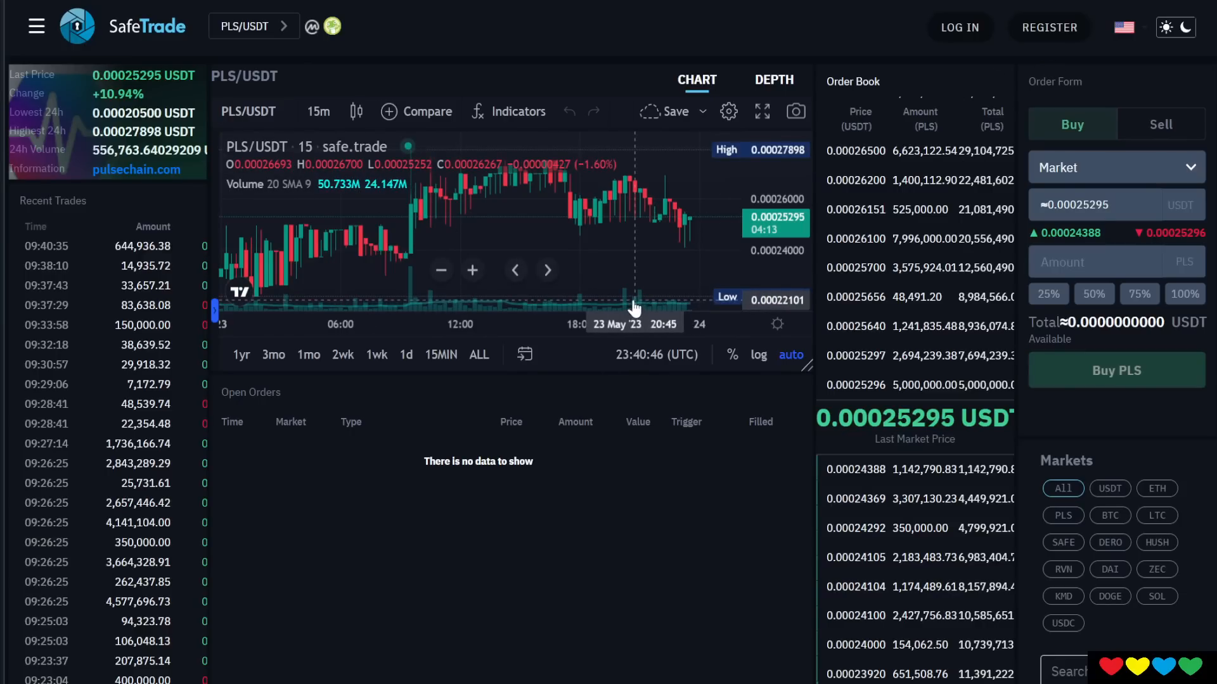
pyautogui.moveTo(593, 298)
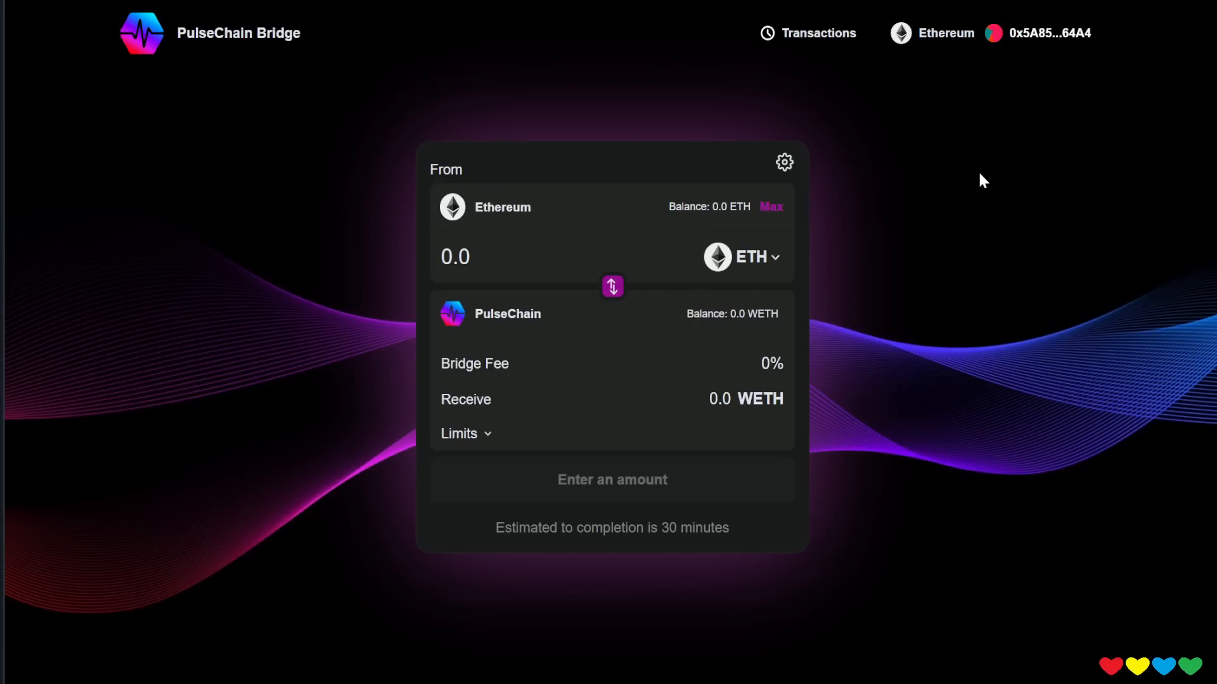
pyautogui.moveTo(801, 216)
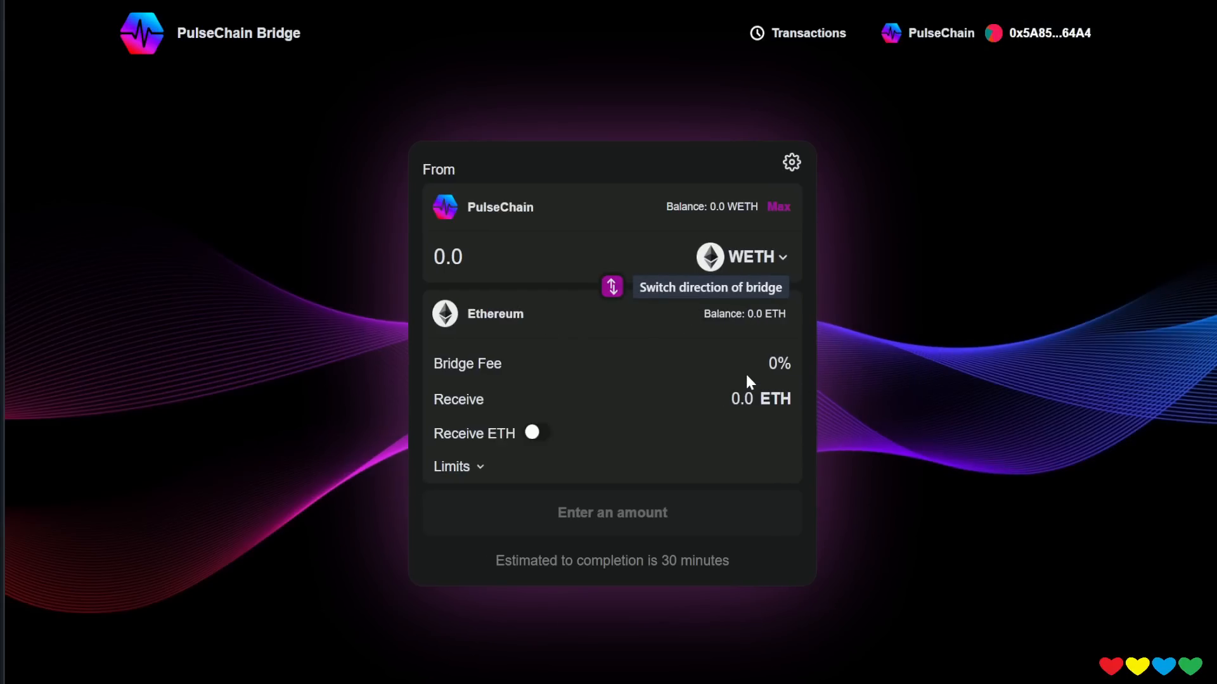
# Flip the bridge direction so WETH goes from PulseChain to Ethereum.
pyautogui.click(532, 433)
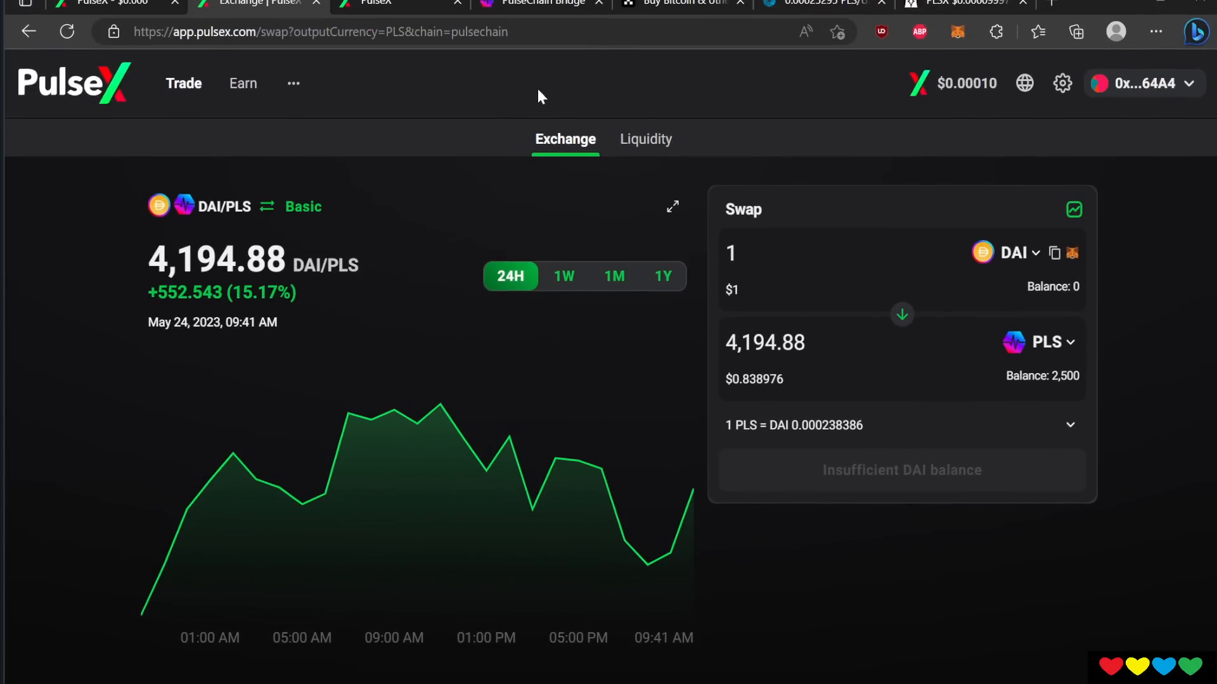
# Load app.pulsex.com, flip the DAI/PLS swap direction back and forth, then bring up the paying-token picker.
pyautogui.write('app.ulsex.com')
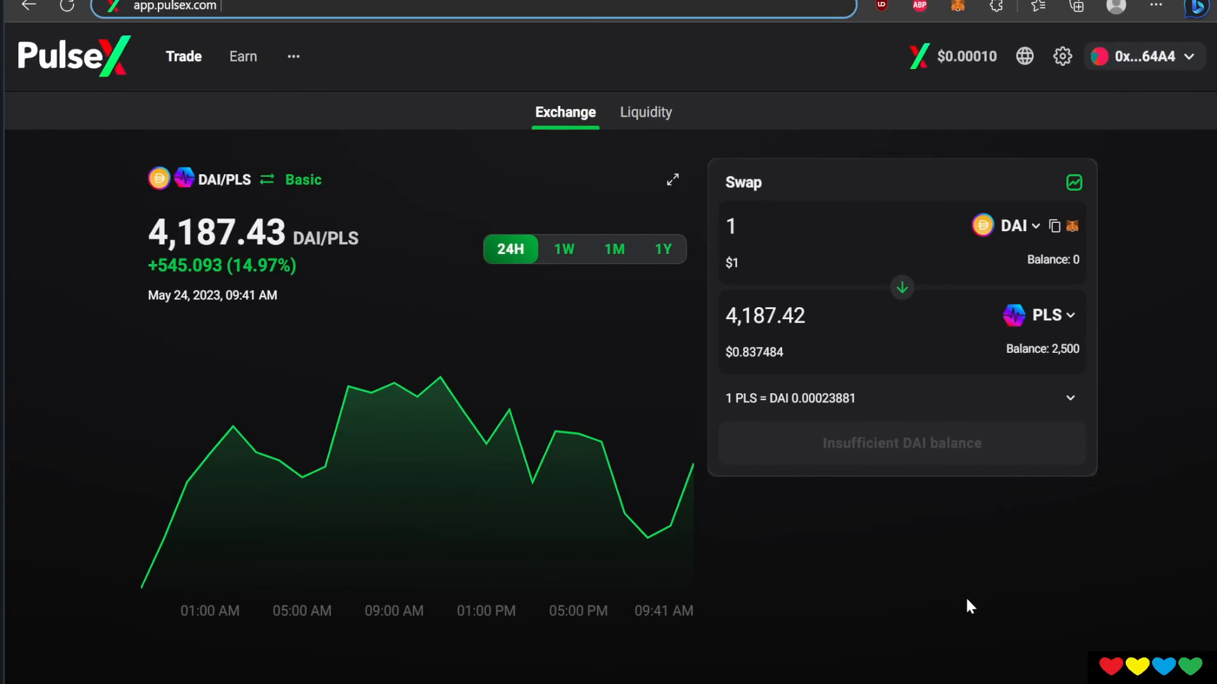
pyautogui.click(903, 289)
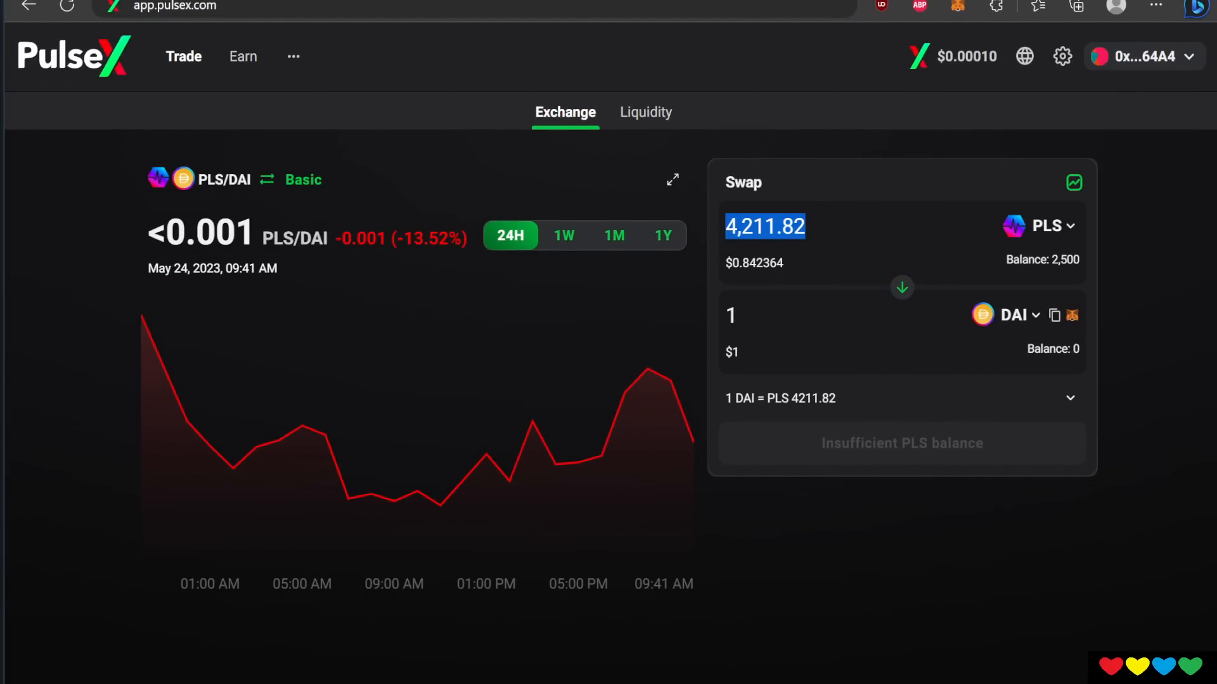
pyautogui.click(902, 288)
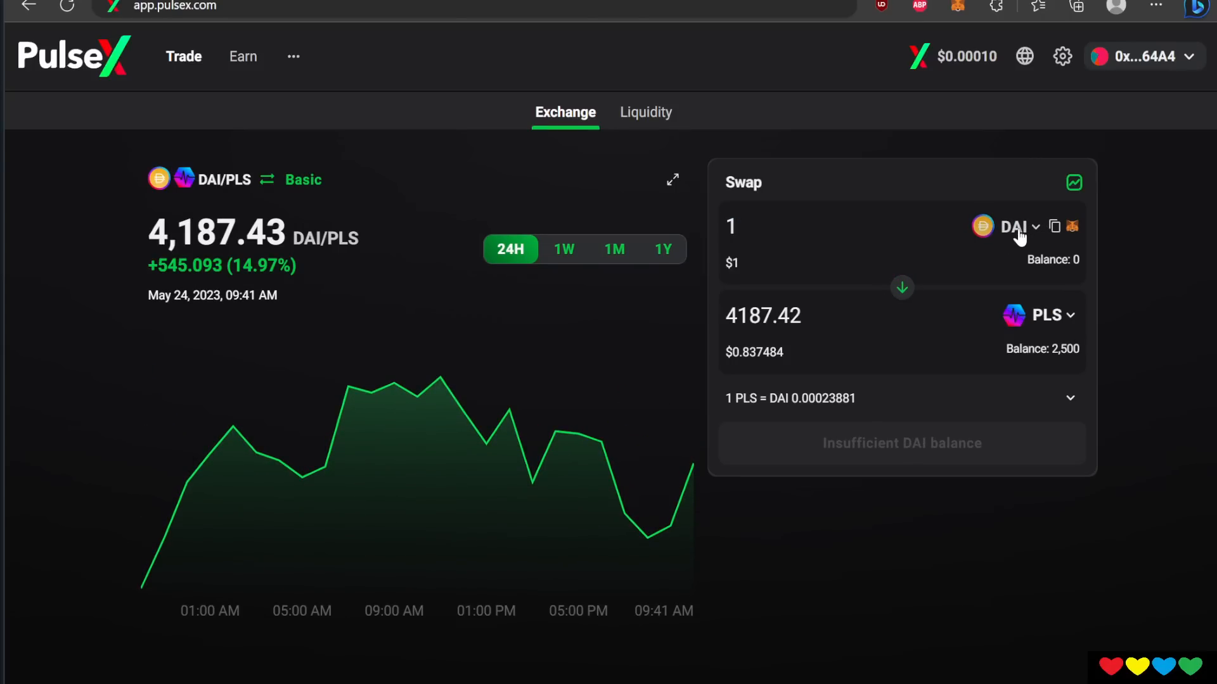
pyautogui.click(1017, 225)
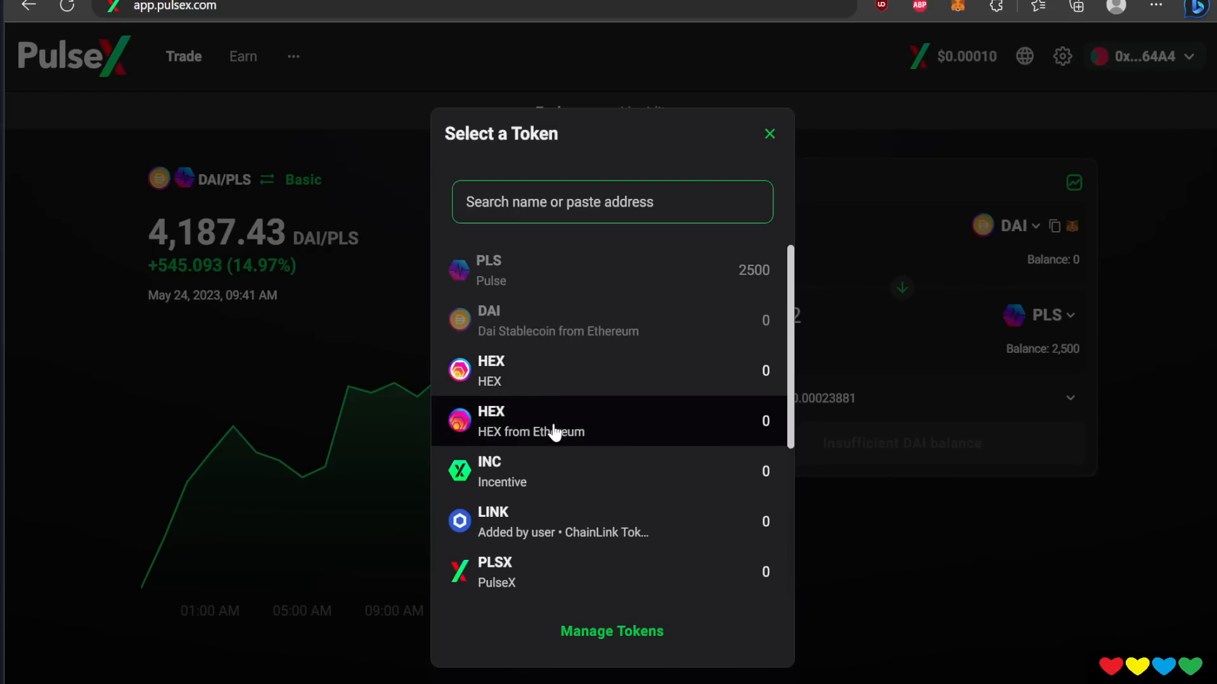
# Scroll the token list to WETH and make it the paying token, quoting 1 WETH as 7,802,040 PLS.
pyautogui.scroll(-3)
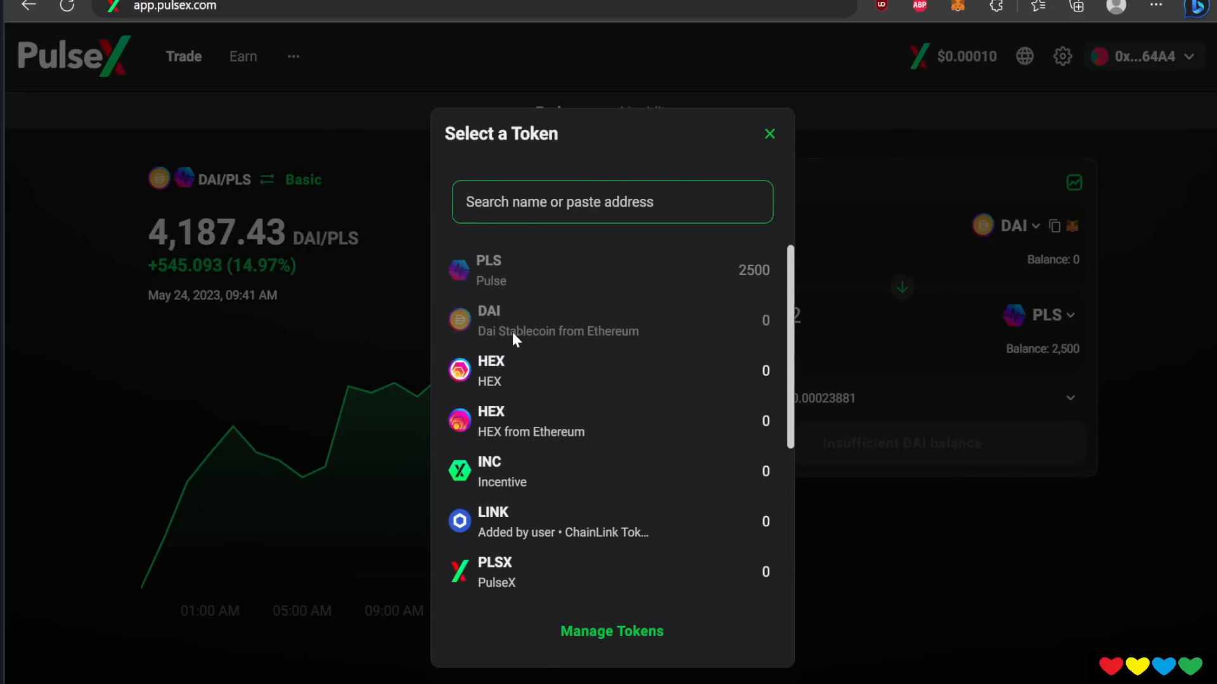
pyautogui.moveTo(494, 346)
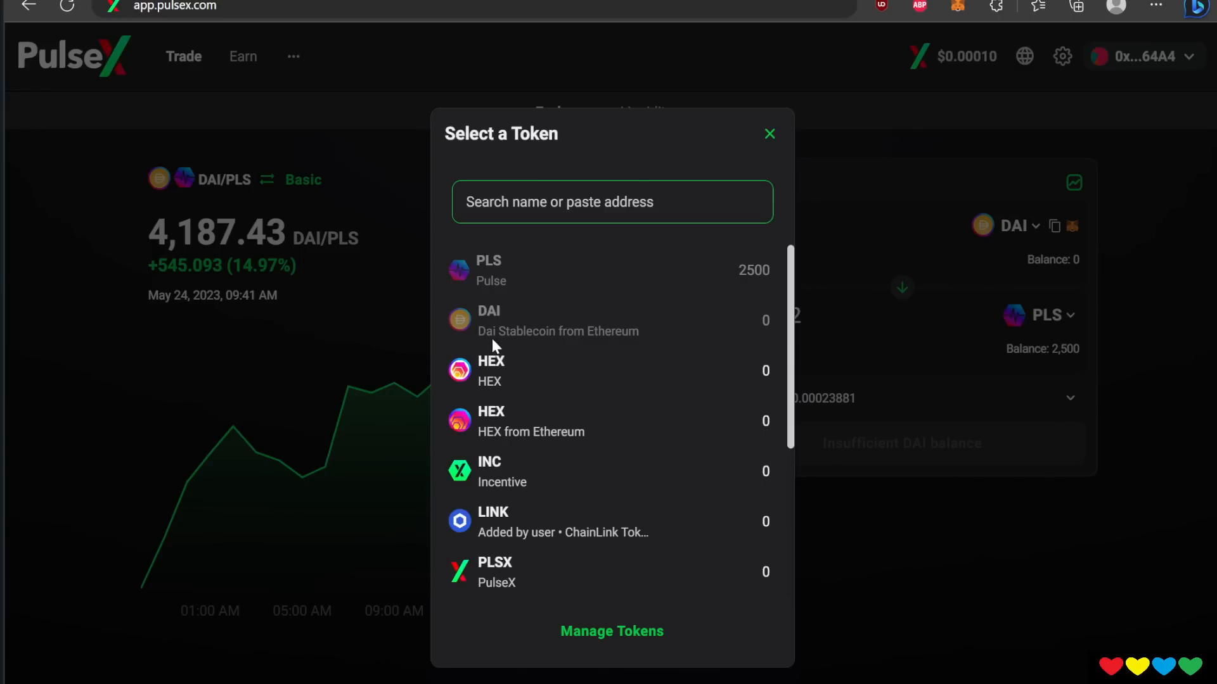
pyautogui.scroll(-3)
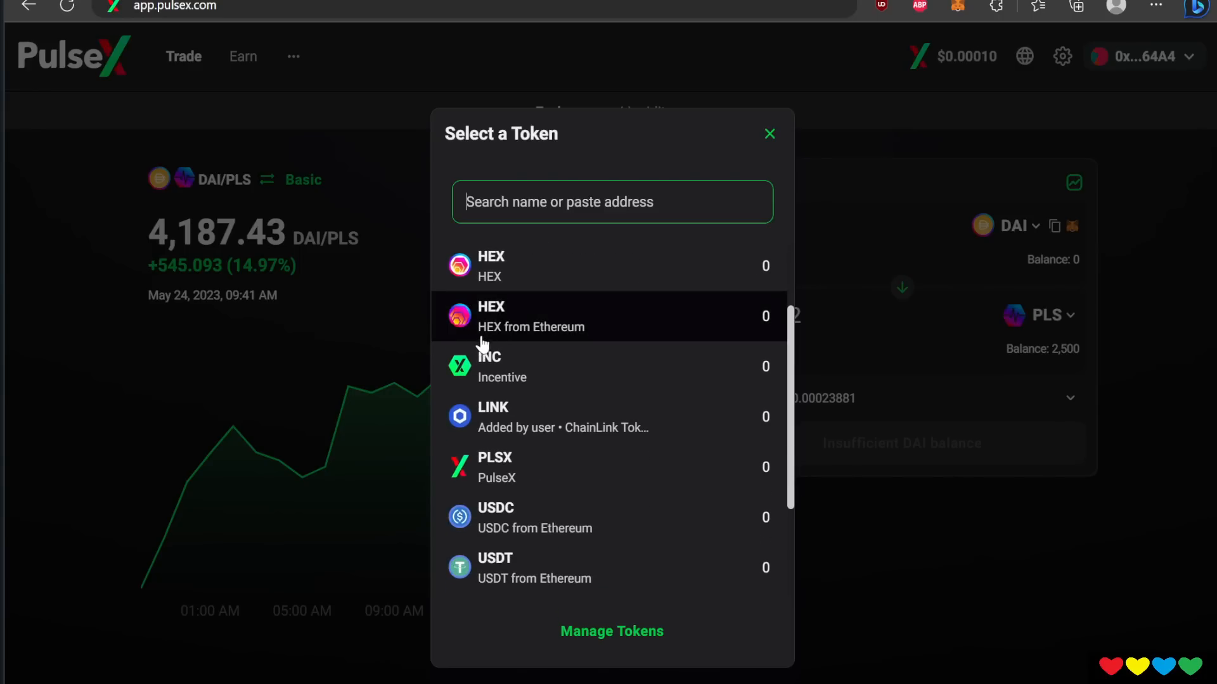
pyautogui.scroll(-3)
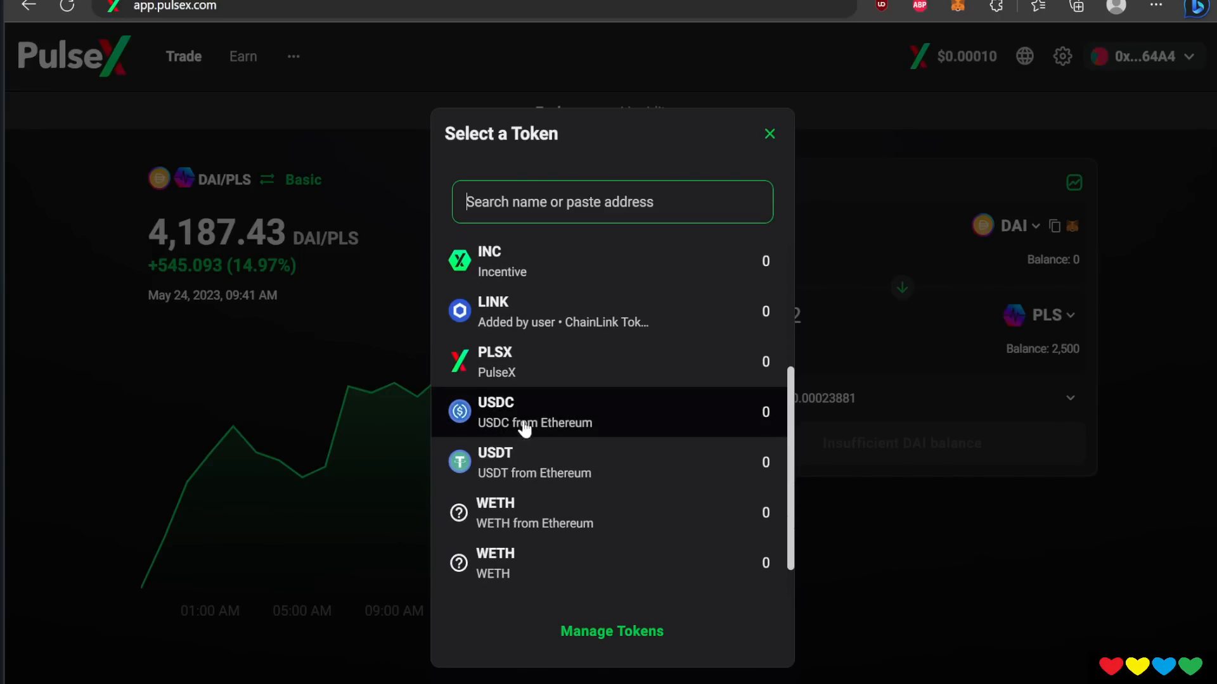
pyautogui.scroll(-3)
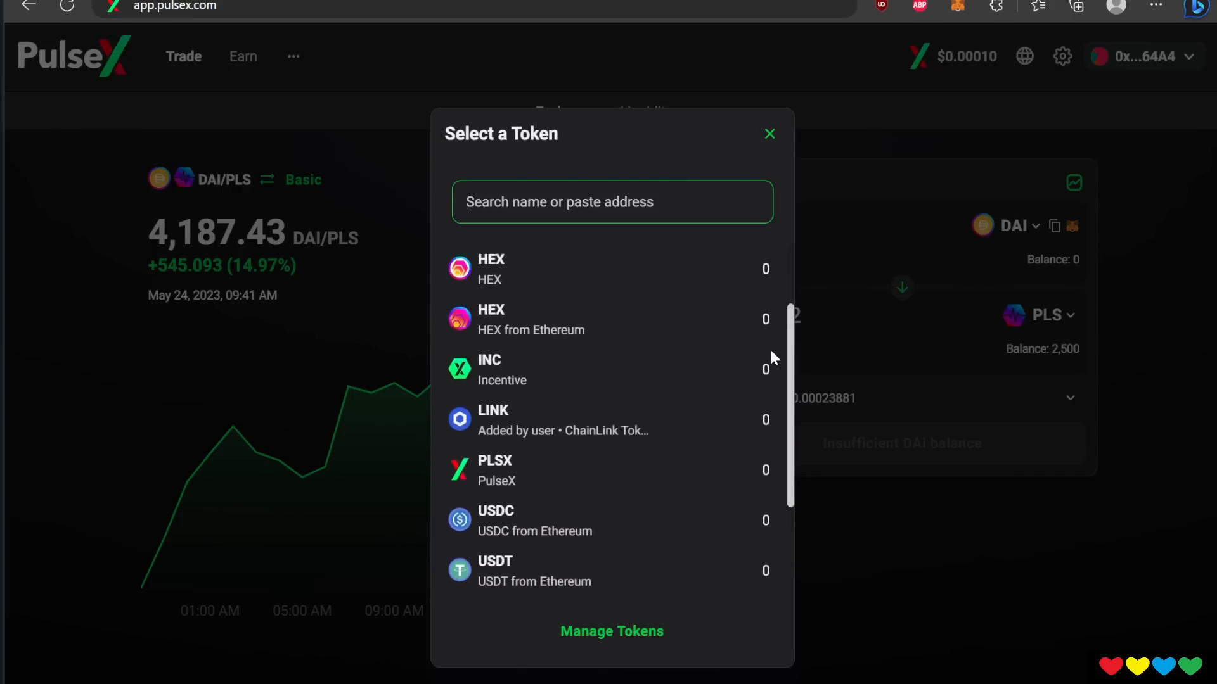
pyautogui.scroll(-3)
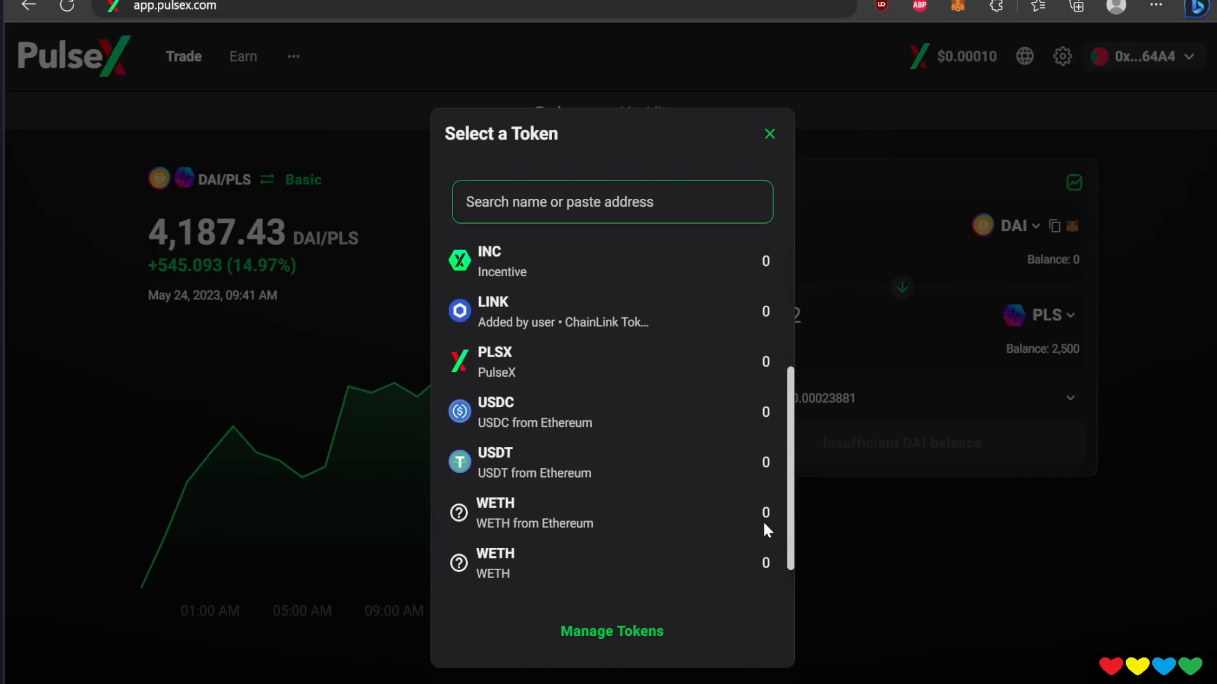
pyautogui.moveTo(763, 407)
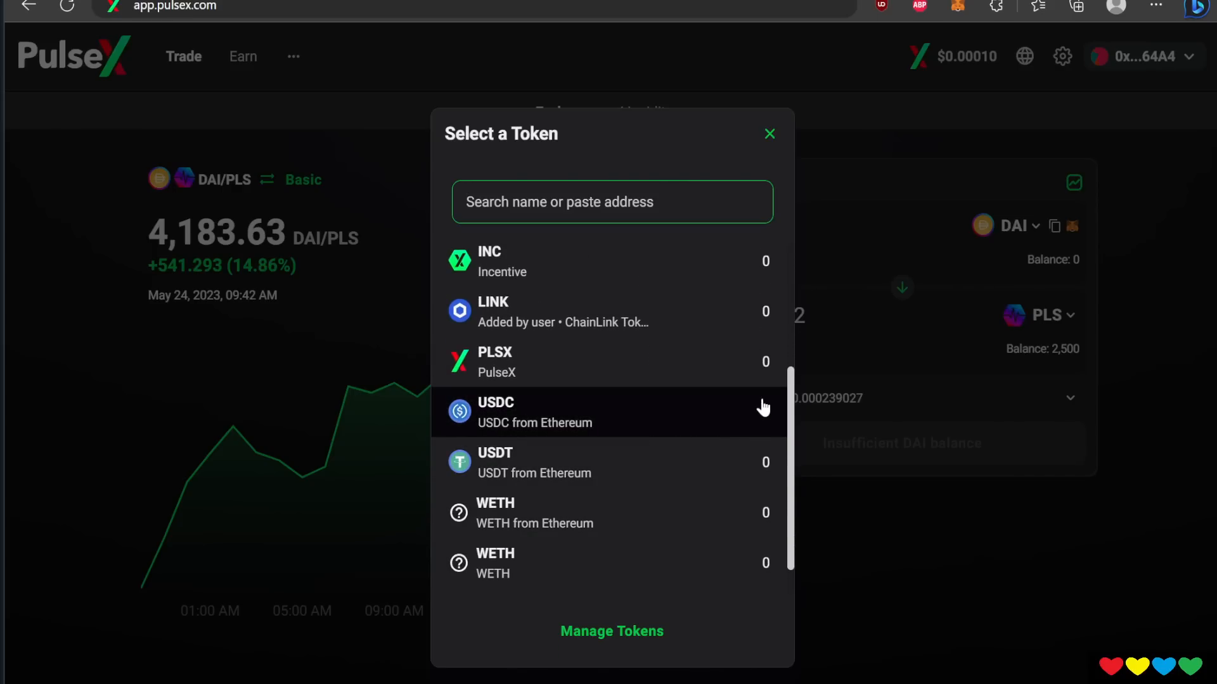
pyautogui.moveTo(667, 502)
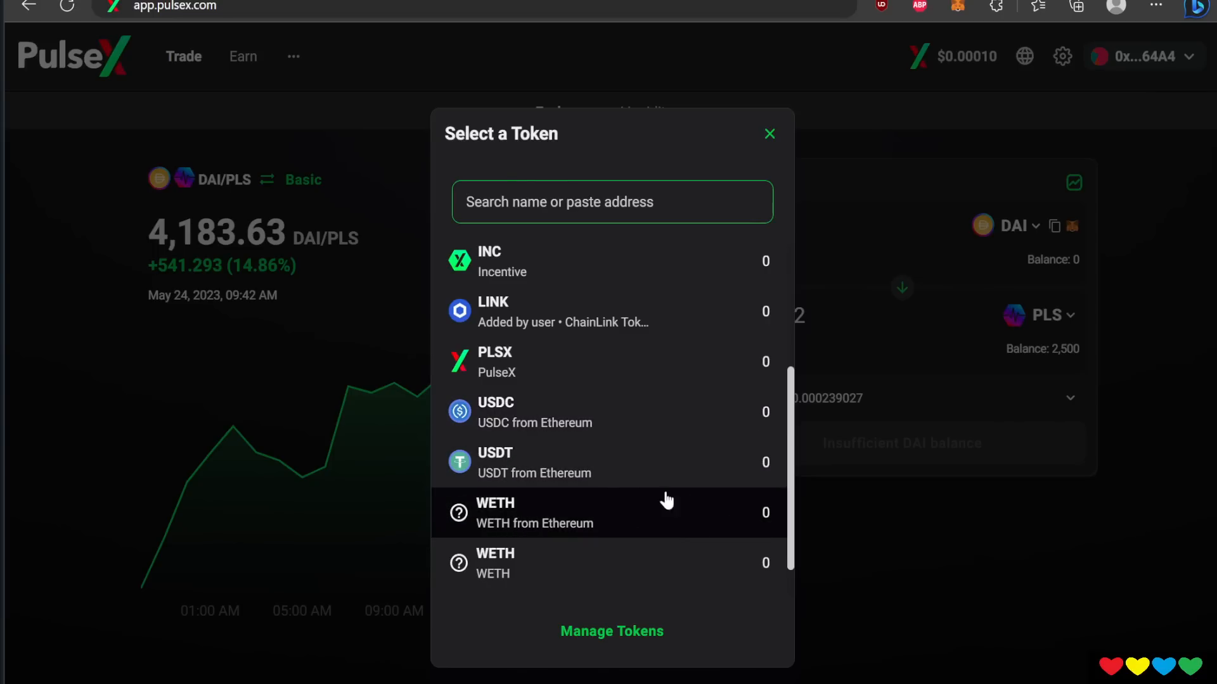
pyautogui.moveTo(512, 521)
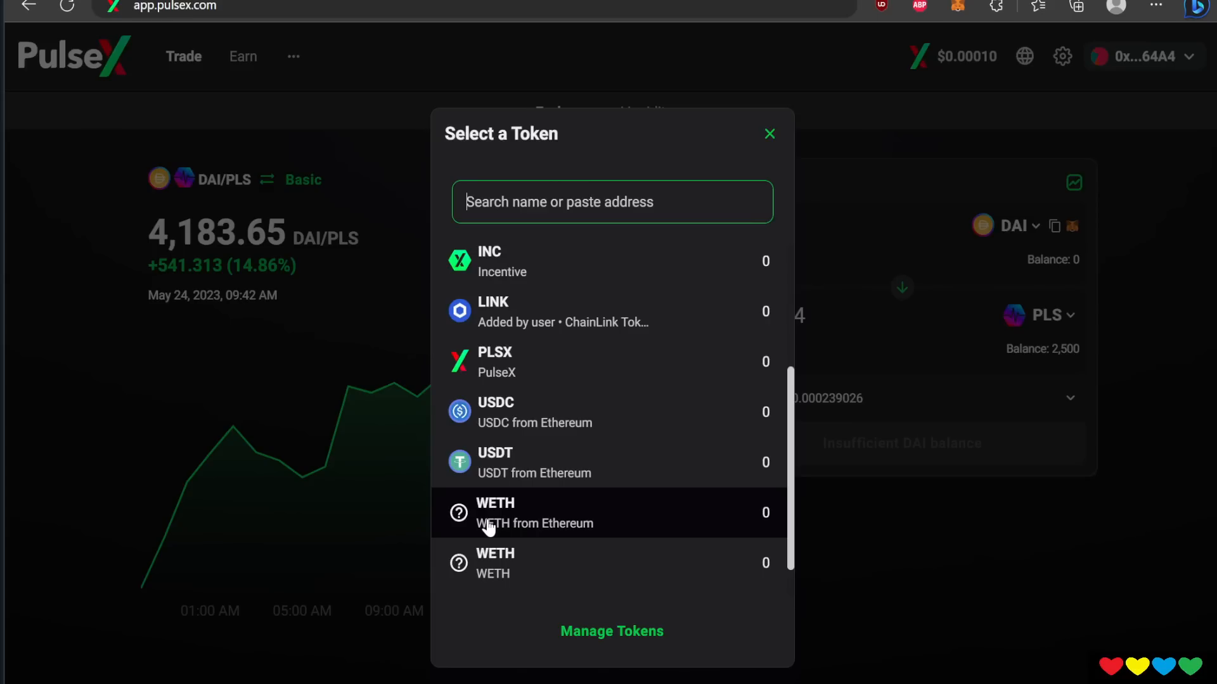
pyautogui.moveTo(509, 530)
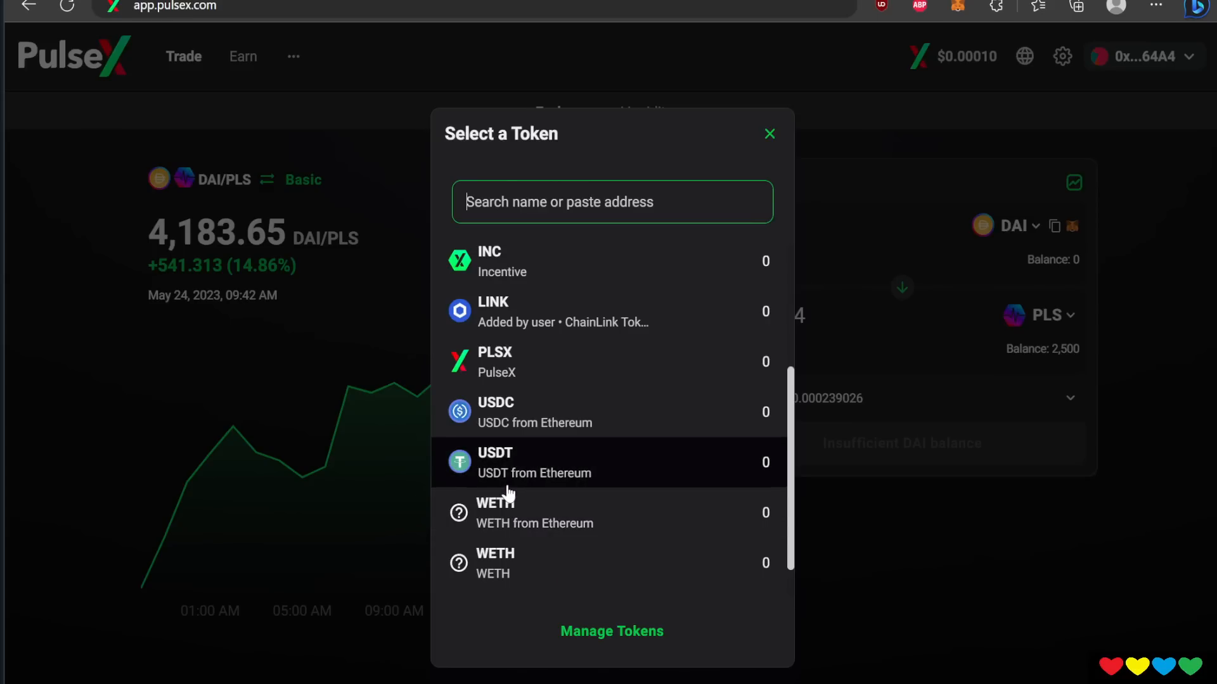
pyautogui.moveTo(479, 506)
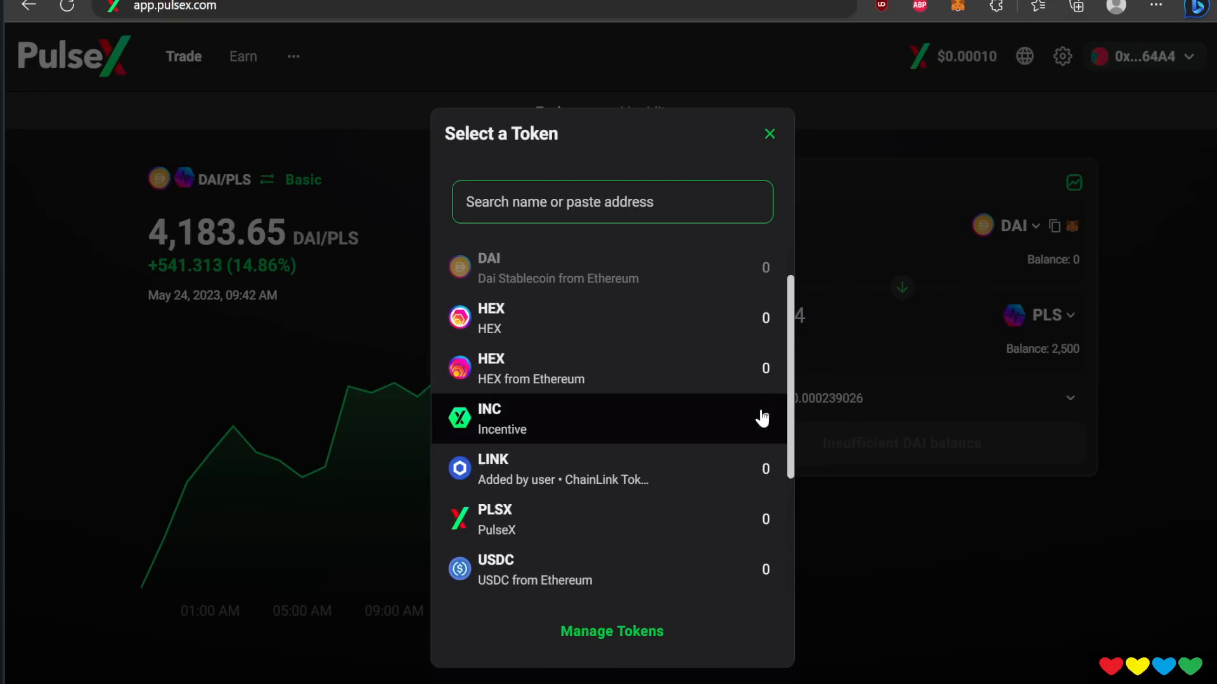
pyautogui.scroll(-3)
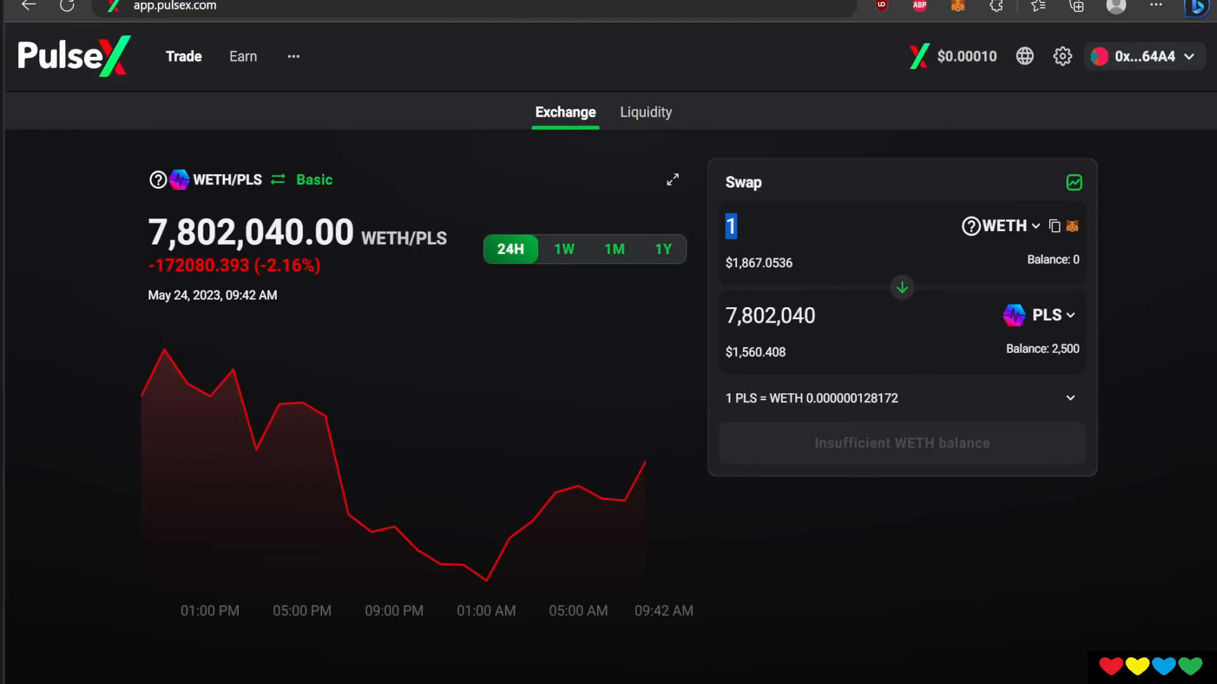
# Enter 0.2 WETH and reverse the swap so 1,569,050 PLS pays for it.
pyautogui.write('0.2')
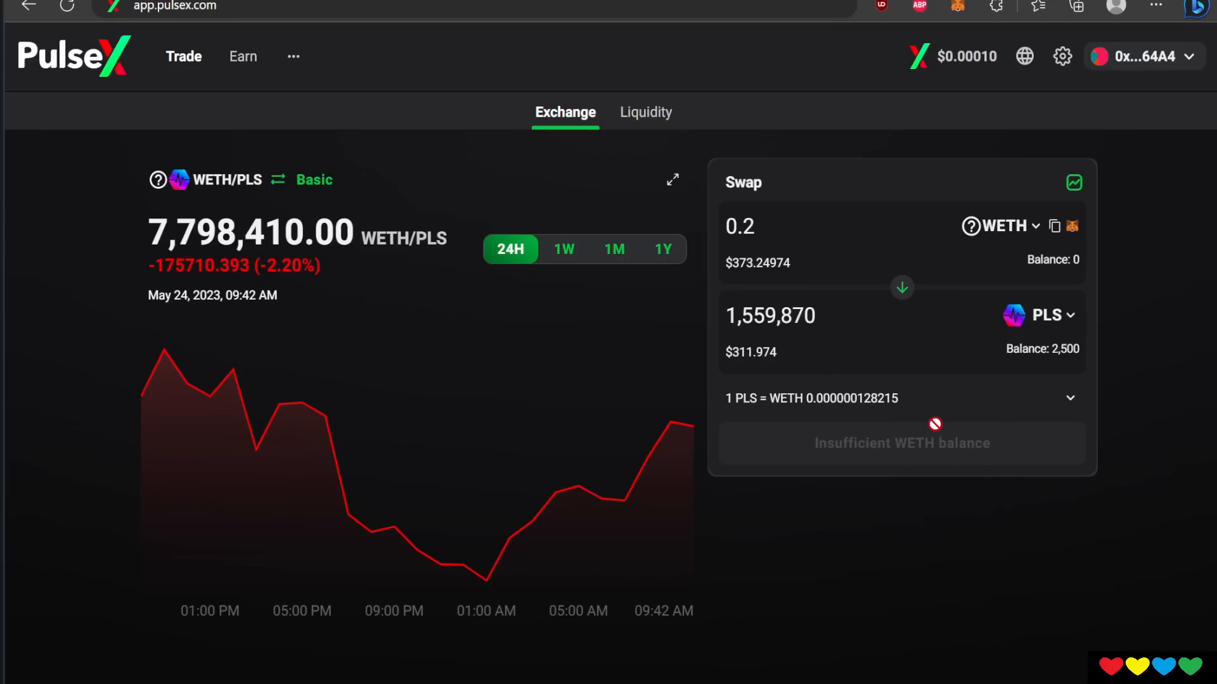
pyautogui.click(902, 287)
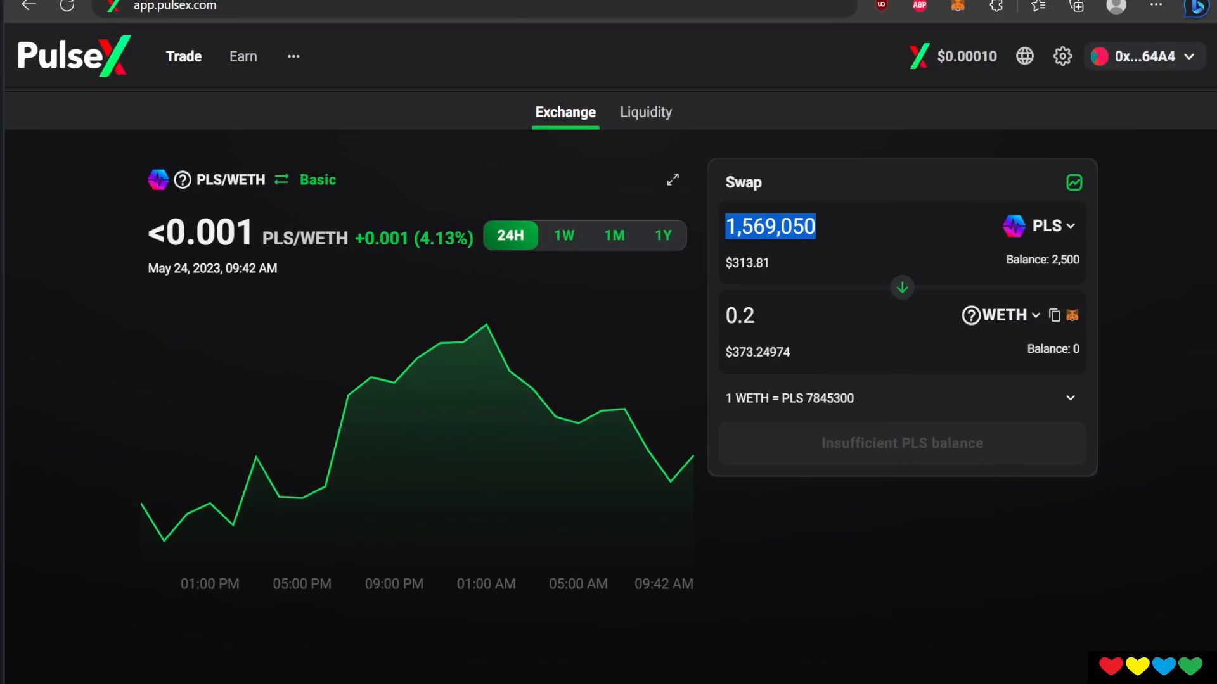
# Review and accept the updated swap price, then dismiss the 'user rejected transaction' error.
pyautogui.click(903, 443)
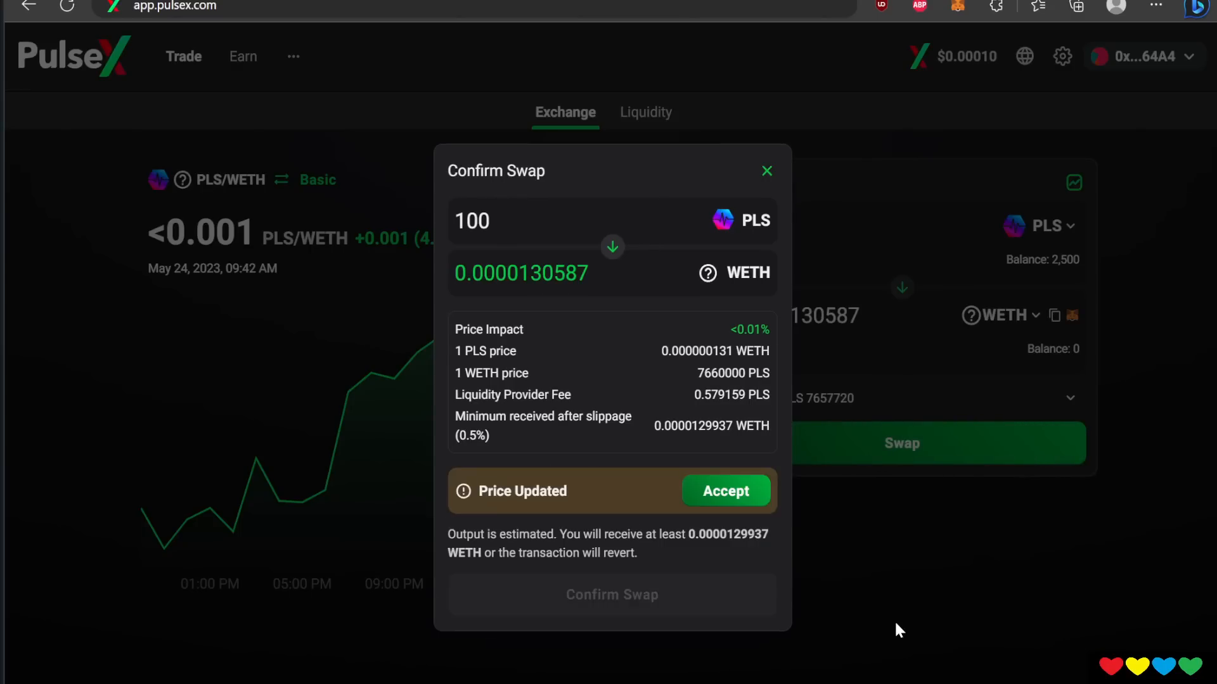
pyautogui.moveTo(720, 494)
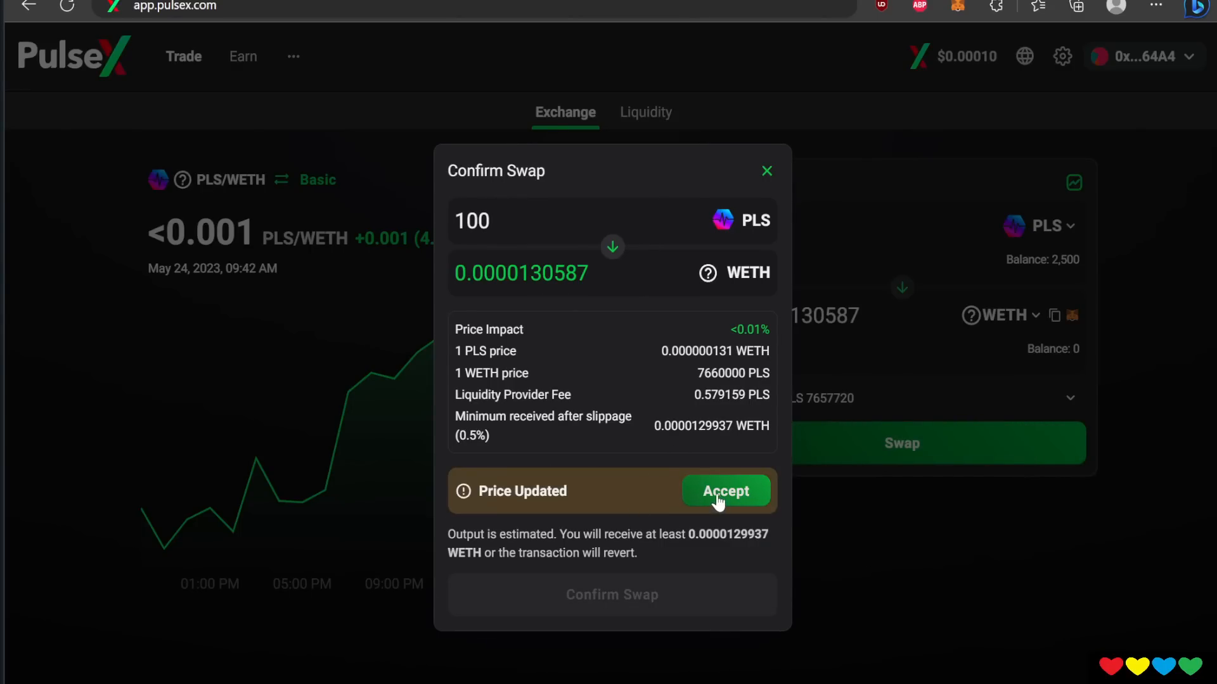
pyautogui.click(725, 490)
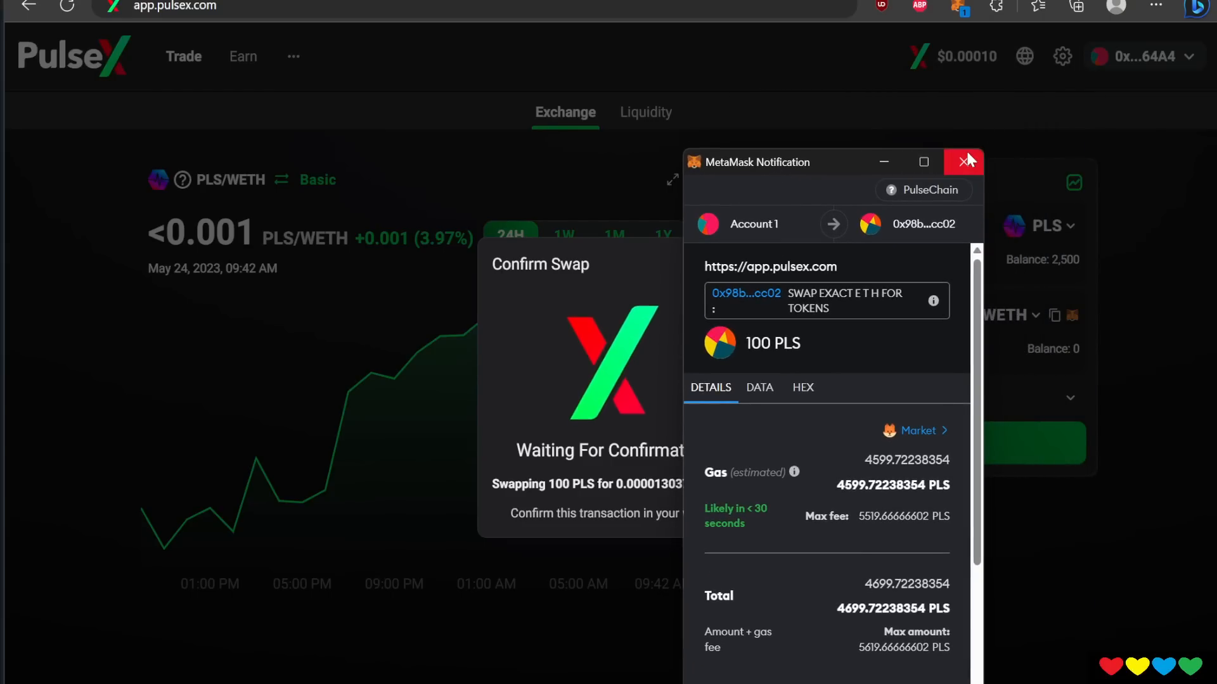
pyautogui.click(963, 162)
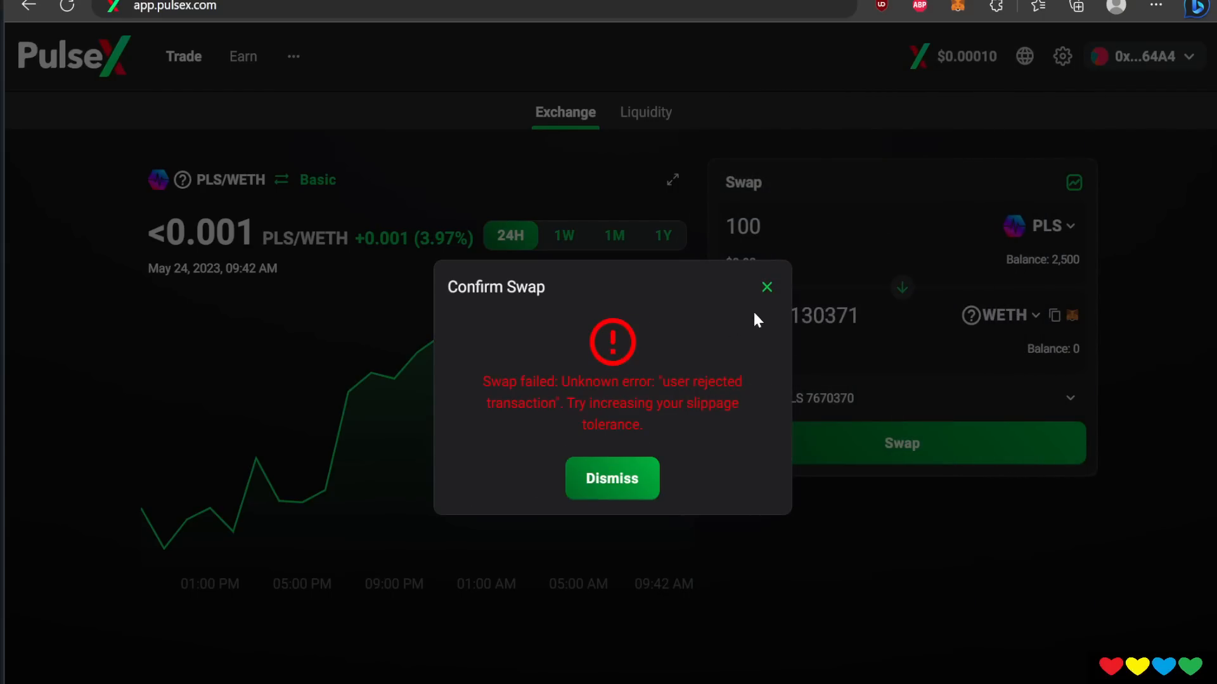
pyautogui.click(613, 478)
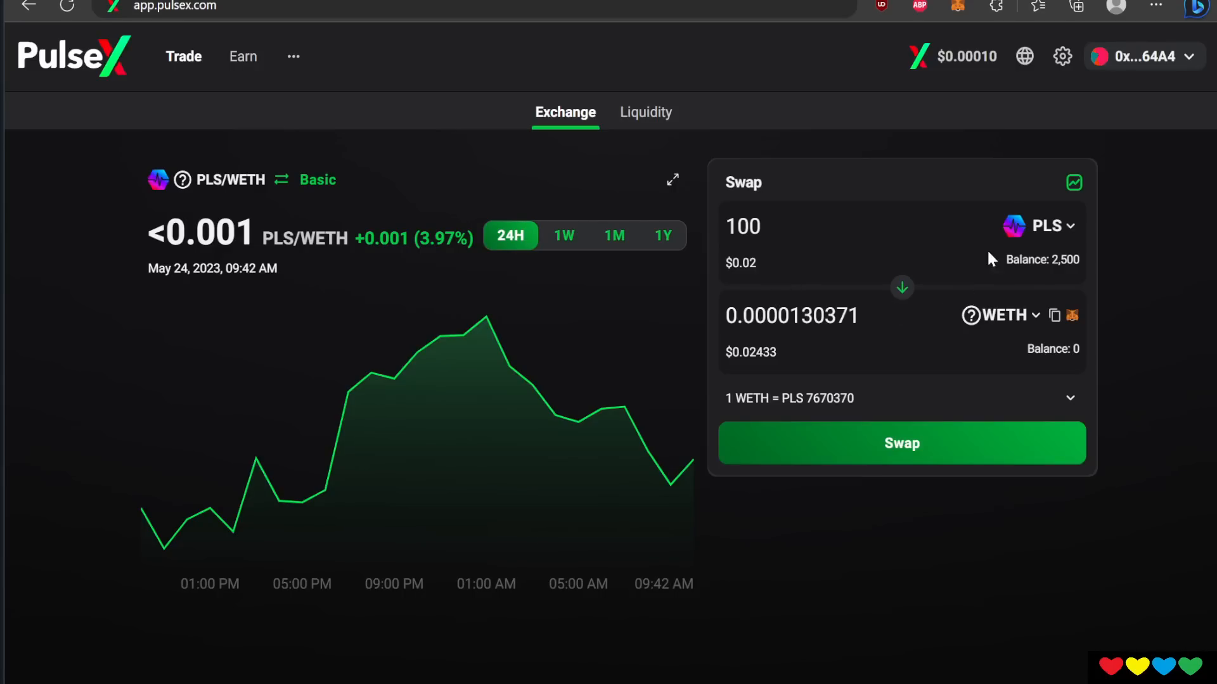
pyautogui.moveTo(931, 298)
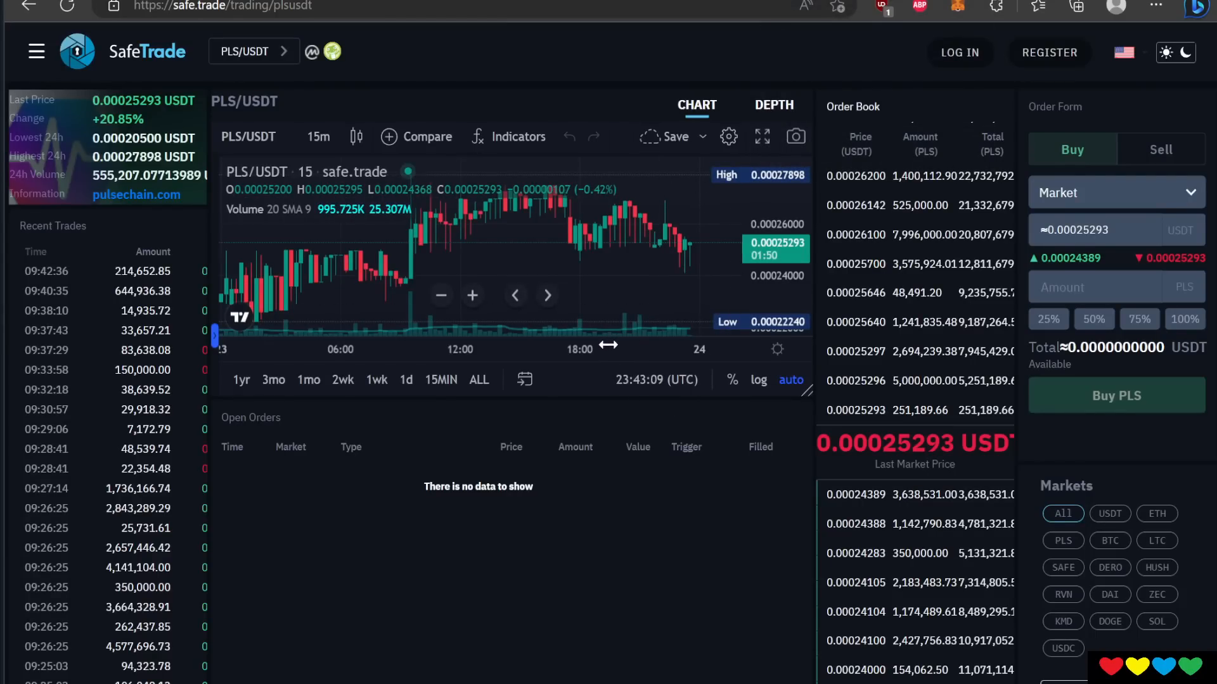
pyautogui.moveTo(591, 336)
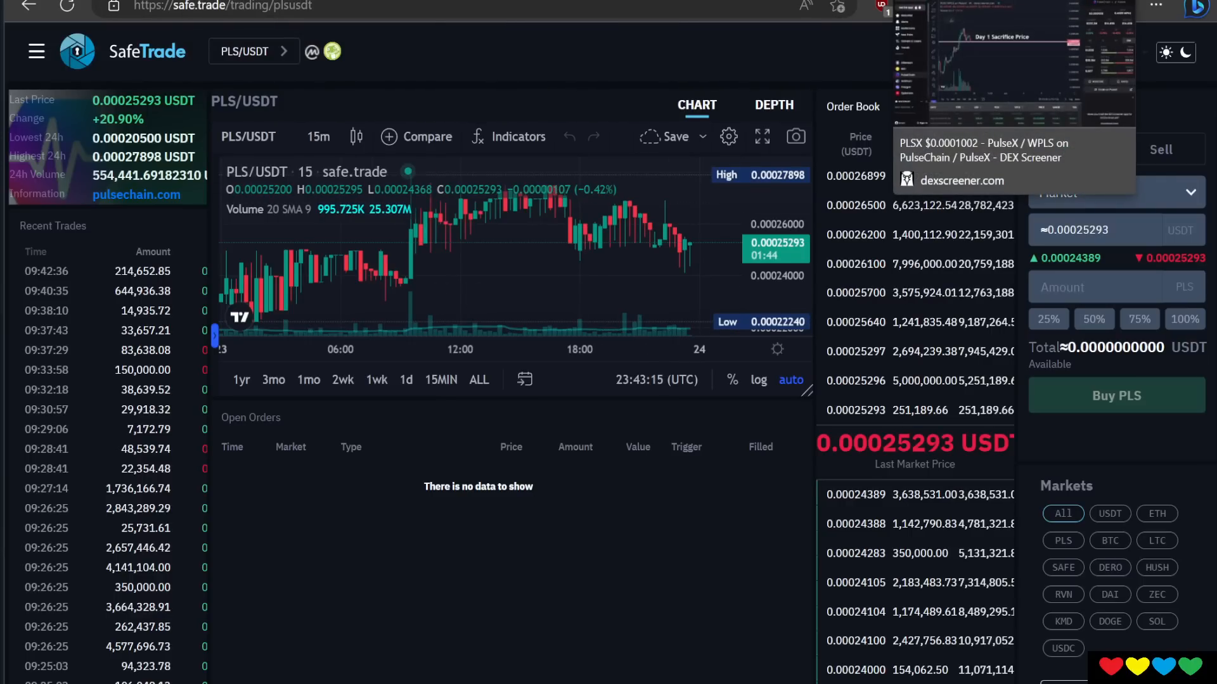
# Switch to the DEX Screener PLSX/WPLS tab showing PLSX at $0.0001002.
pyautogui.click(961, 180)
pyautogui.write('dexscreener.com/pulsechain')
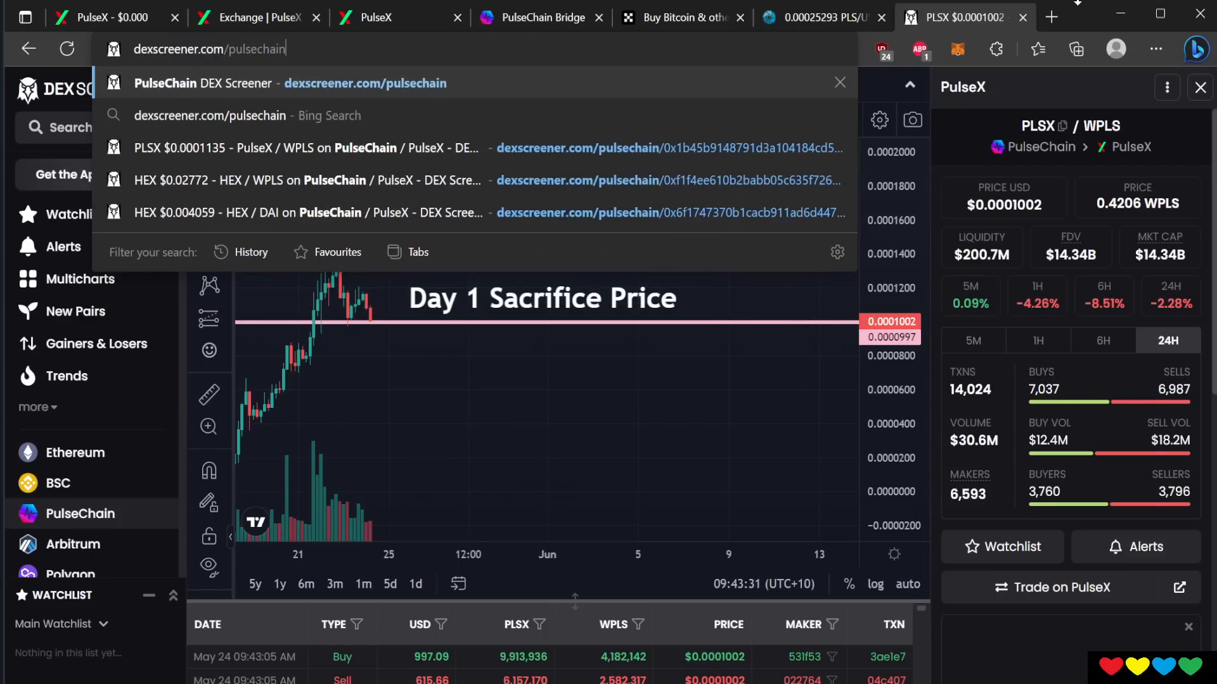
# Load dexscreener.com/pulsechain to see top pairs led by PLSX/WPLS with 14,025 transactions.
pyautogui.press('Enter')
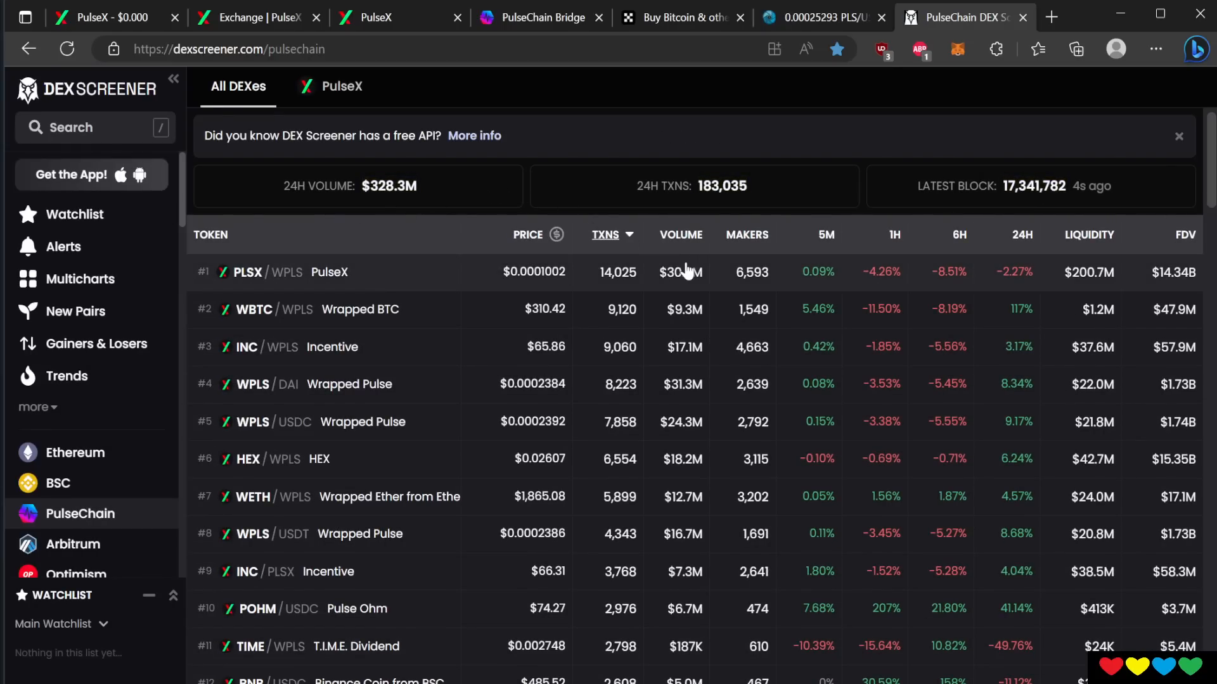
pyautogui.moveTo(689, 367)
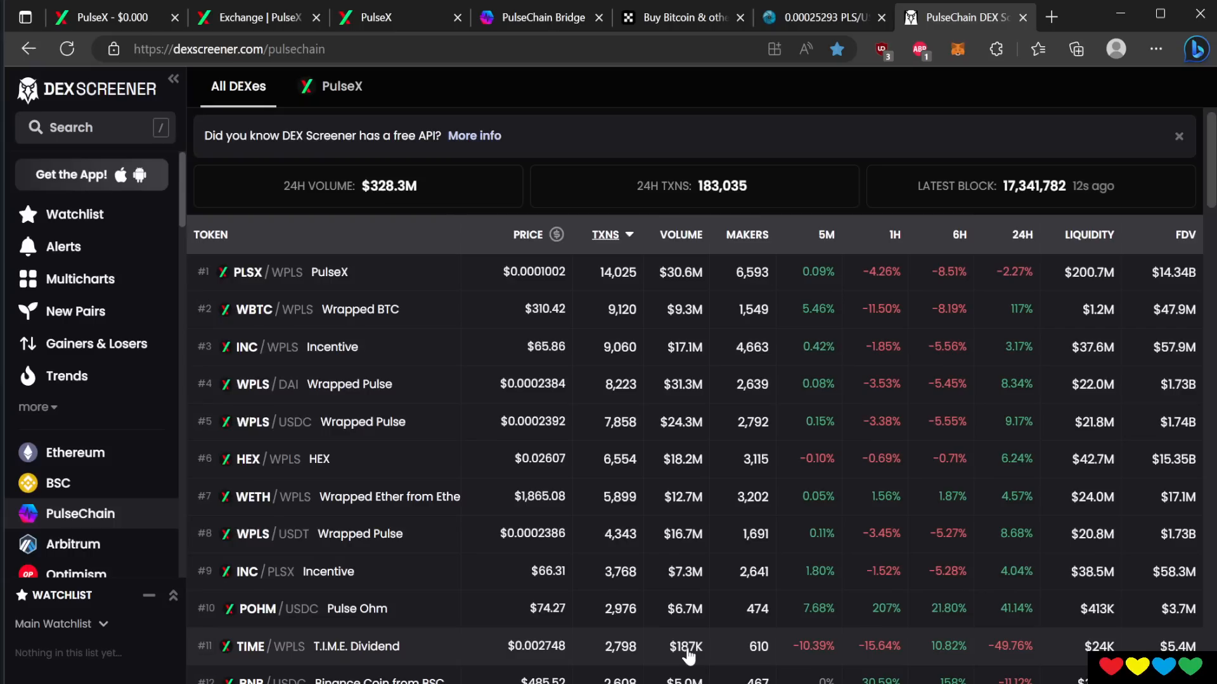
pyautogui.moveTo(694, 360)
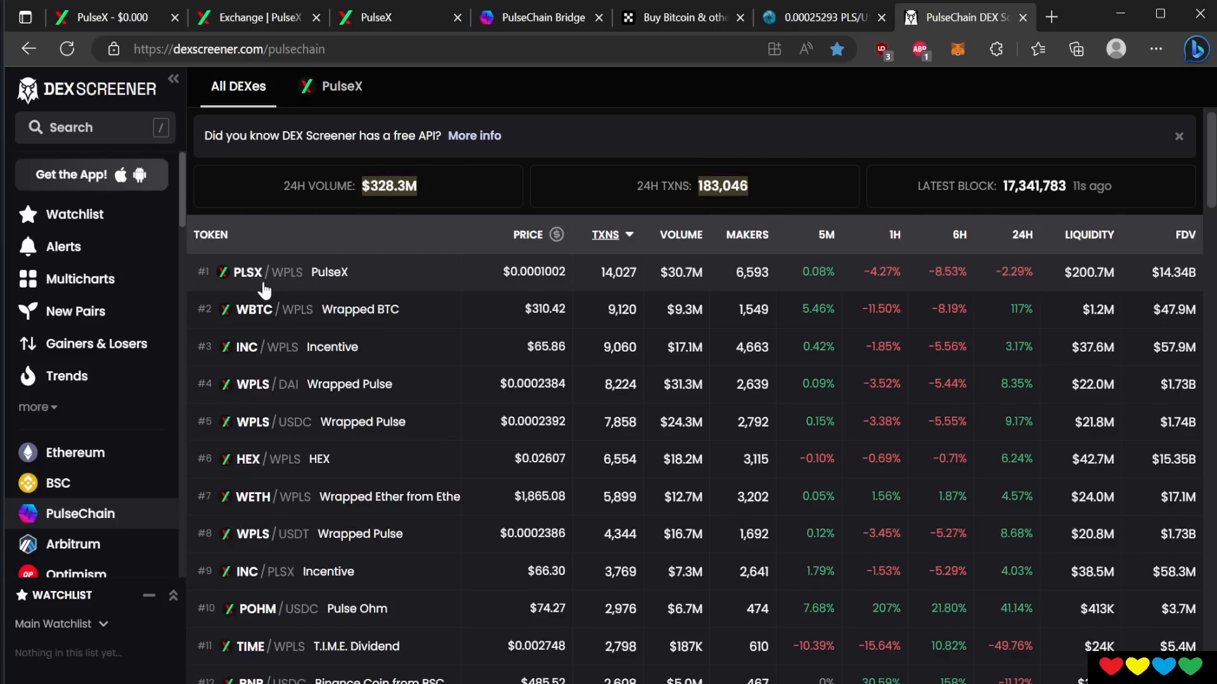
pyautogui.moveTo(271, 282)
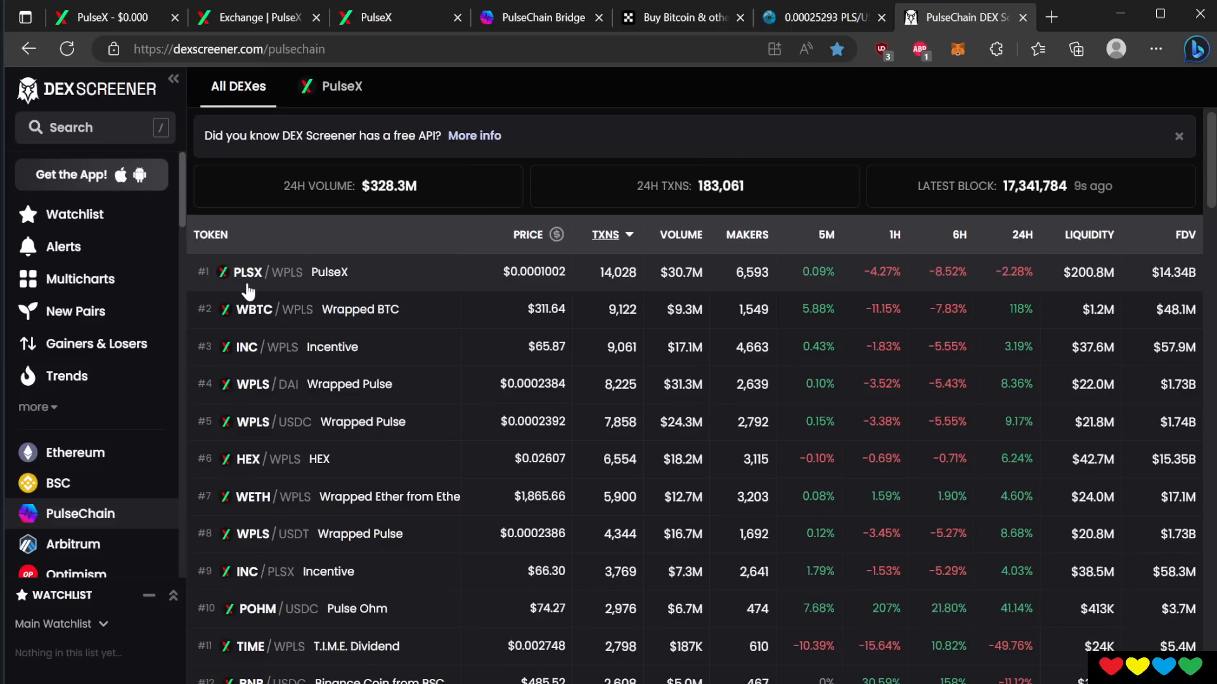
pyautogui.moveTo(327, 370)
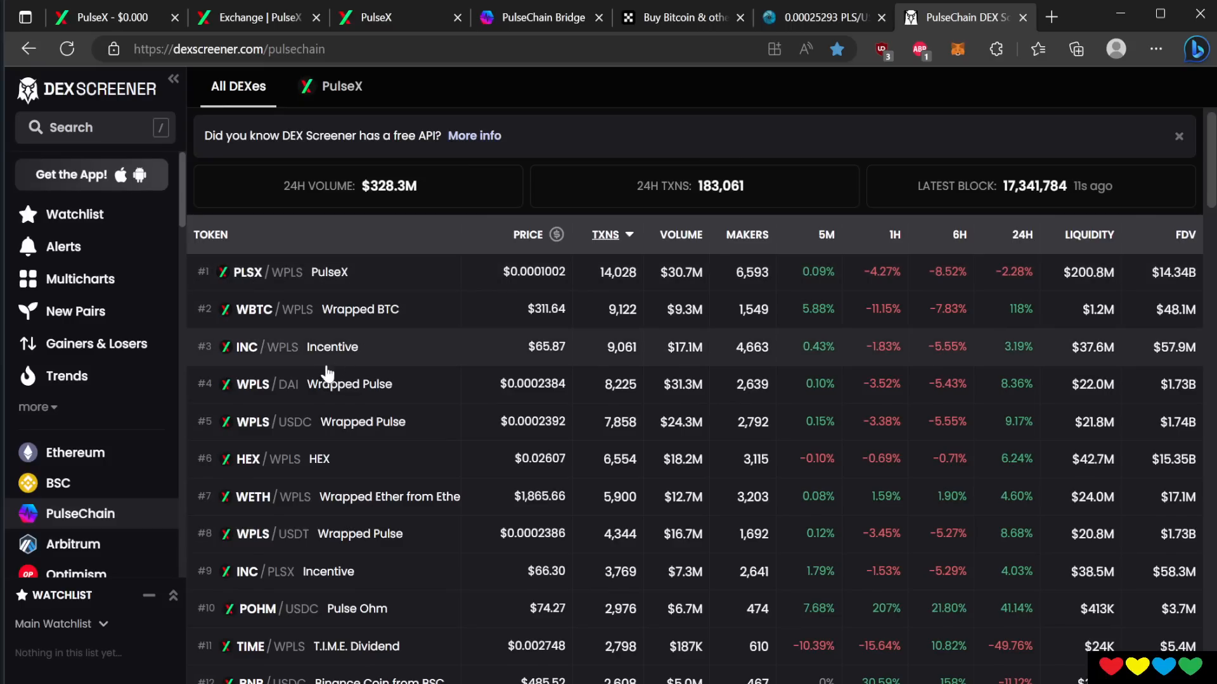
pyautogui.moveTo(251, 397)
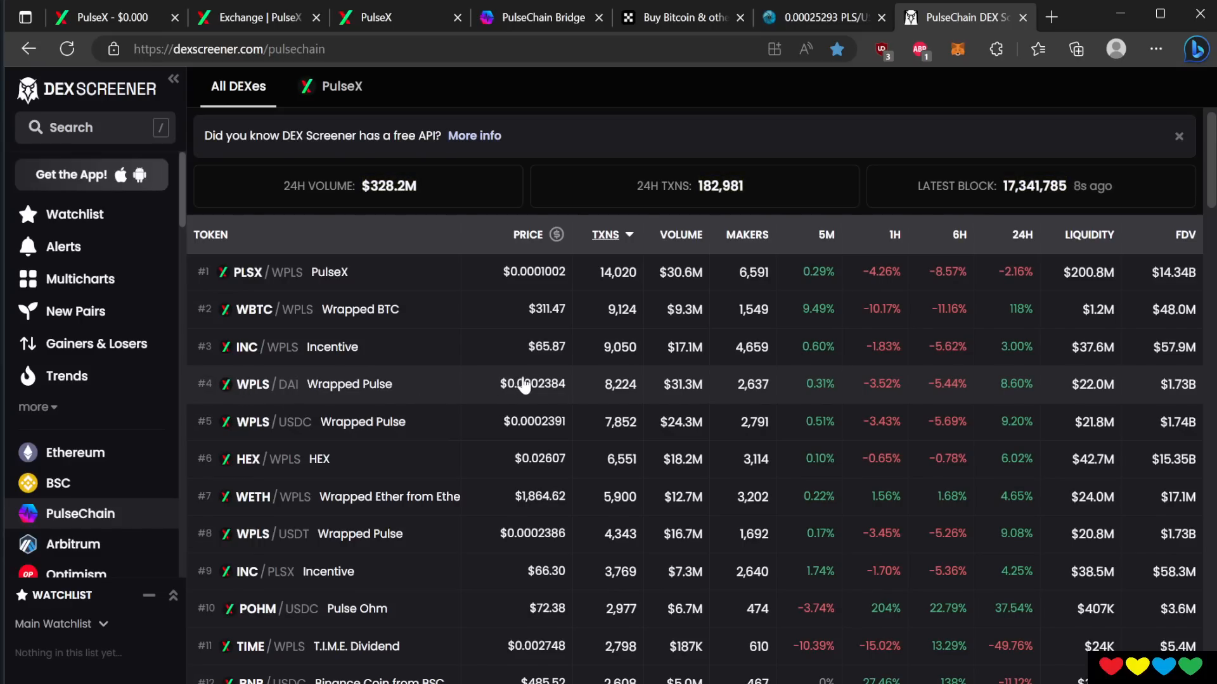
pyautogui.moveTo(540, 396)
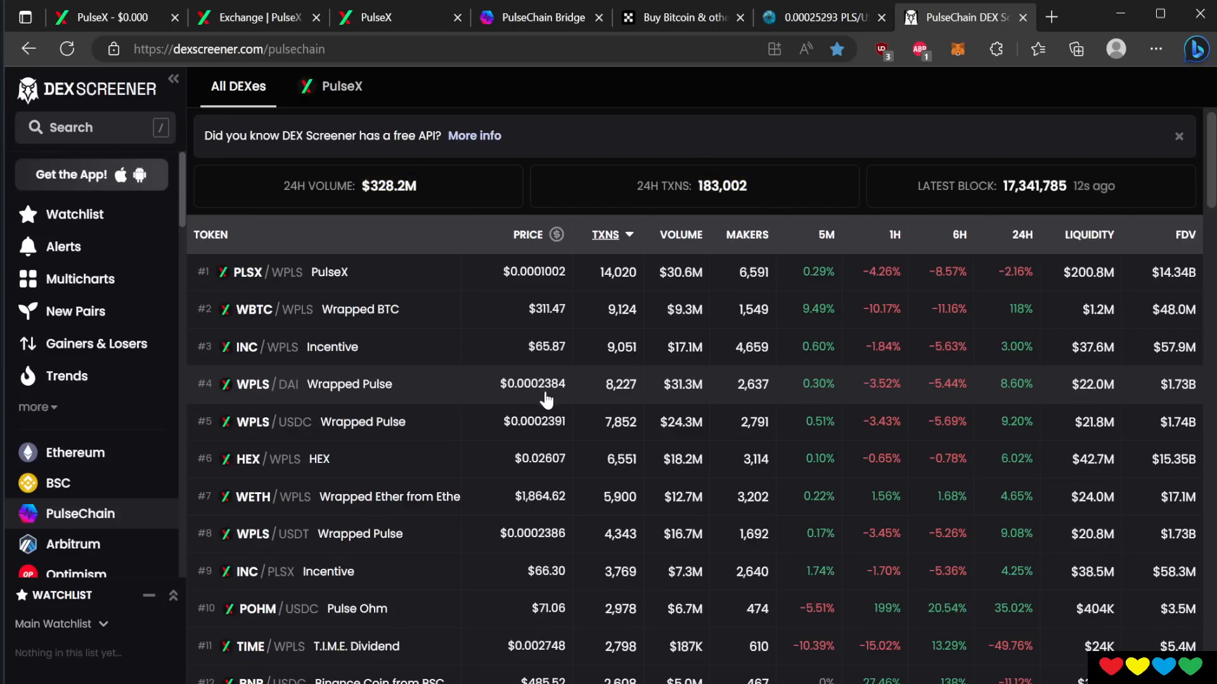
pyautogui.moveTo(678, 333)
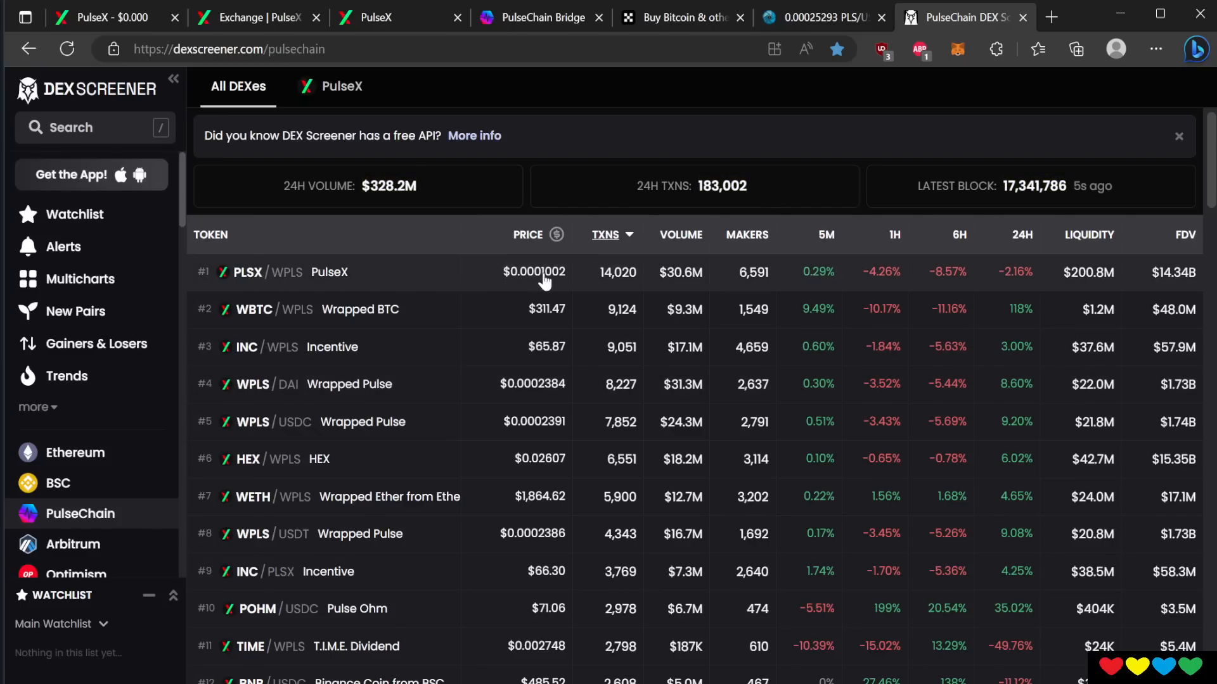
pyautogui.moveTo(344, 382)
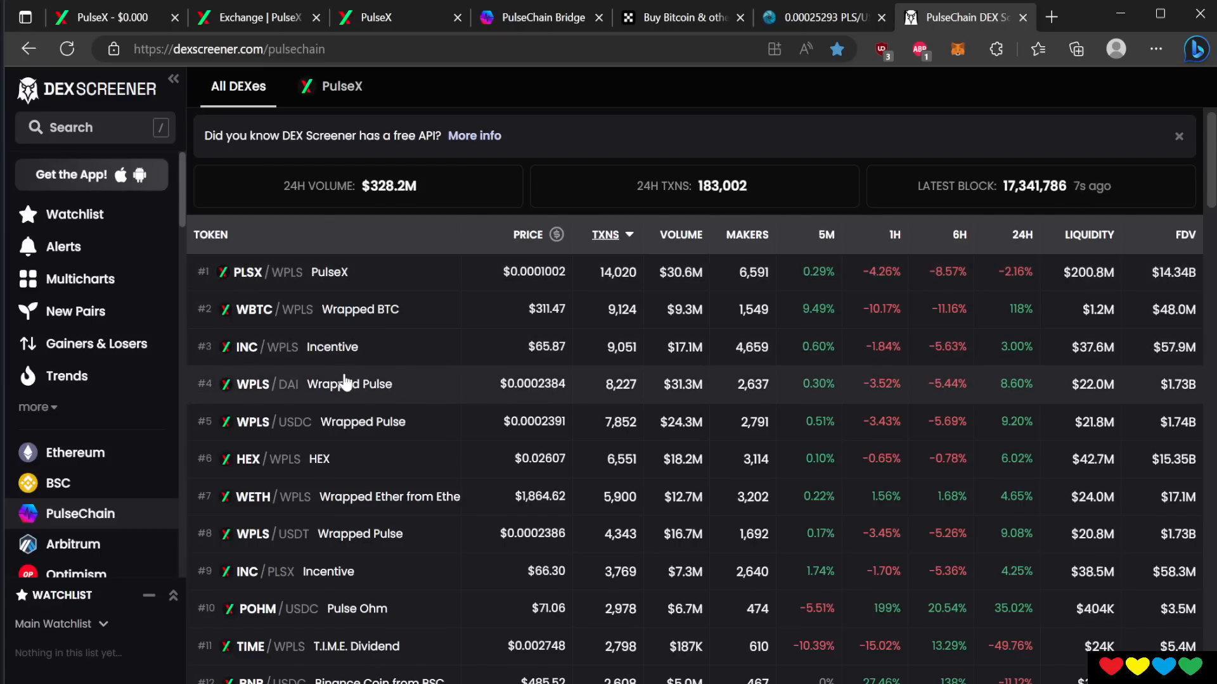
pyautogui.moveTo(233, 256)
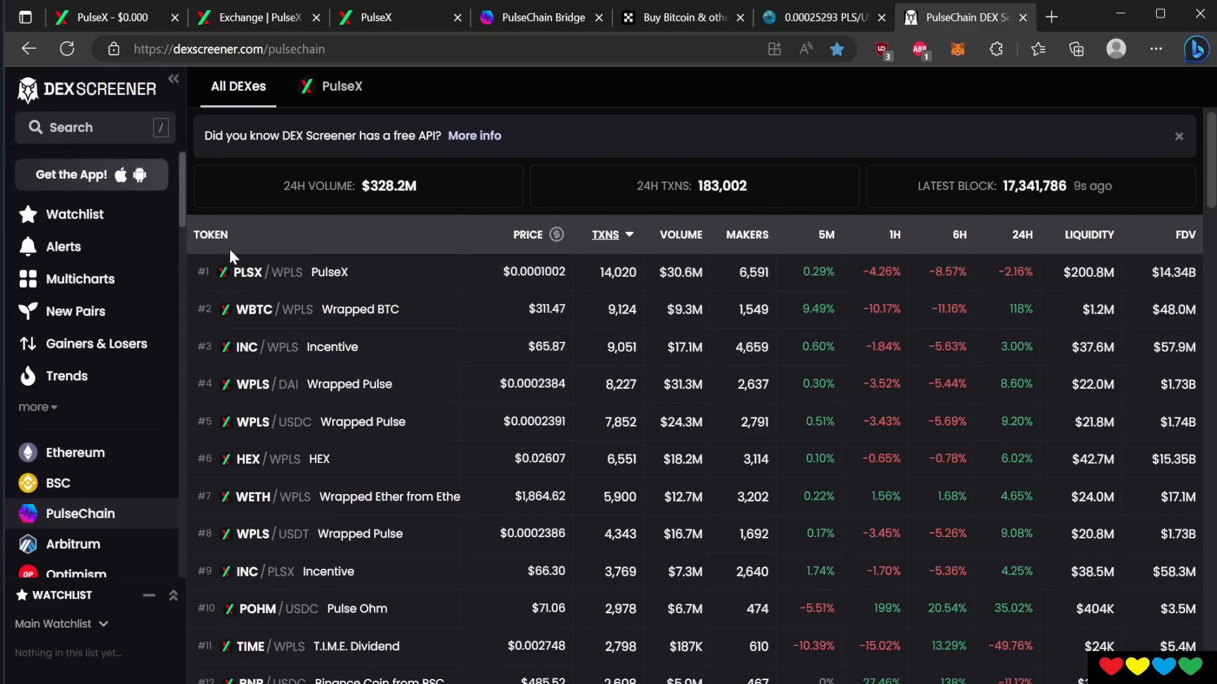
pyautogui.moveTo(257, 284)
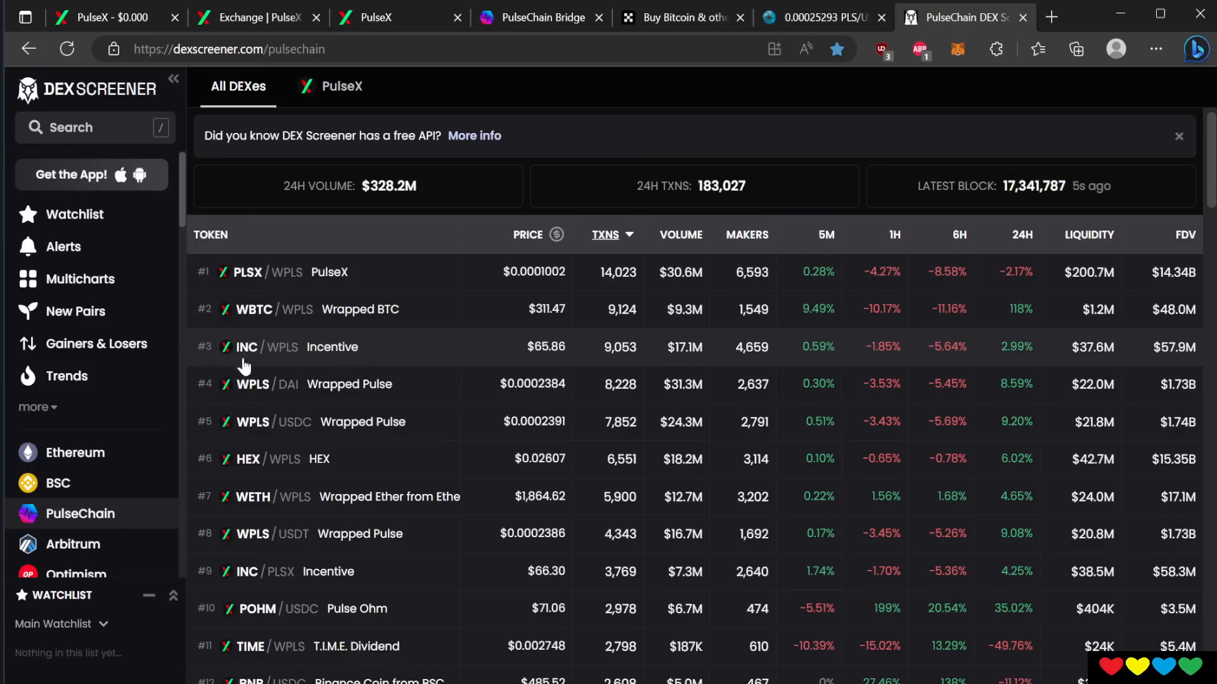
pyautogui.moveTo(540, 389)
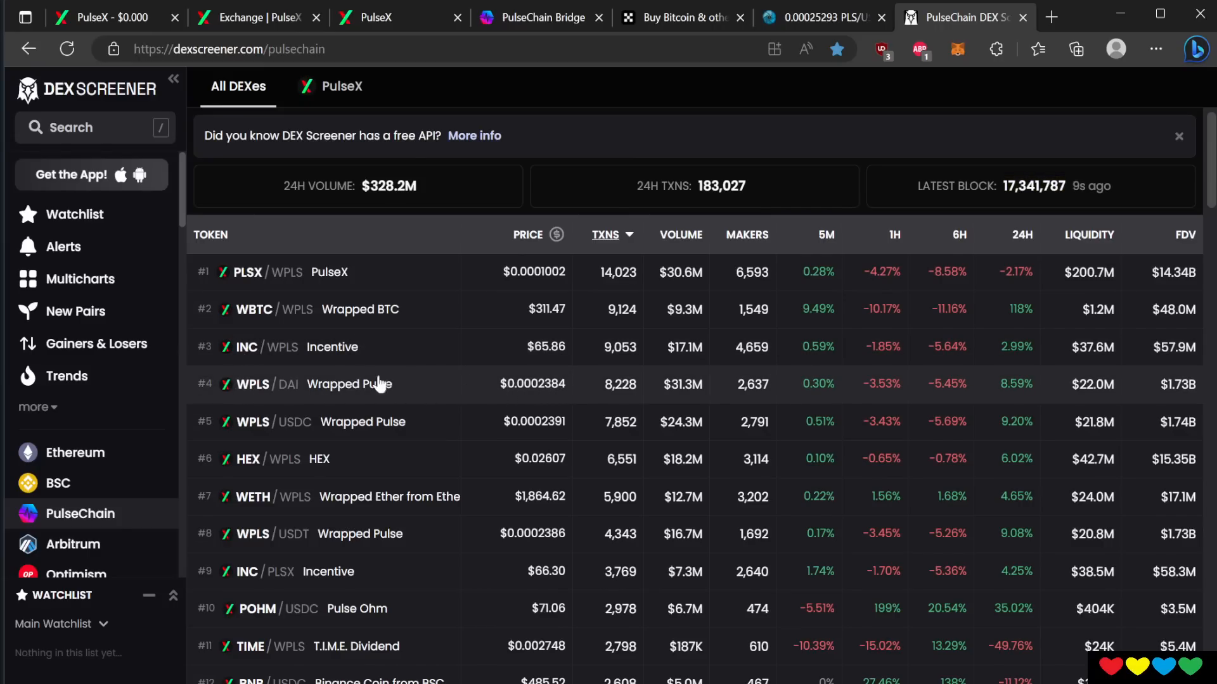
pyautogui.moveTo(524, 466)
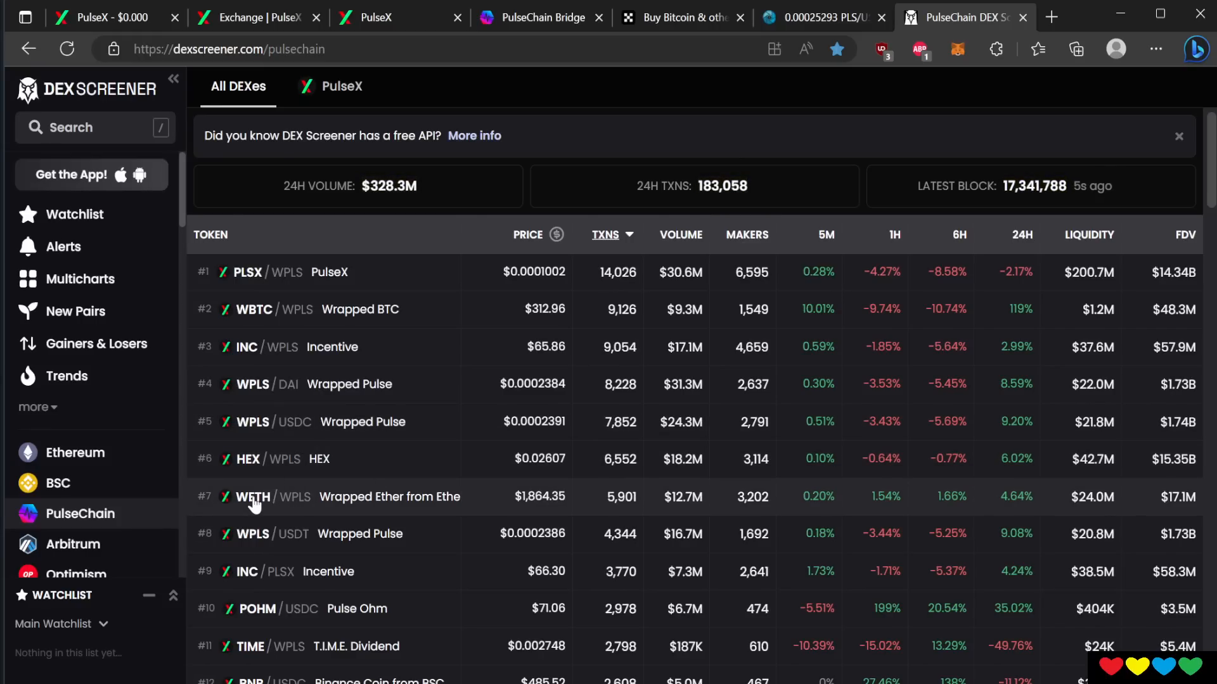
pyautogui.moveTo(540, 504)
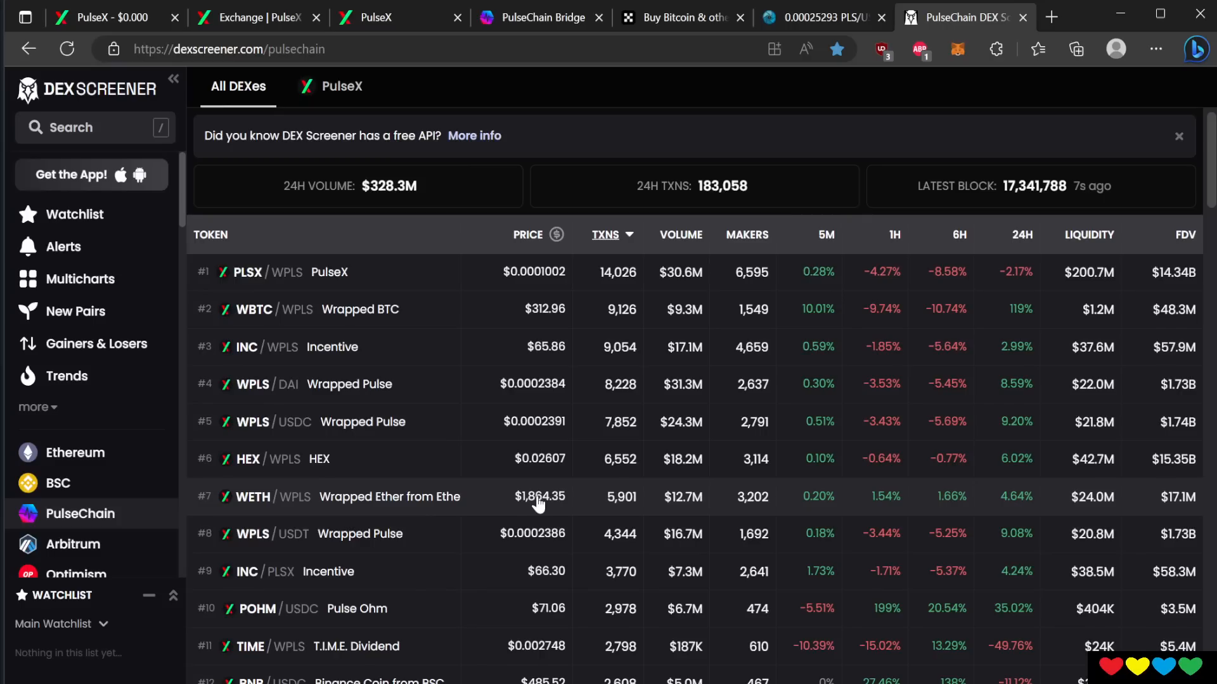
pyautogui.moveTo(532, 517)
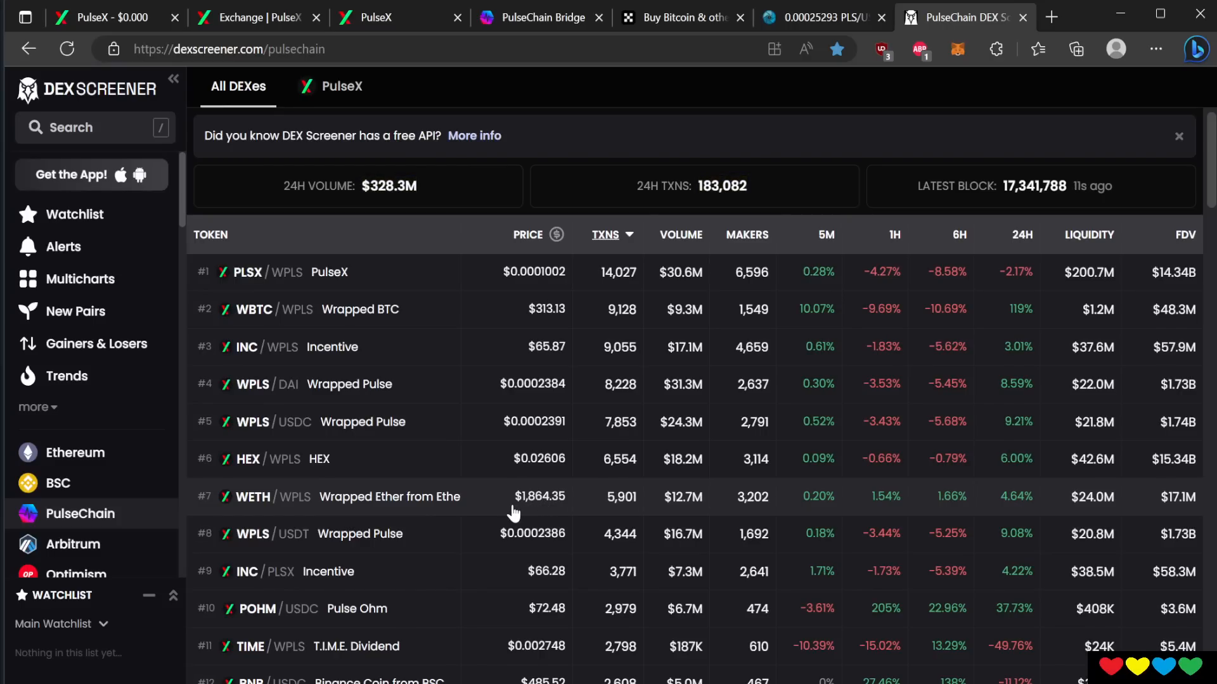
pyautogui.moveTo(314, 582)
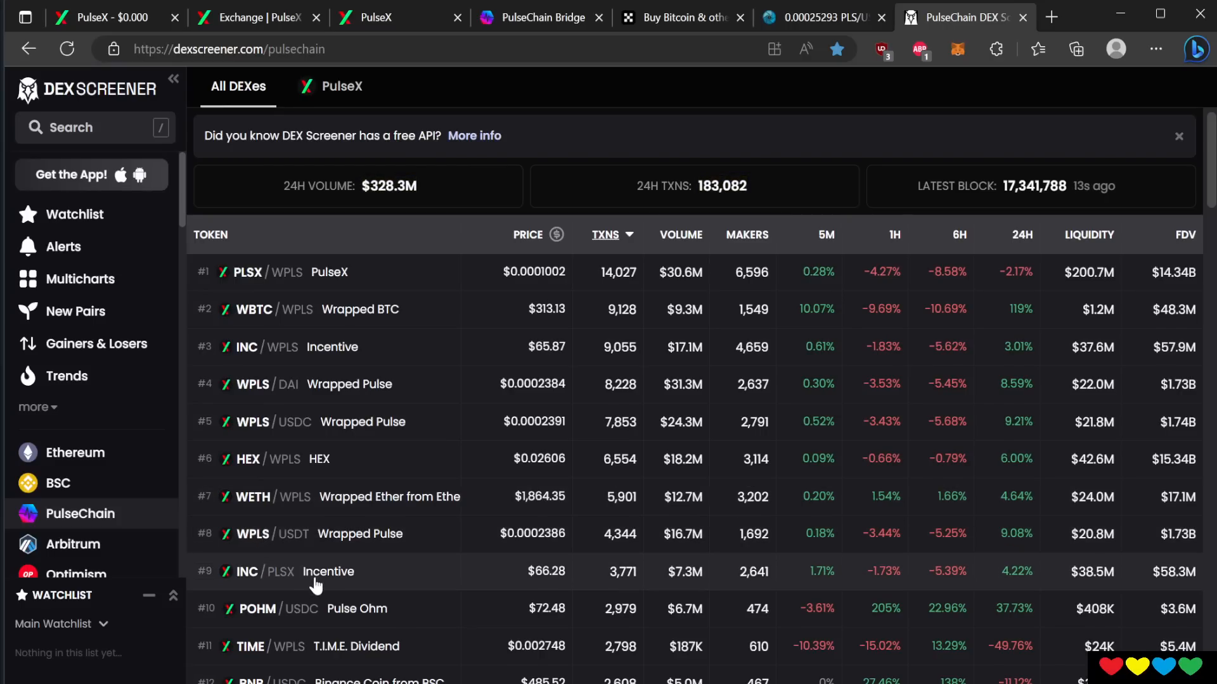
pyautogui.moveTo(623, 218)
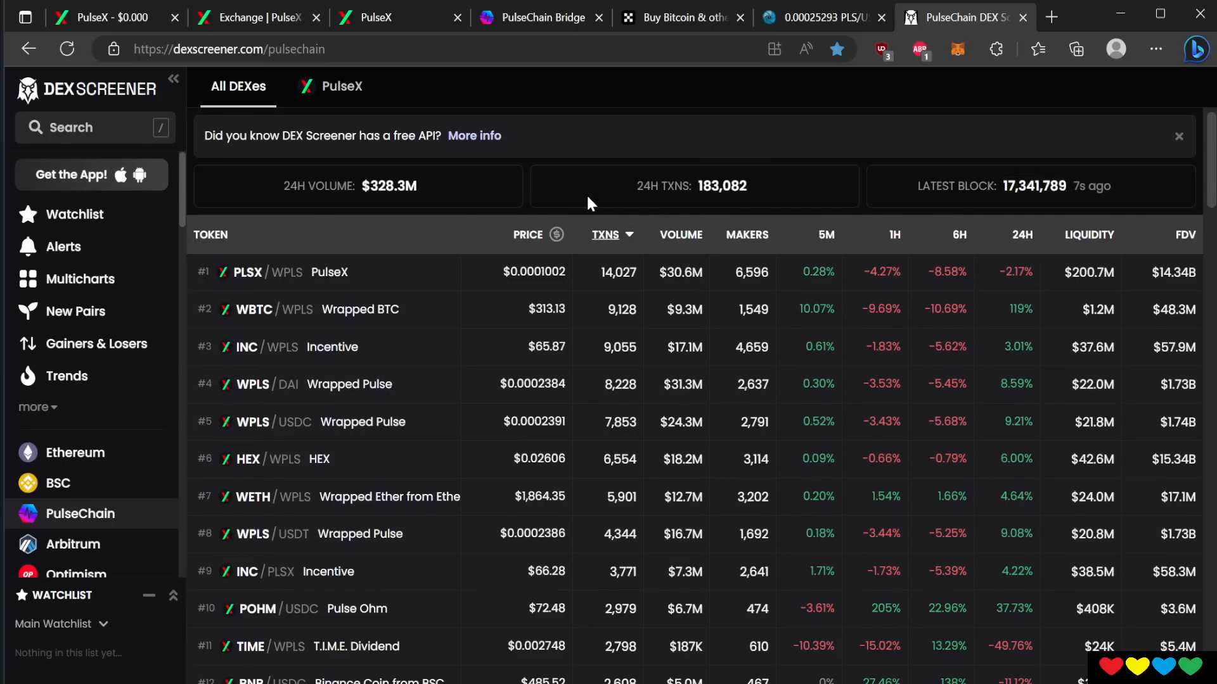
# Switch back to PulseX and show its Farms list with the PLSX-WPLS LP at 60.49% APR.
pyautogui.click(250, 18)
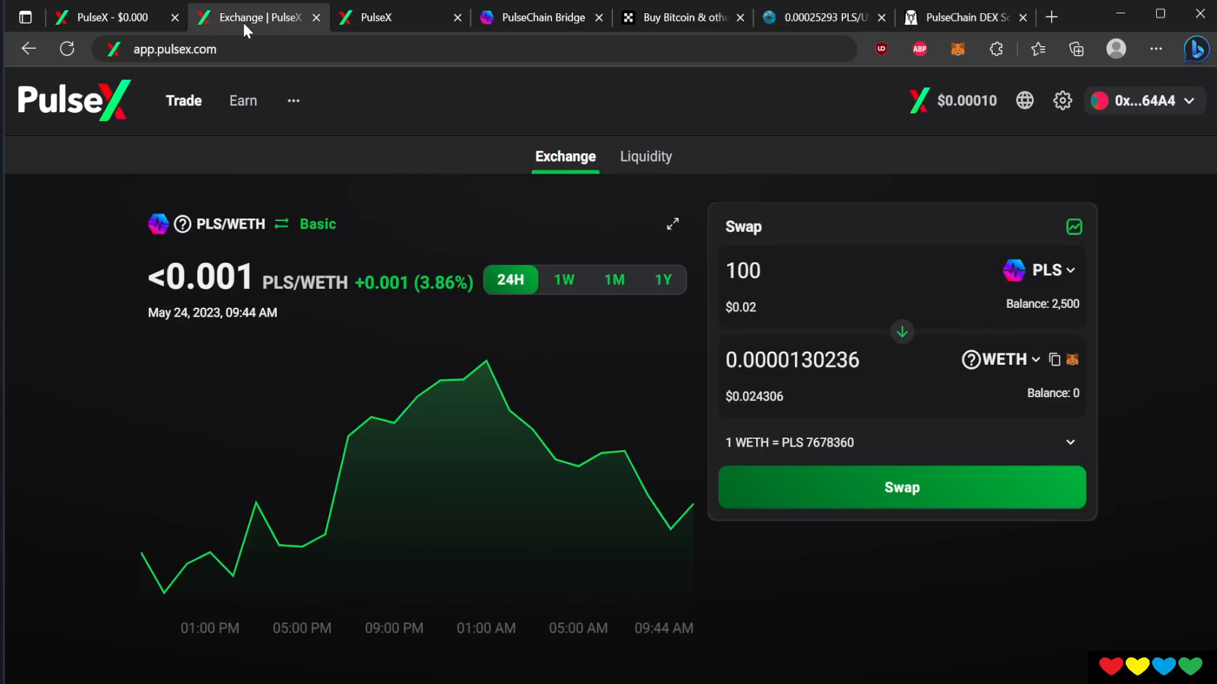
pyautogui.moveTo(437, 248)
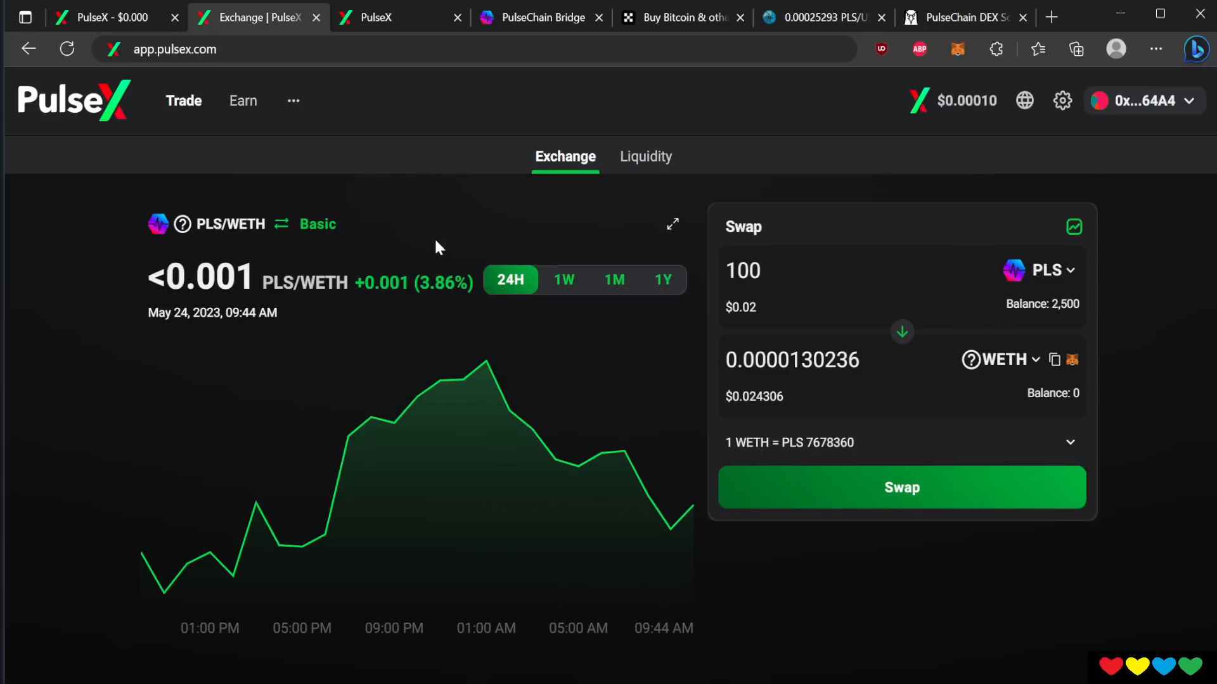
pyautogui.click(183, 101)
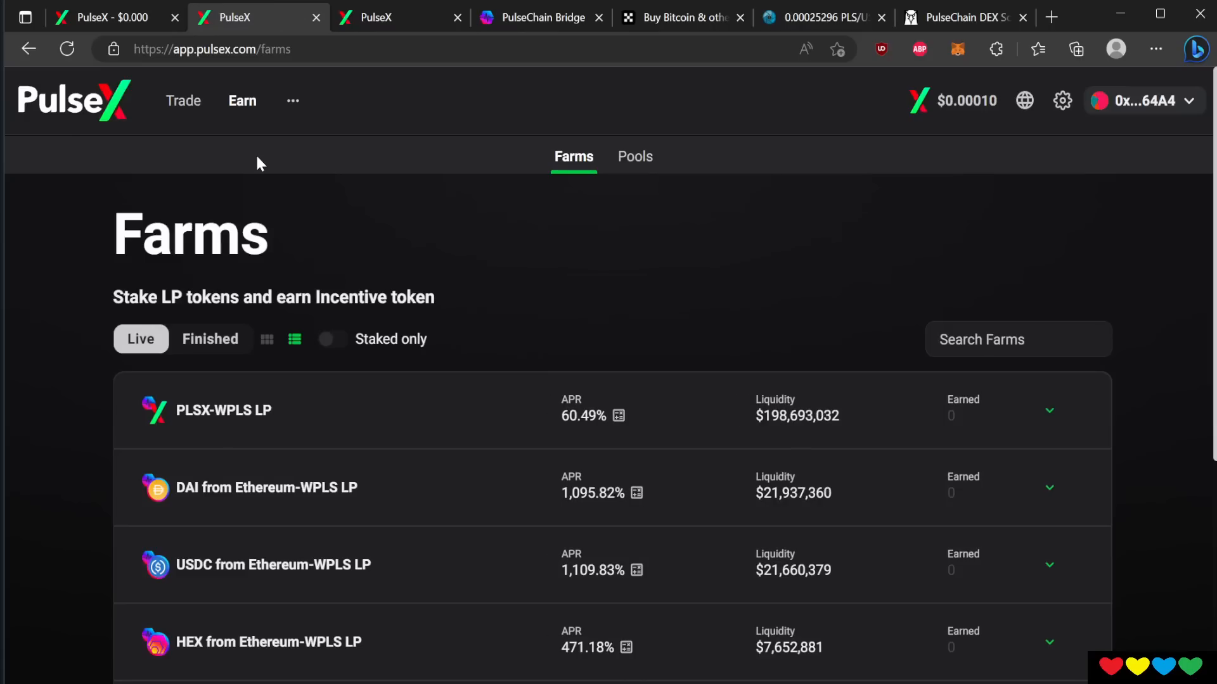
pyautogui.moveTo(1212, 270)
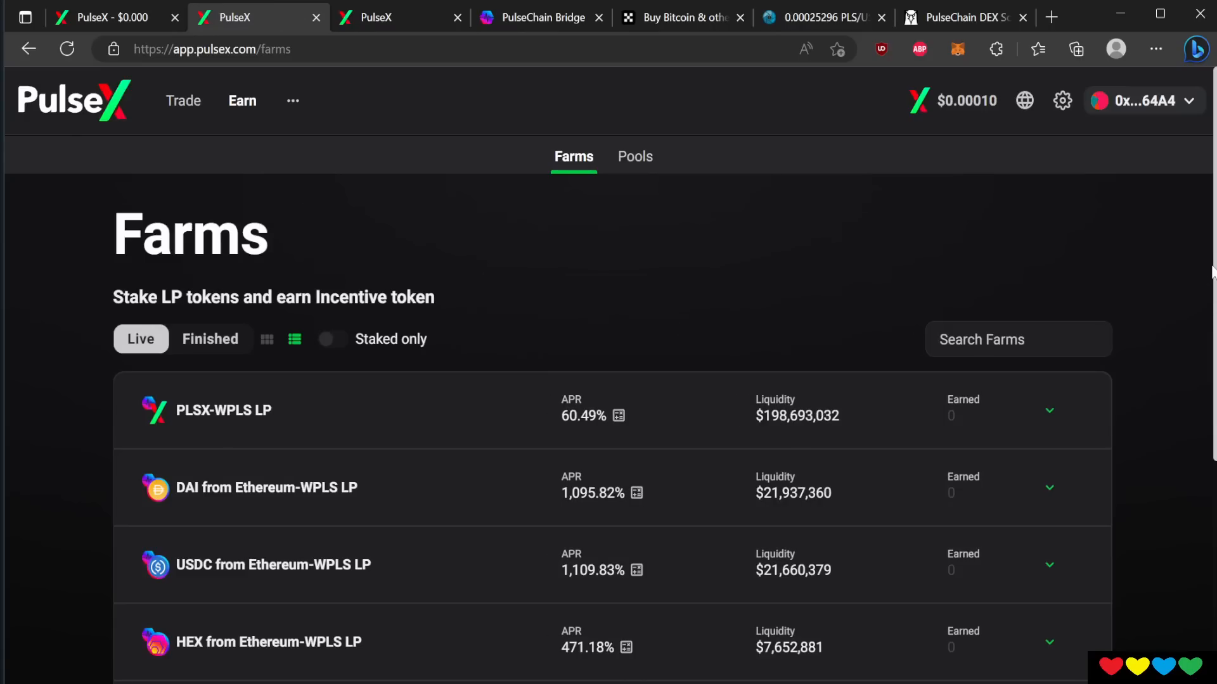
pyautogui.scroll(-3)
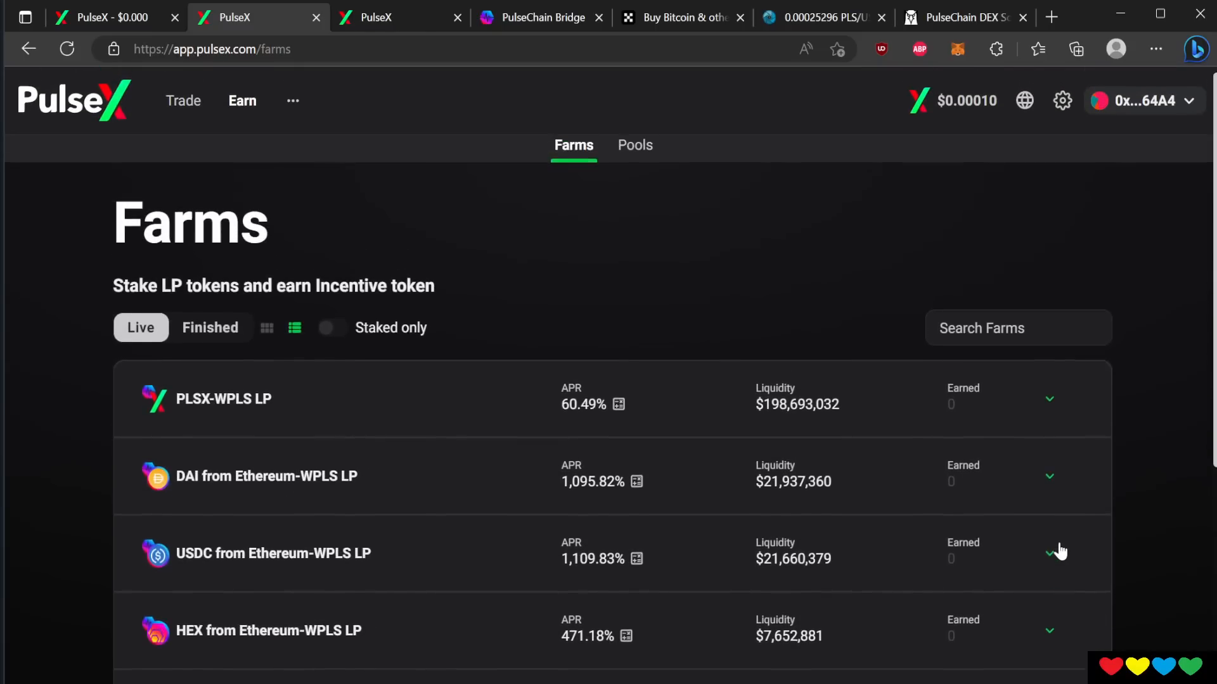